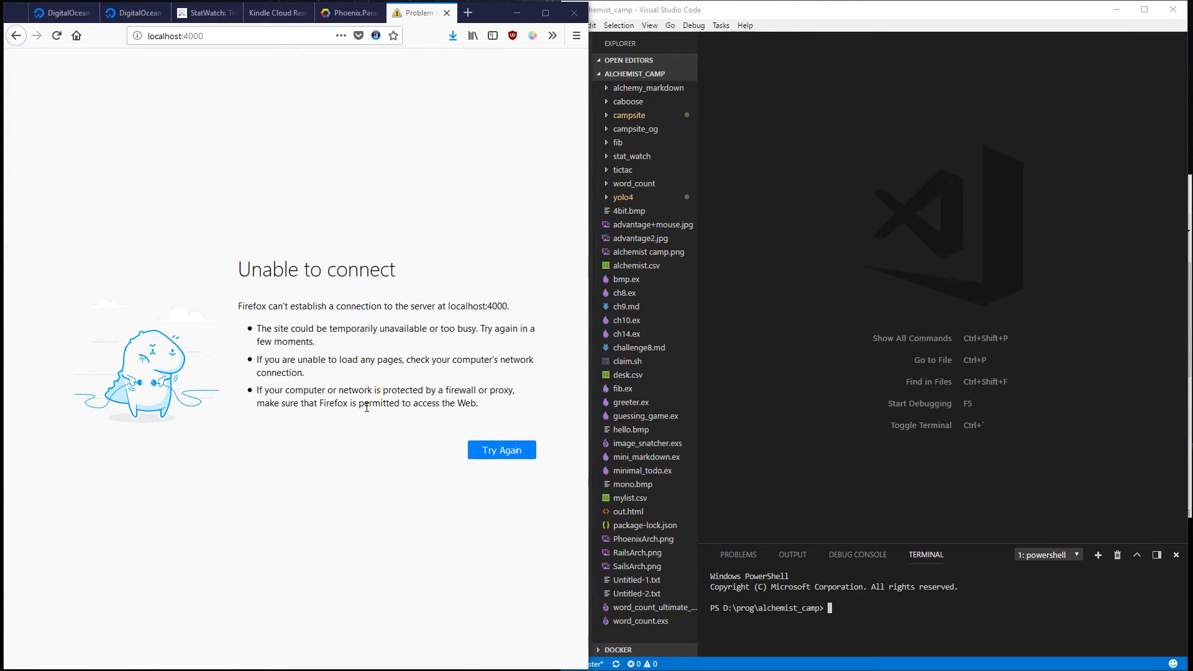
# Show alchemist's StatWatch stats page and highlight the name alchemist in its address.
pyautogui.click(206, 13)
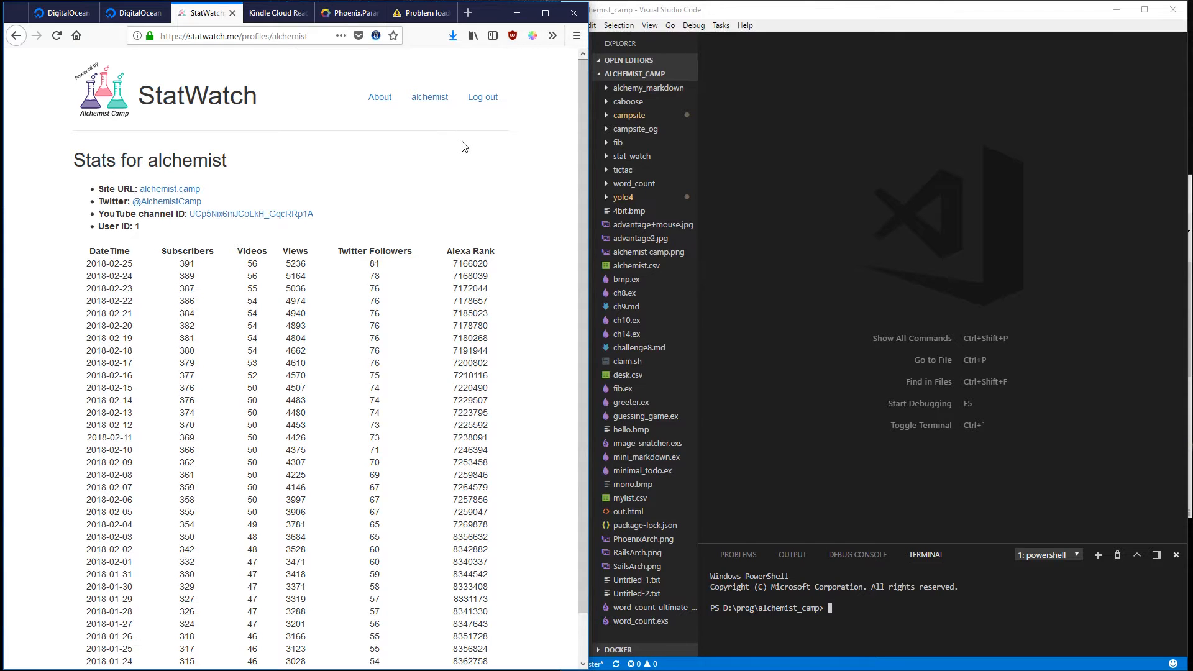
pyautogui.moveTo(832, 355)
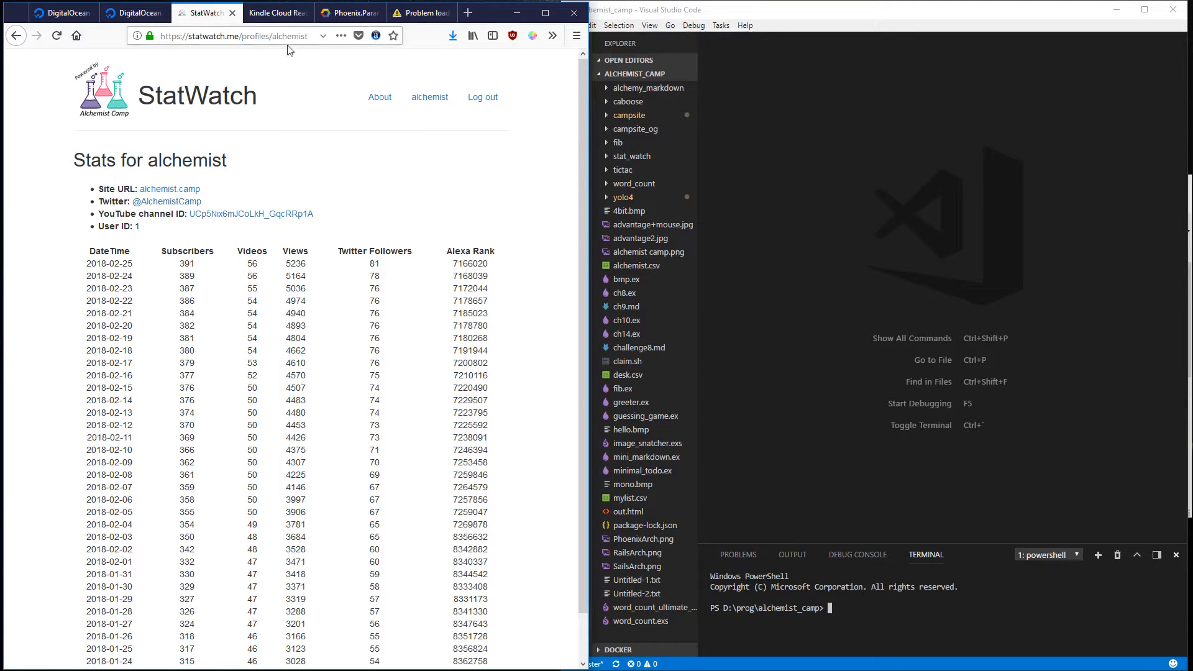
pyautogui.doubleClick(292, 35)
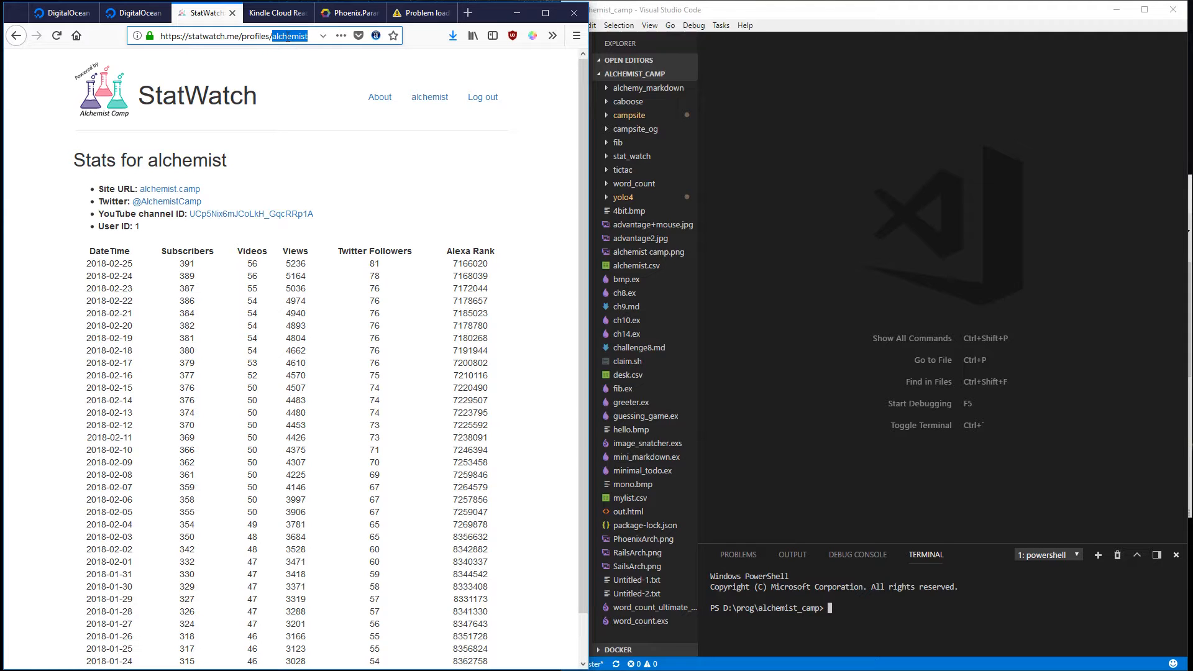
pyautogui.moveTo(398, 169)
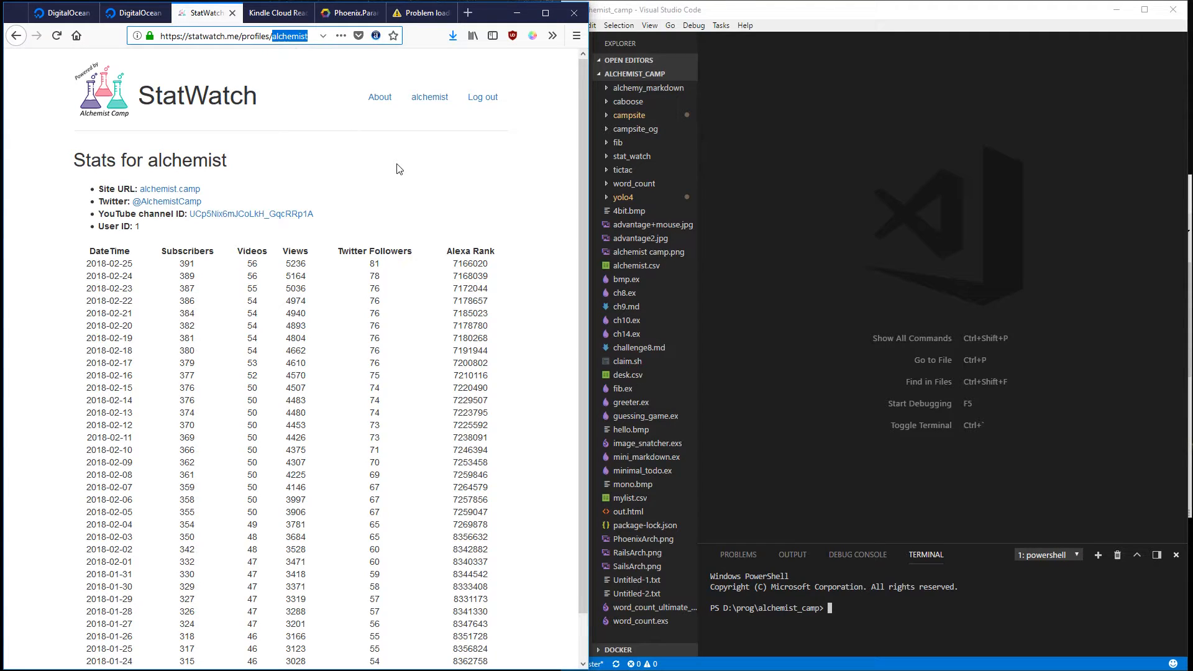
pyautogui.click(910, 217)
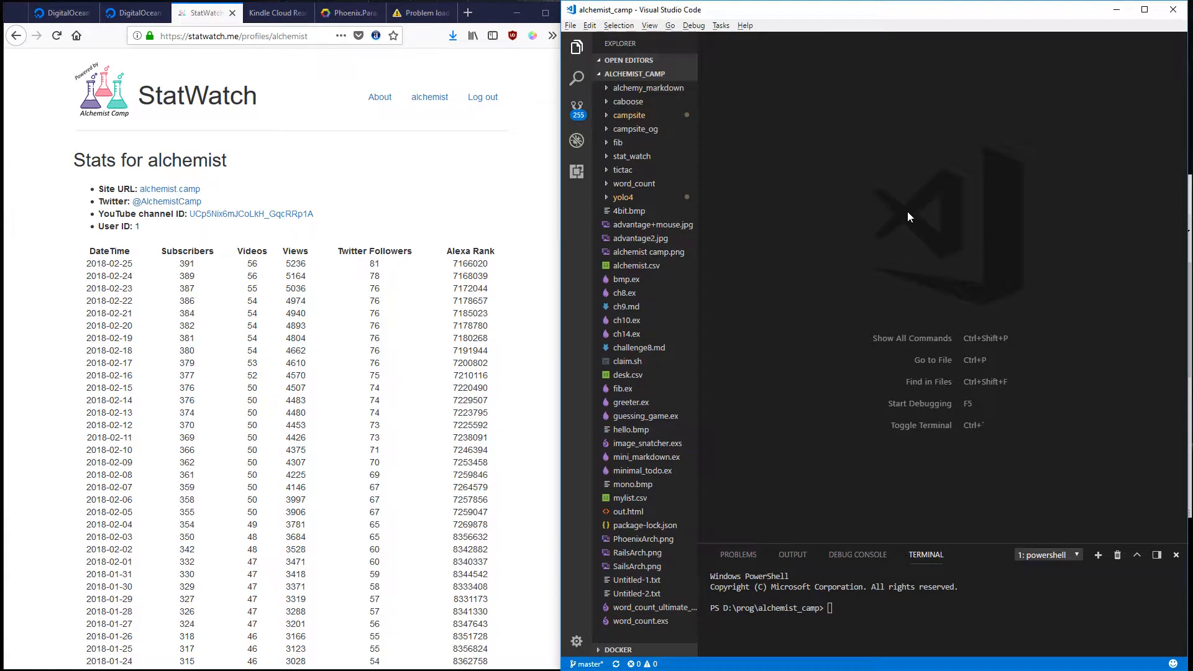
# Run mix phx.new by_name in the integrated terminal to create the project.
pyautogui.click(1144, 9)
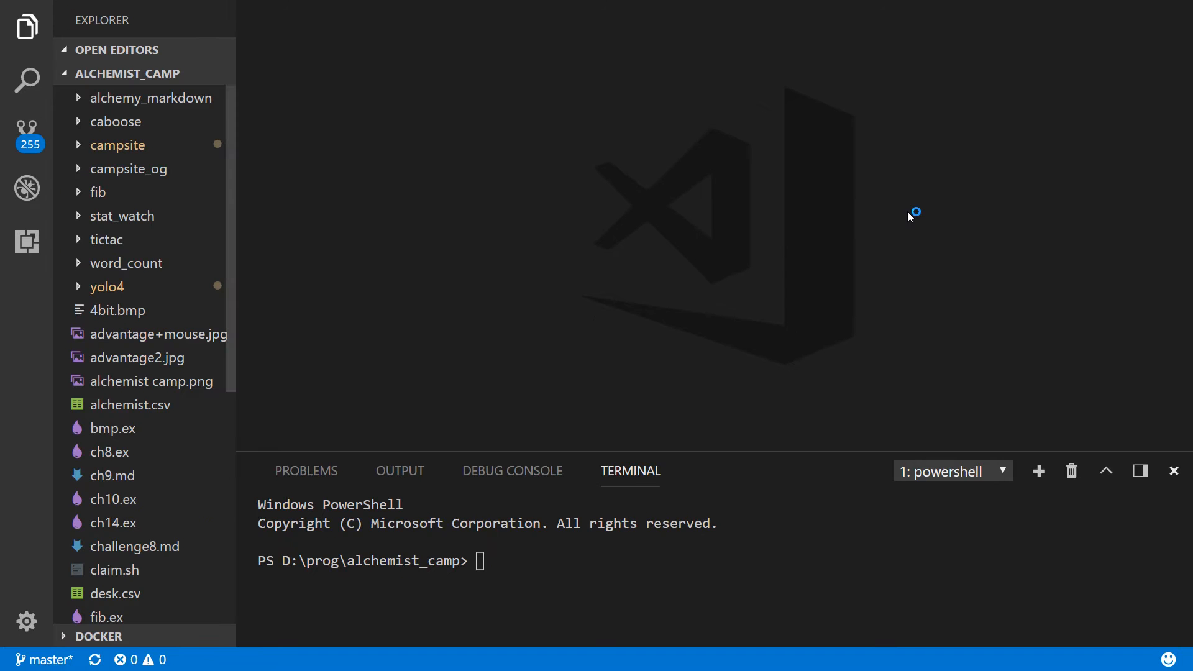
pyautogui.write('p')
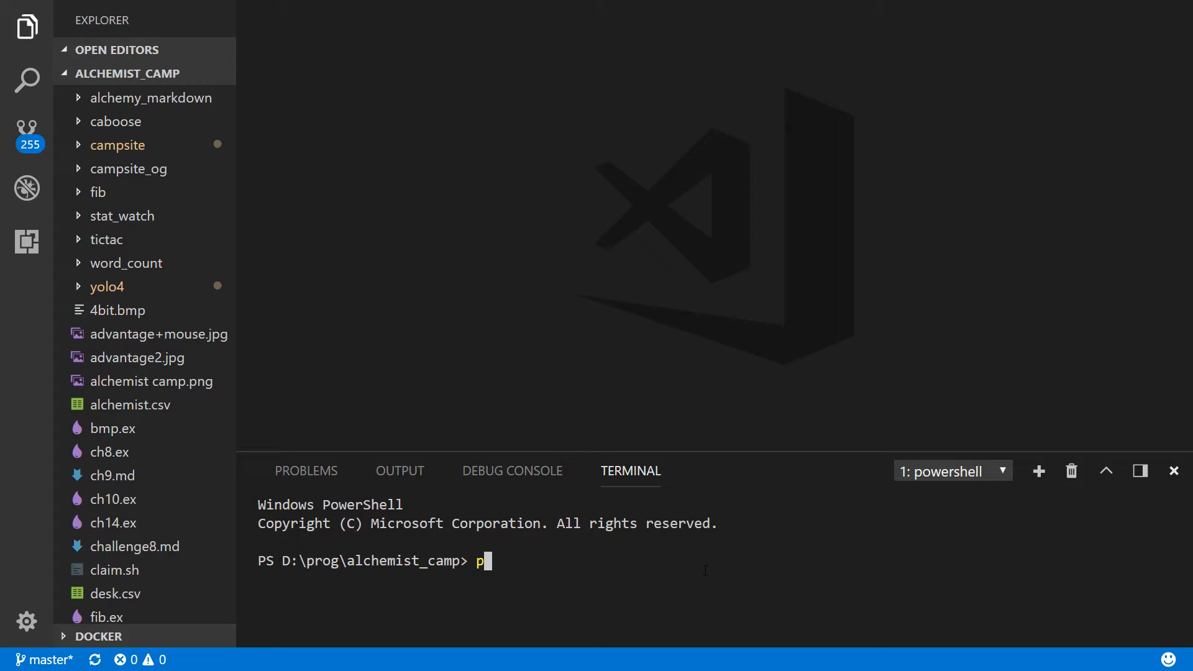
pyautogui.write('mix phx.')
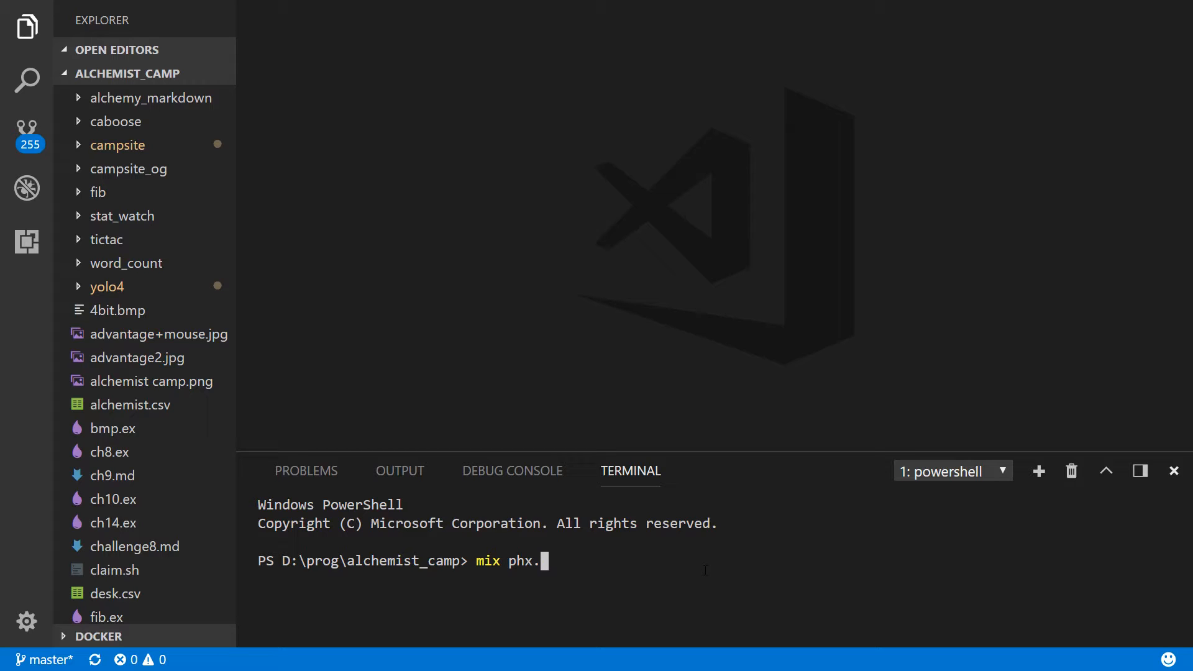
pyautogui.write('new')
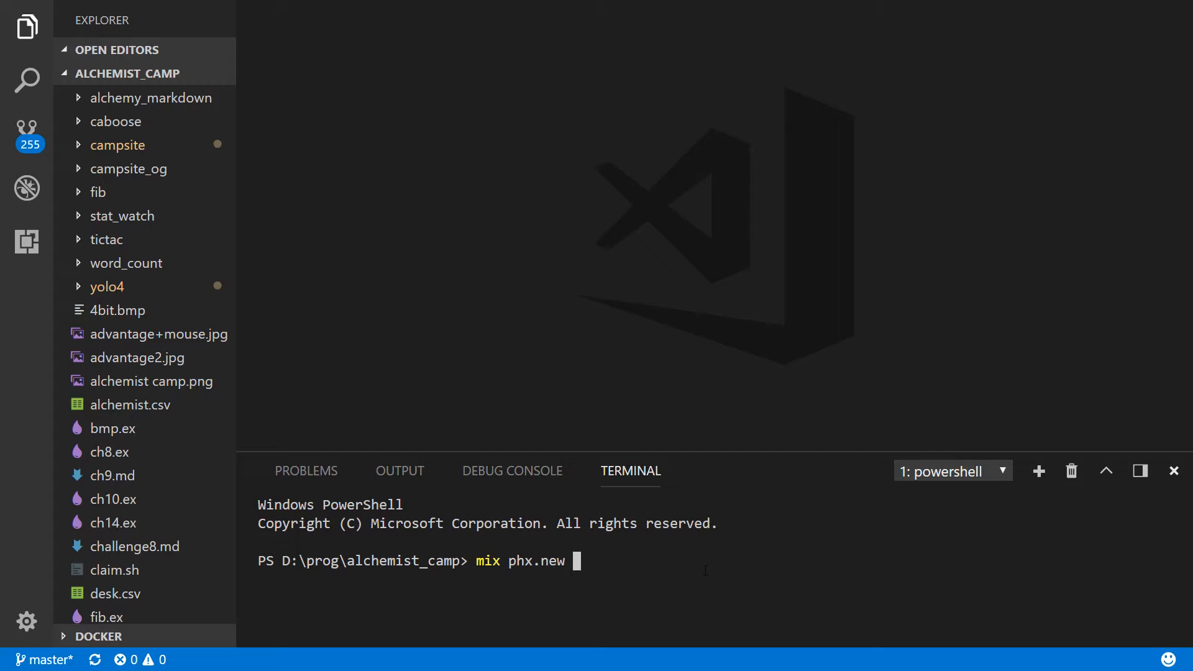
pyautogui.write('by')
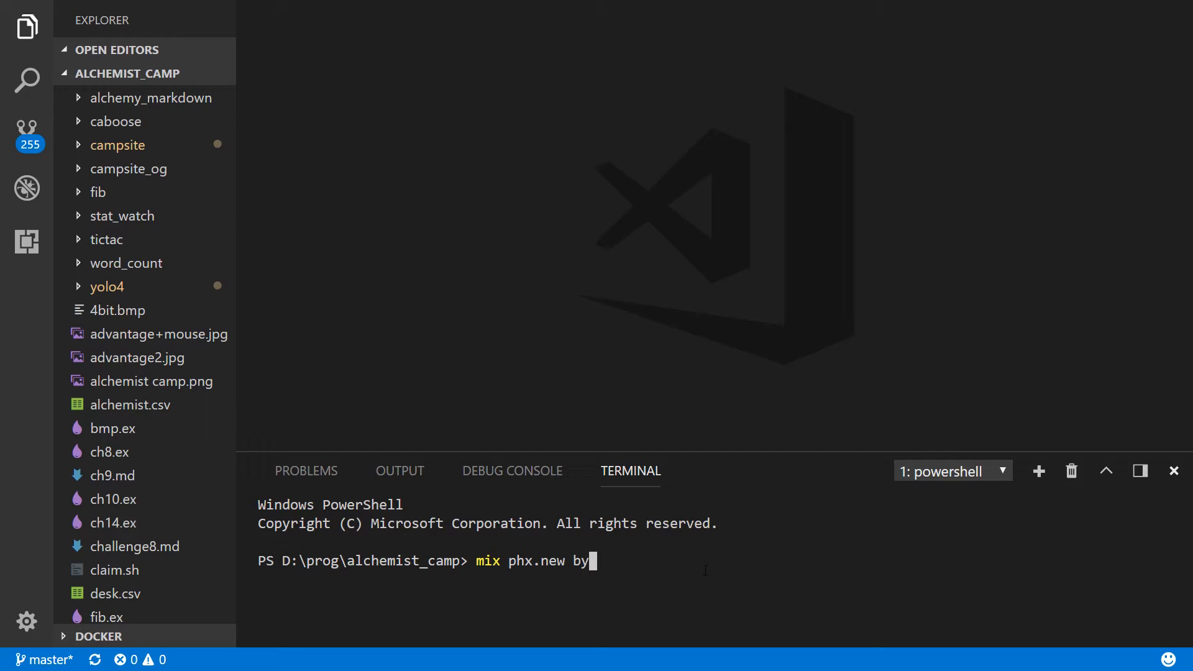
pyautogui.press('Enter')
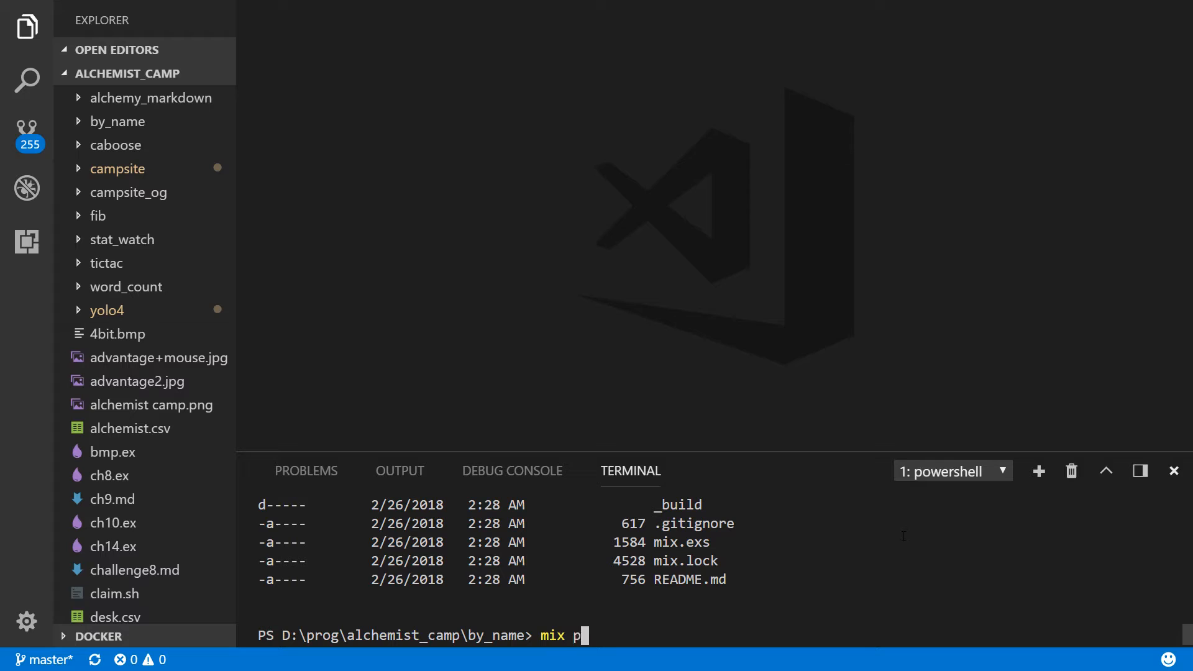
# Run mix phx.gen.html Core User users name:string hobby:string.
pyautogui.write('hx.gen')
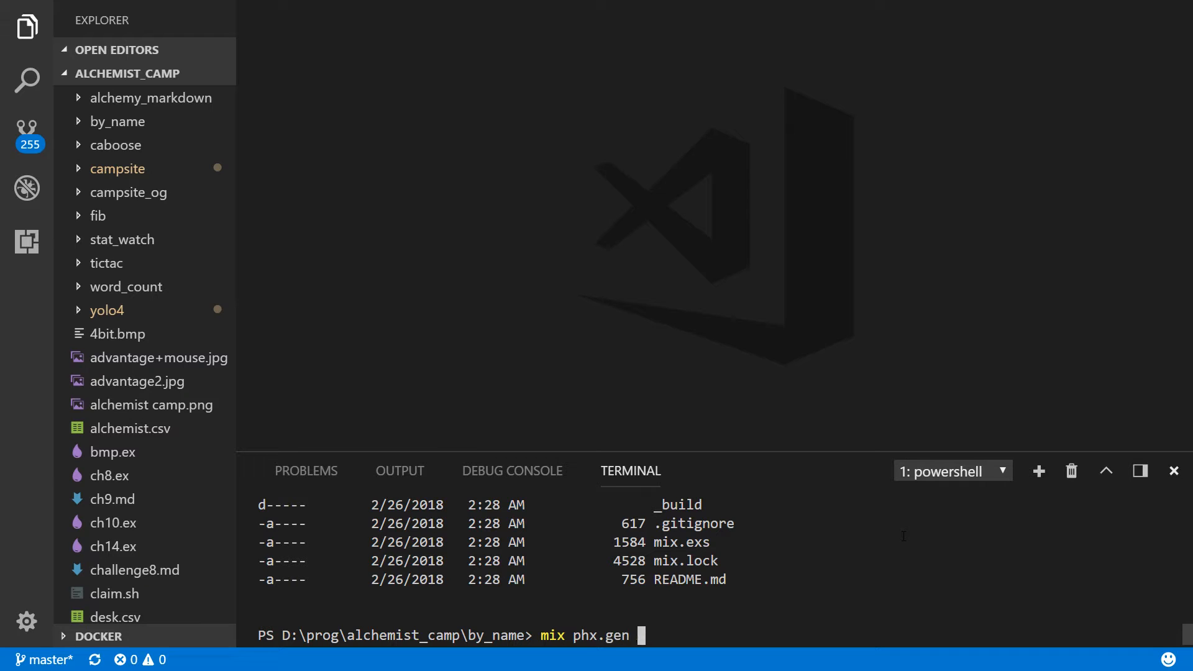
pyautogui.write('.html')
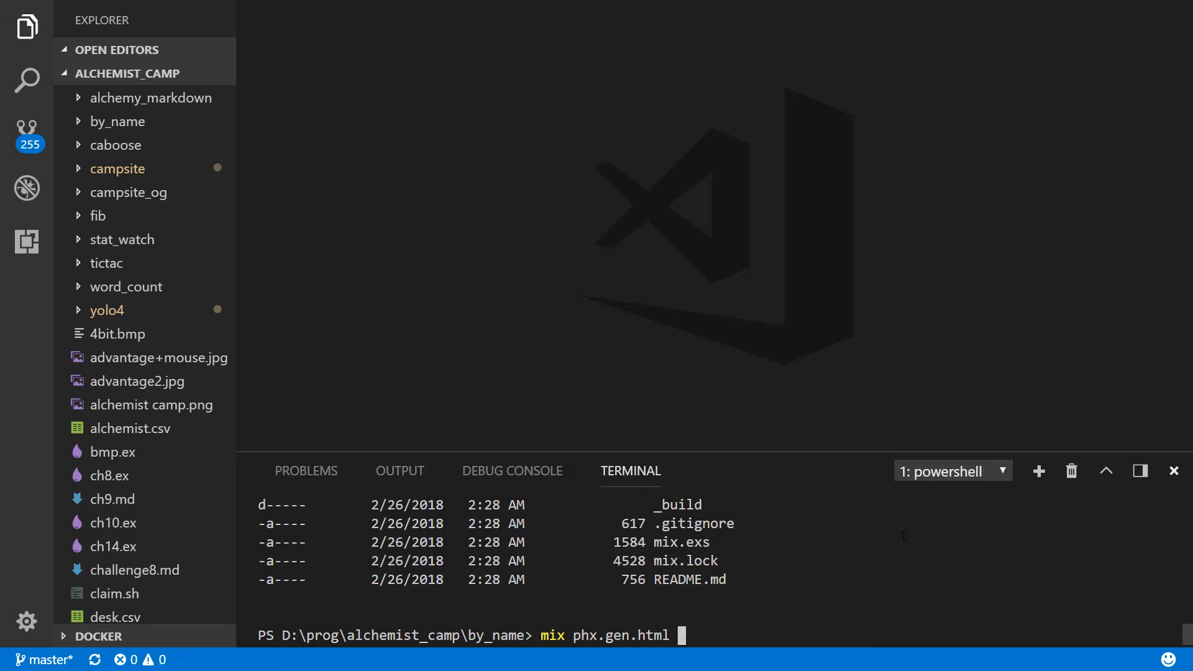
pyautogui.write('Co')
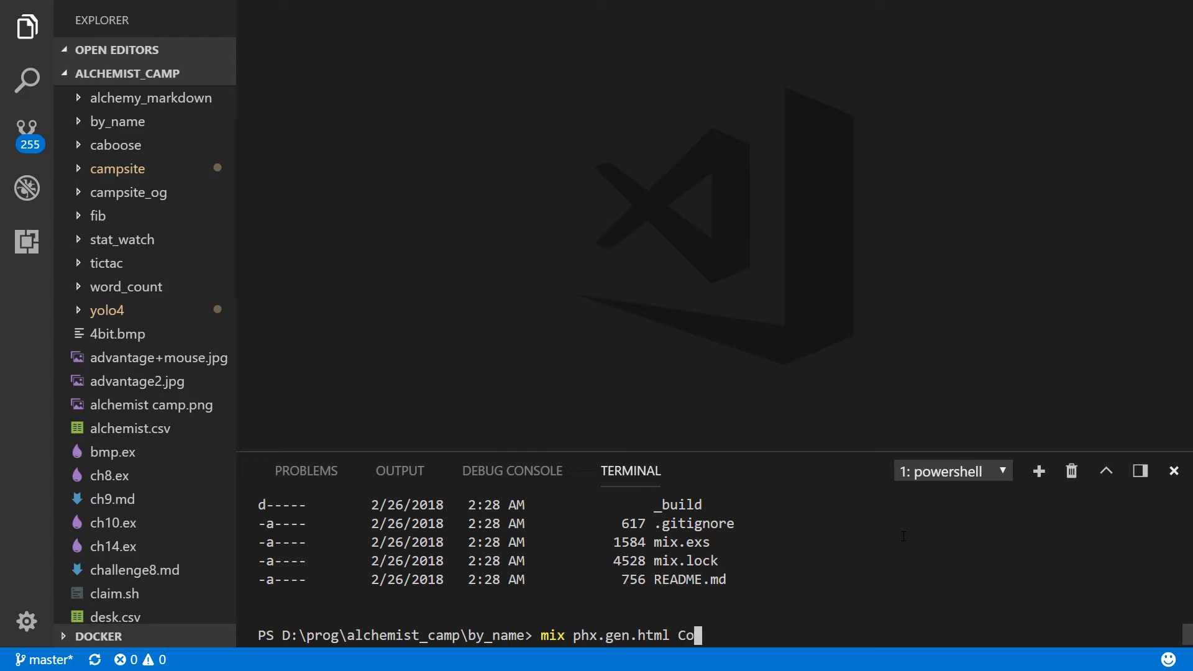
pyautogui.write('re')
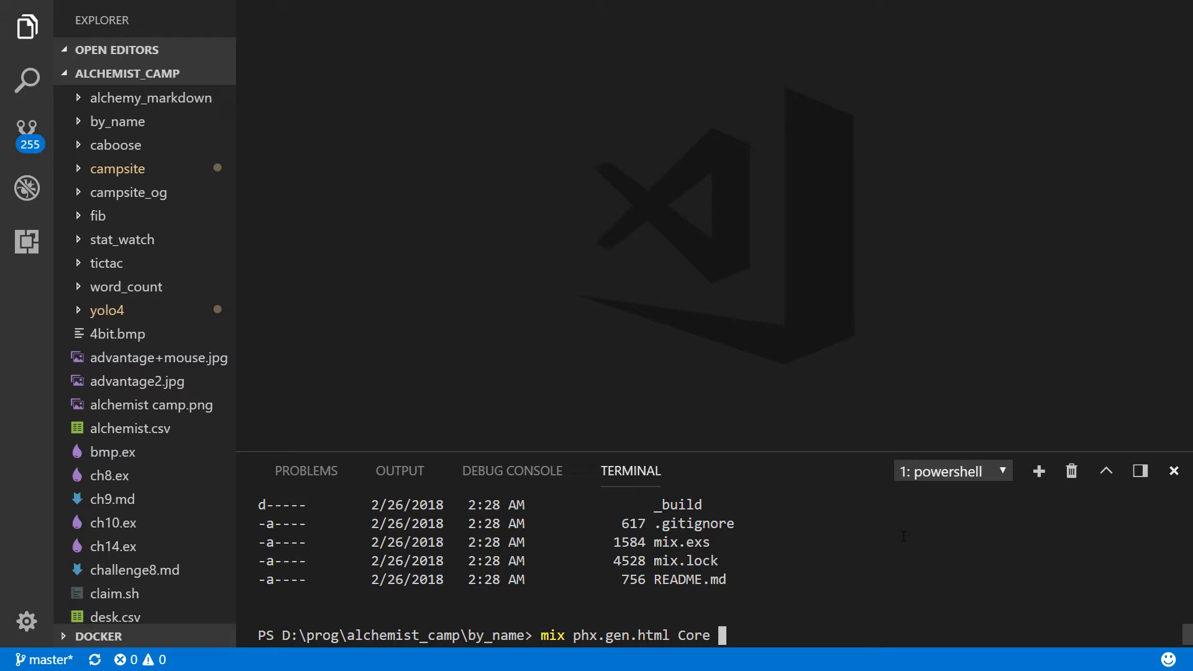
pyautogui.write('User')
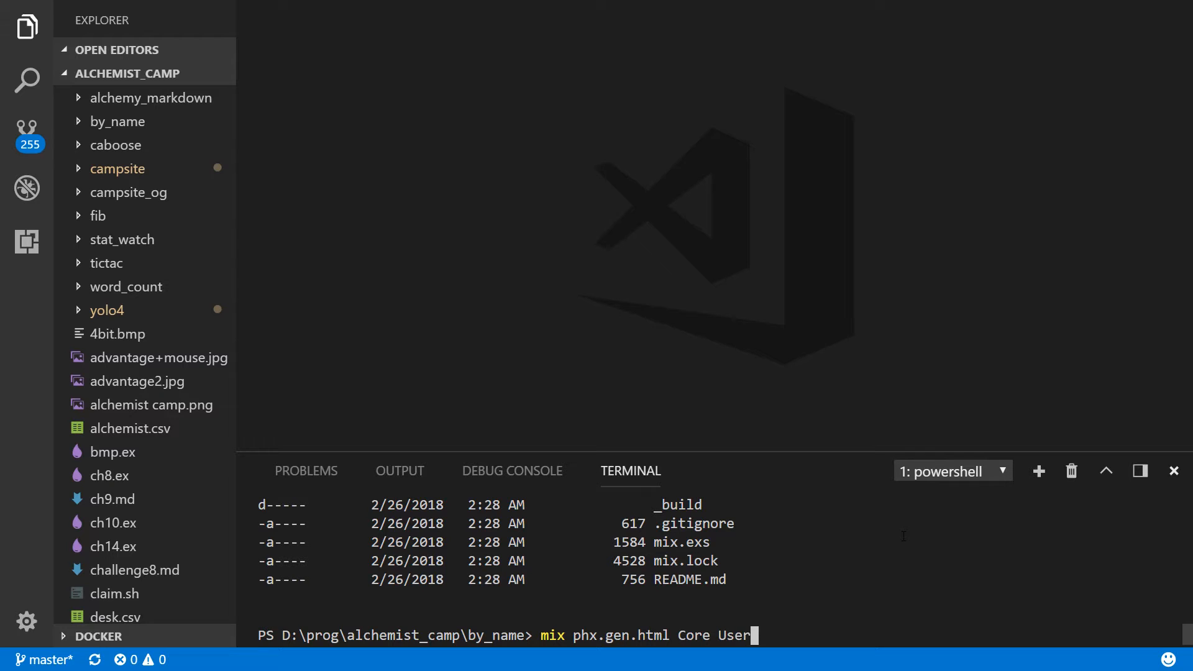
pyautogui.write('users')
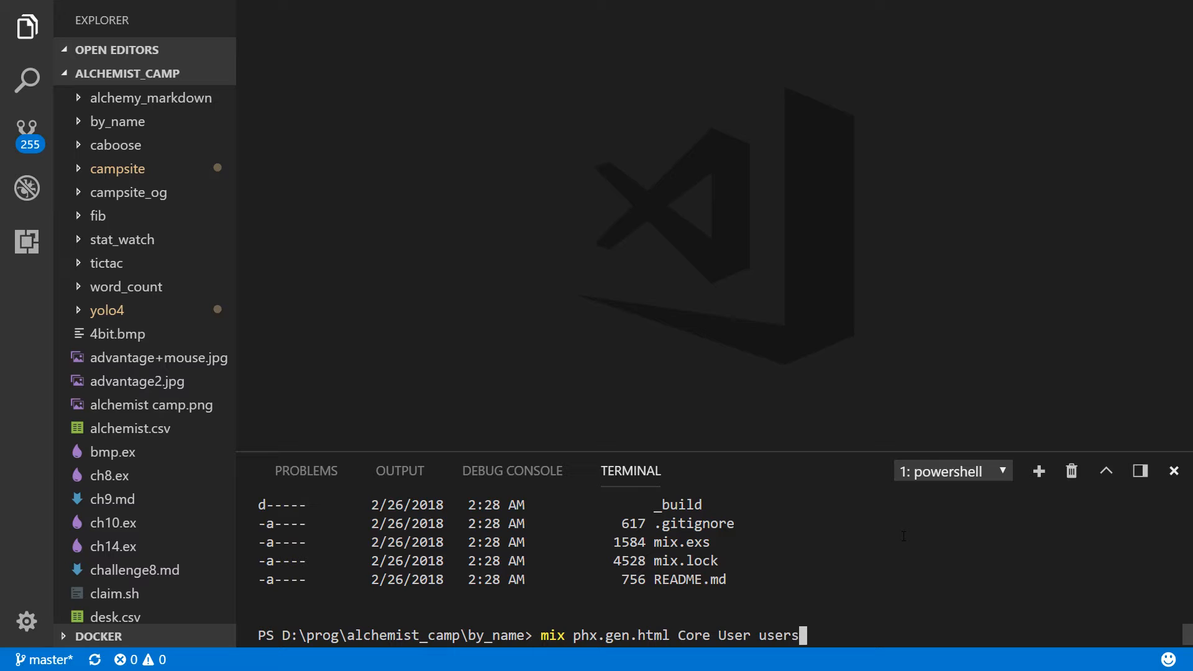
pyautogui.write('name')
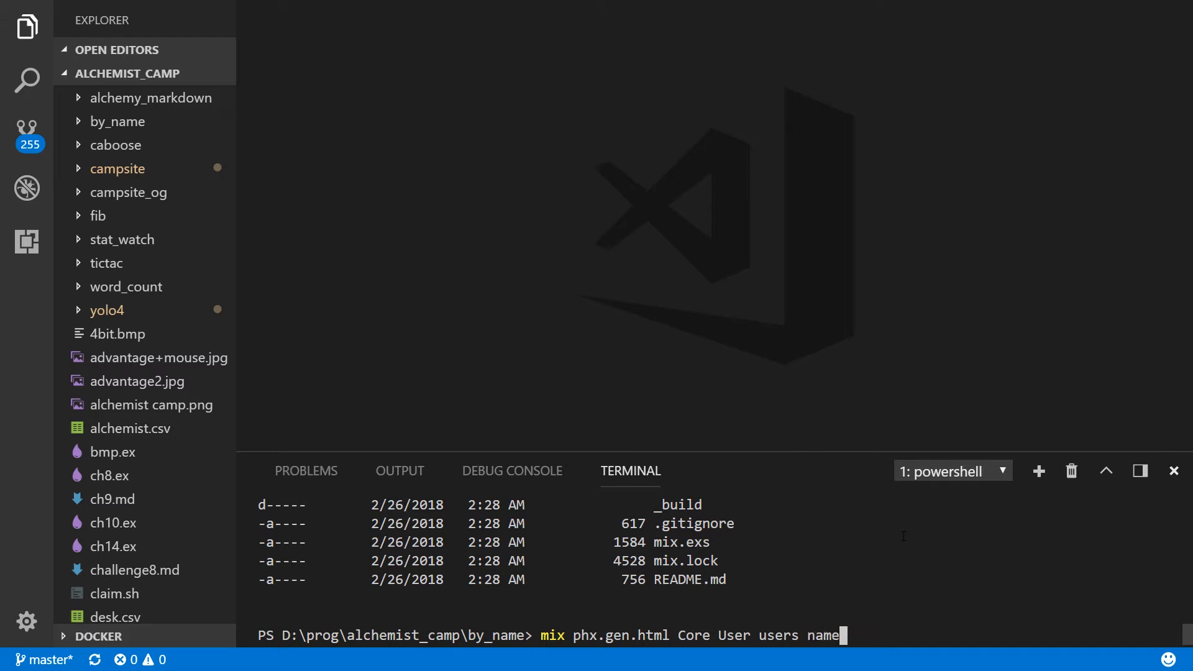
pyautogui.write(':')
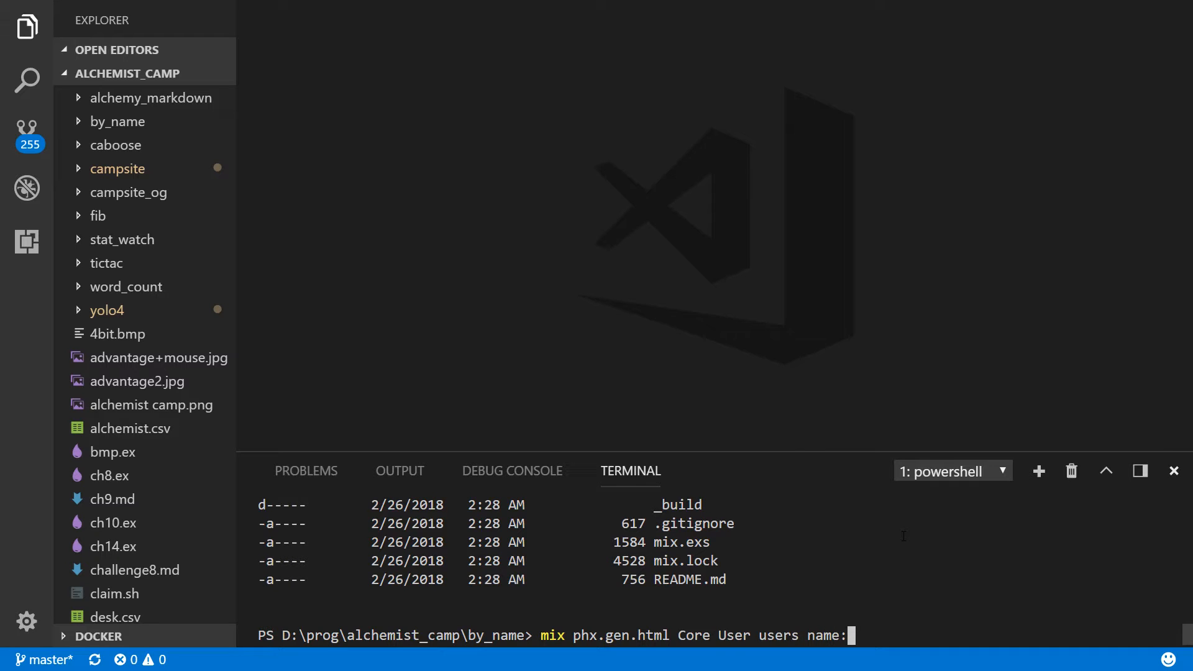
pyautogui.write('string hobby:st')
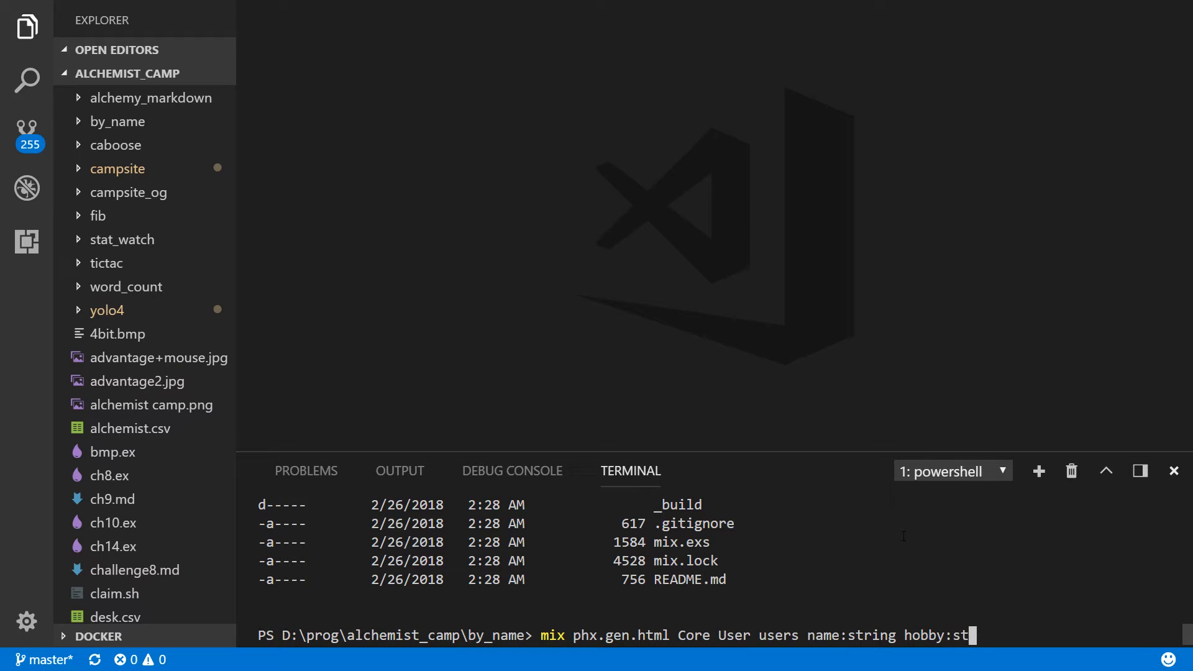
pyautogui.write('ring')
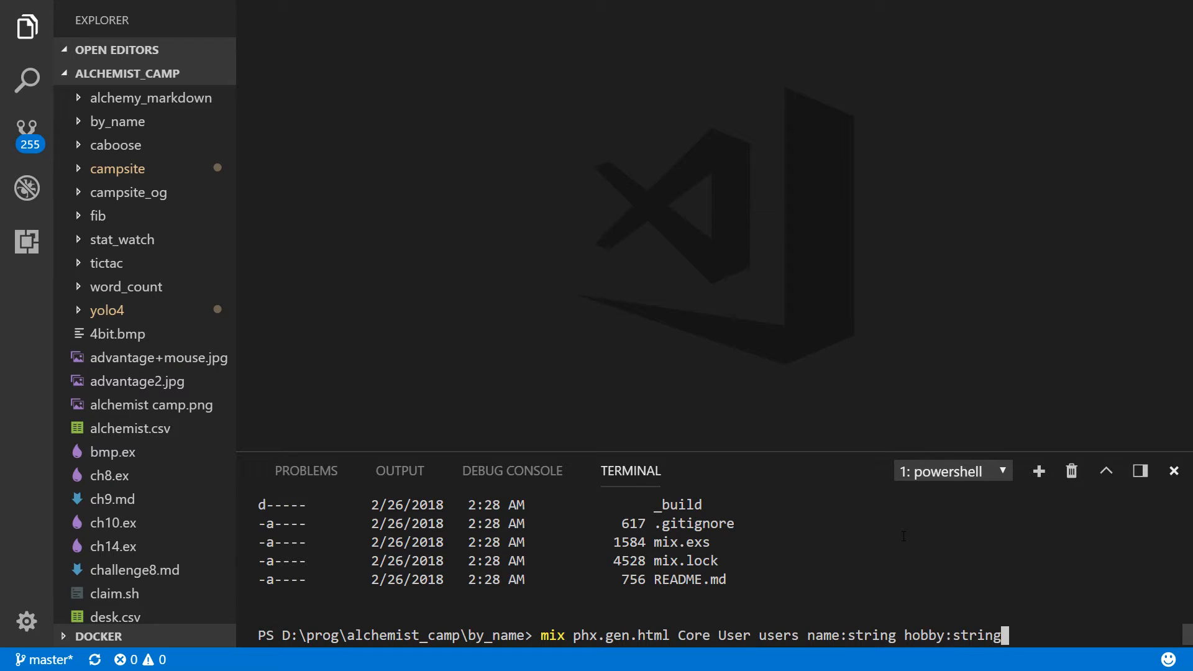
pyautogui.press('Enter')
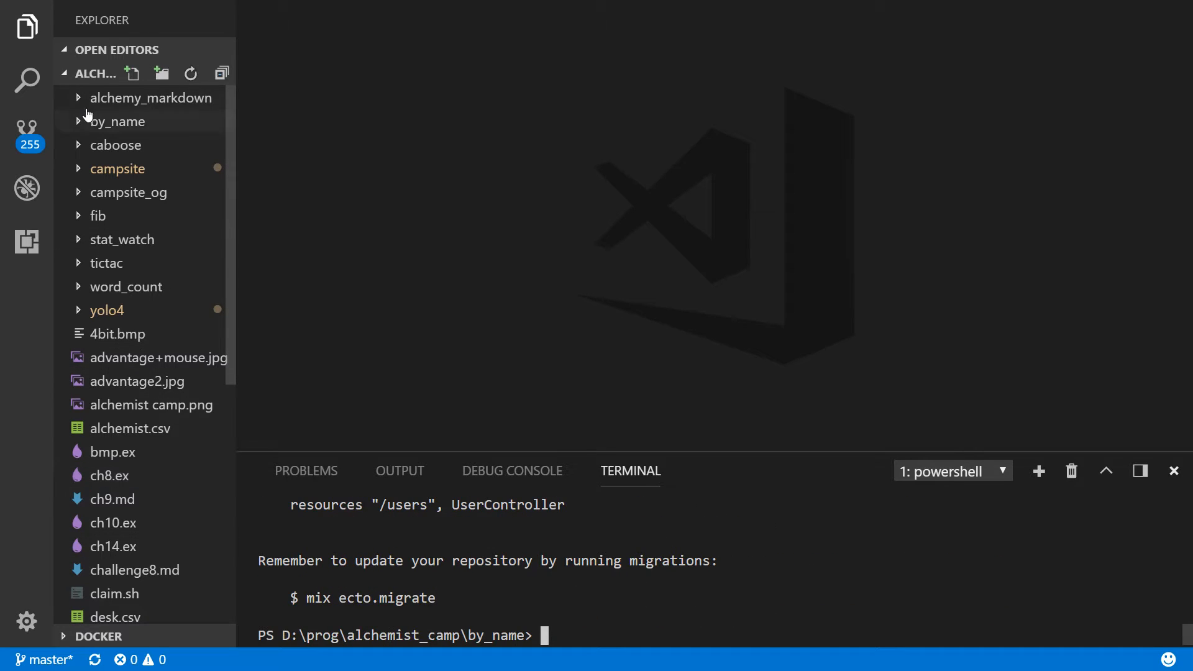
# Open lib/by_name/core/user.ex and dismiss the missing Mix project warning.
pyautogui.click(118, 121)
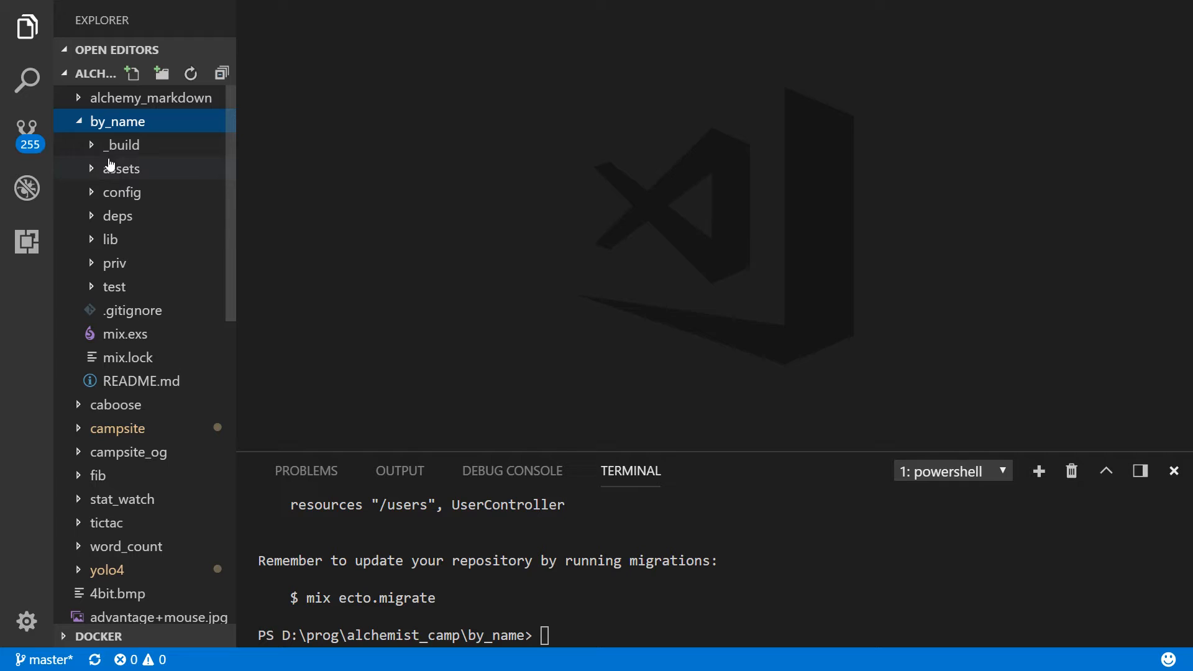
pyautogui.click(110, 239)
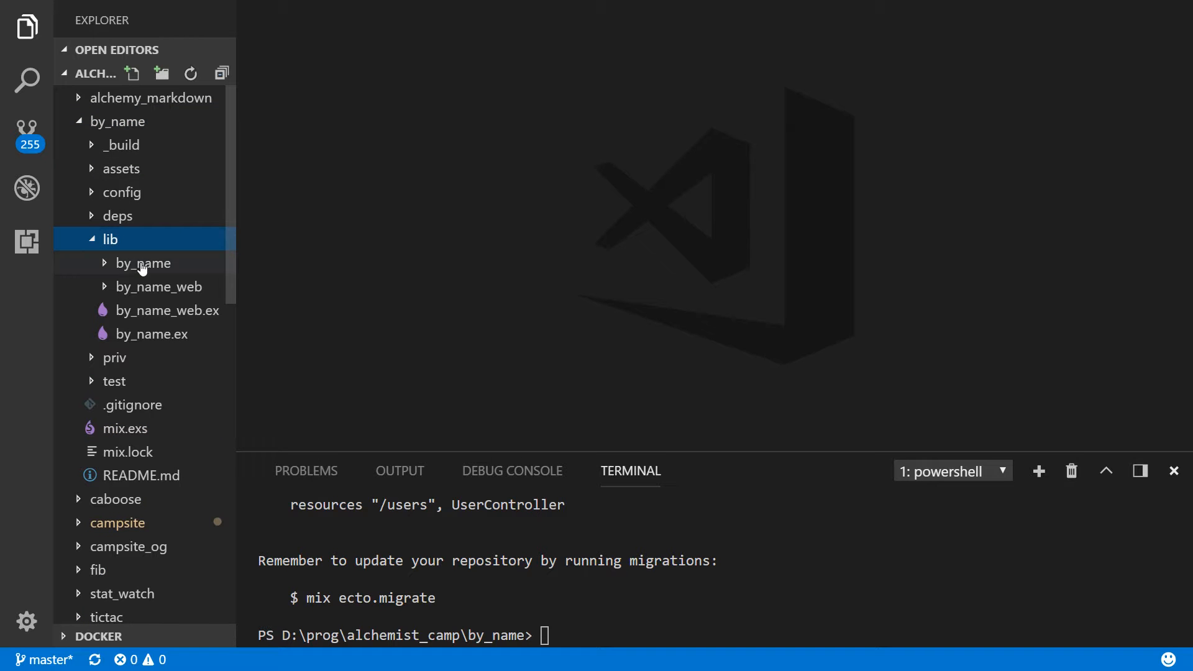
pyautogui.click(143, 263)
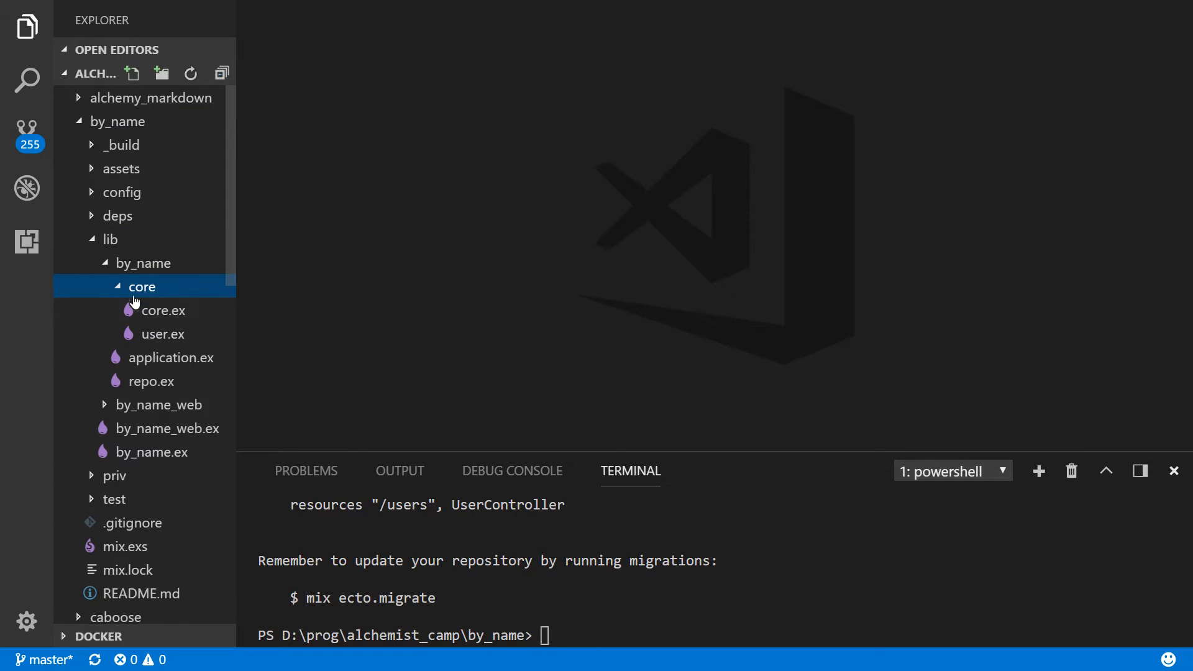
pyautogui.click(162, 334)
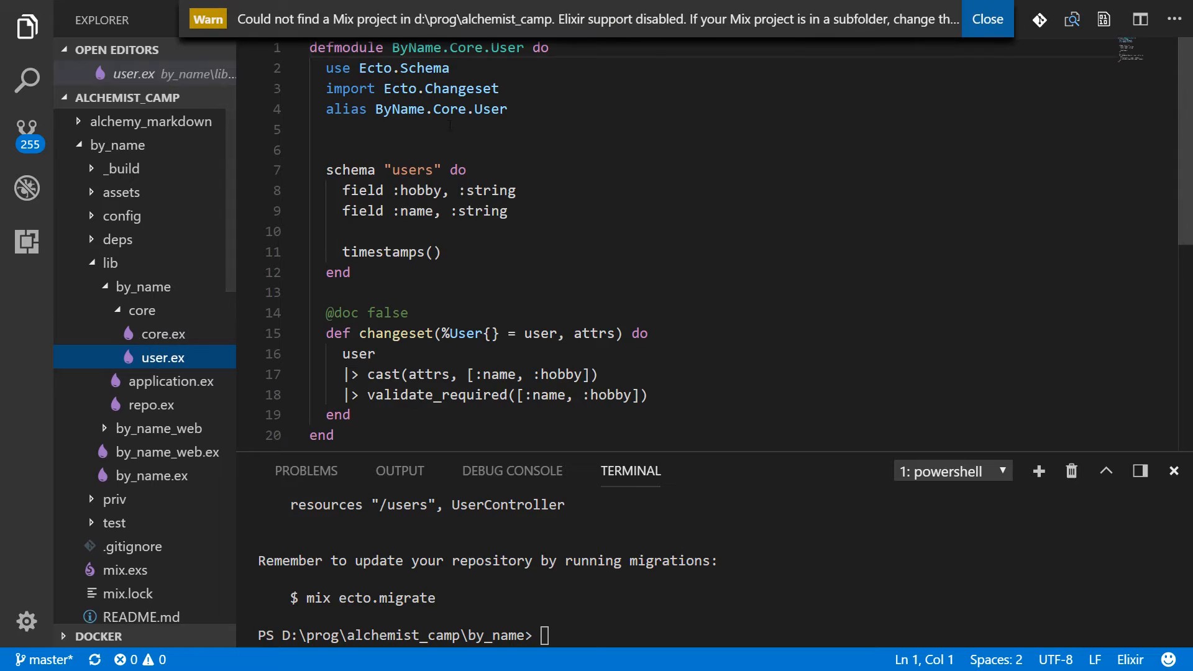
pyautogui.click(987, 18)
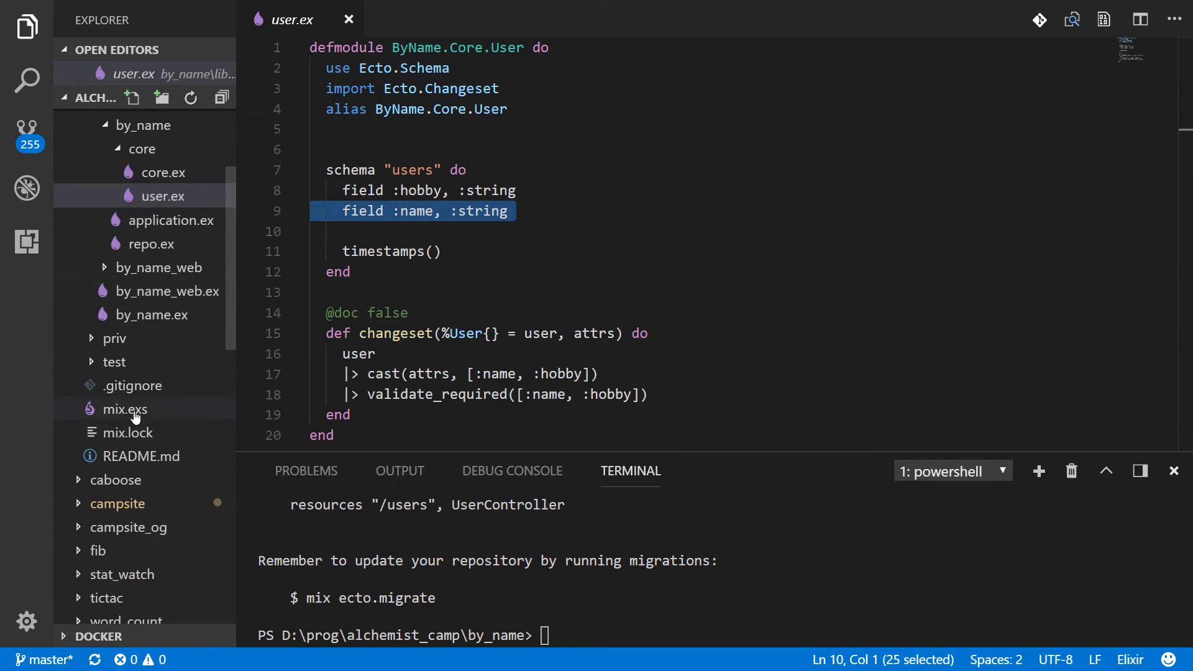
pyautogui.moveTo(92, 342)
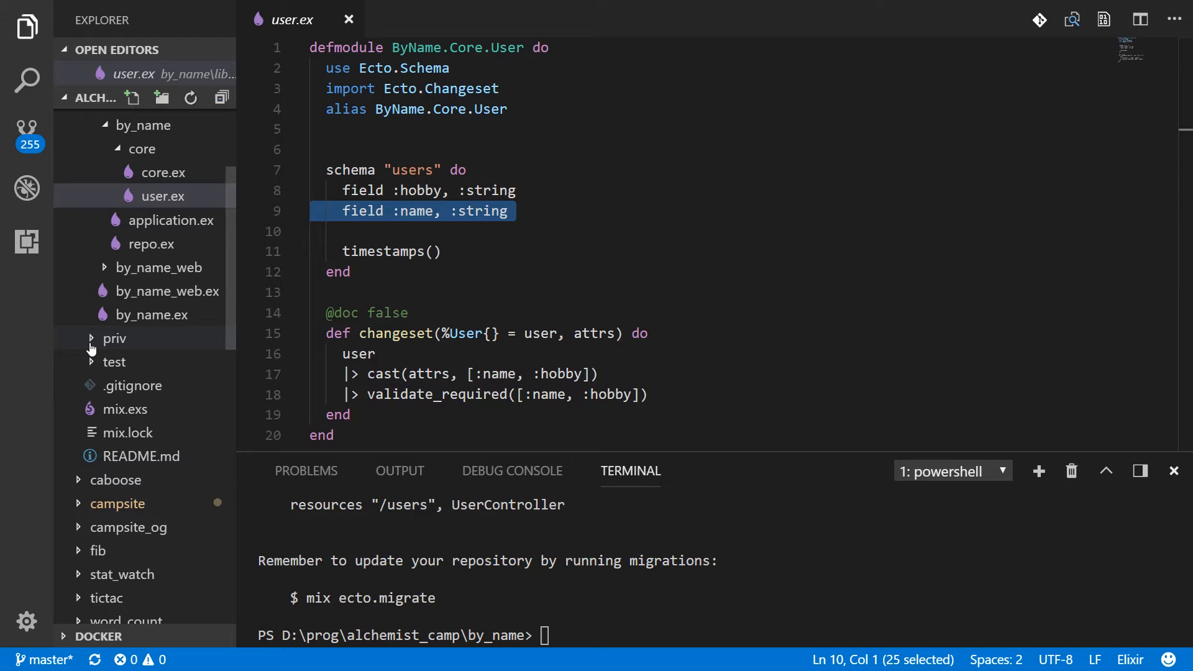
# Add create index(:users, [:name]) to the create_users migration.
pyautogui.click(115, 338)
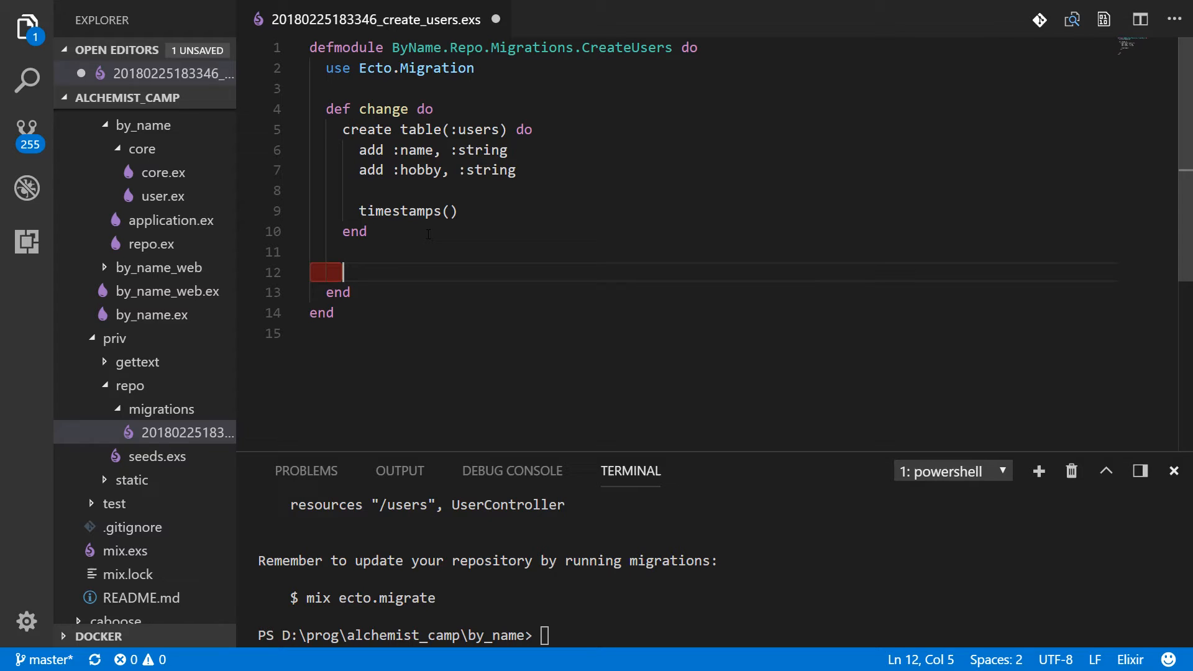
pyautogui.write('create ind')
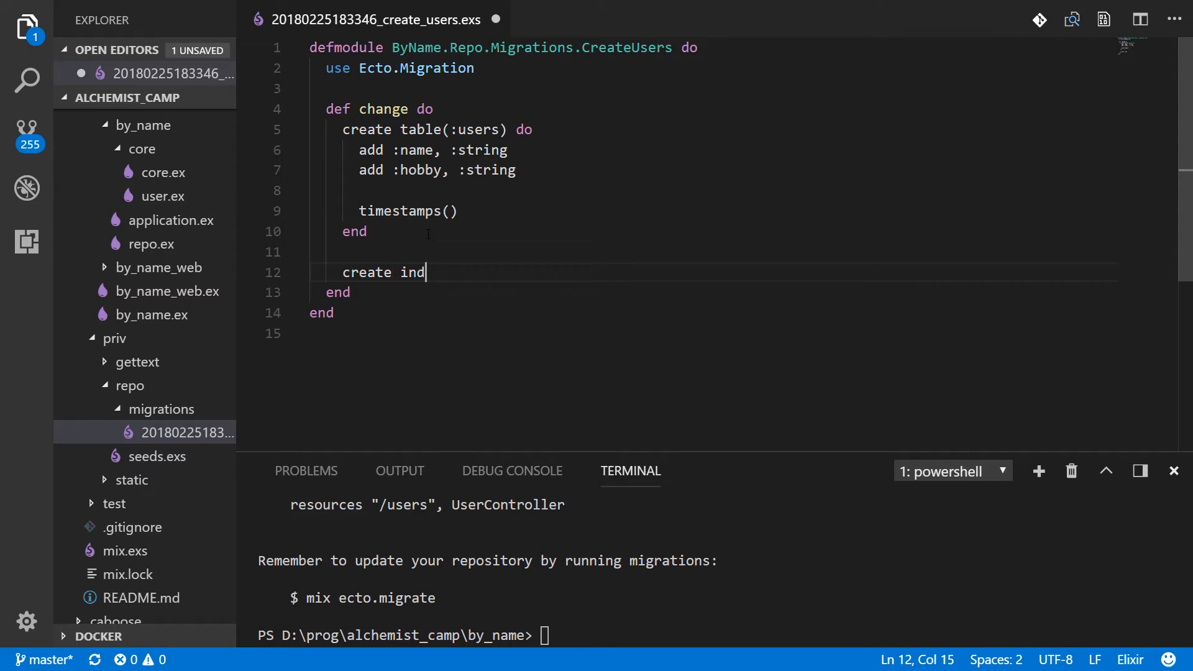
pyautogui.write('ex(:)')
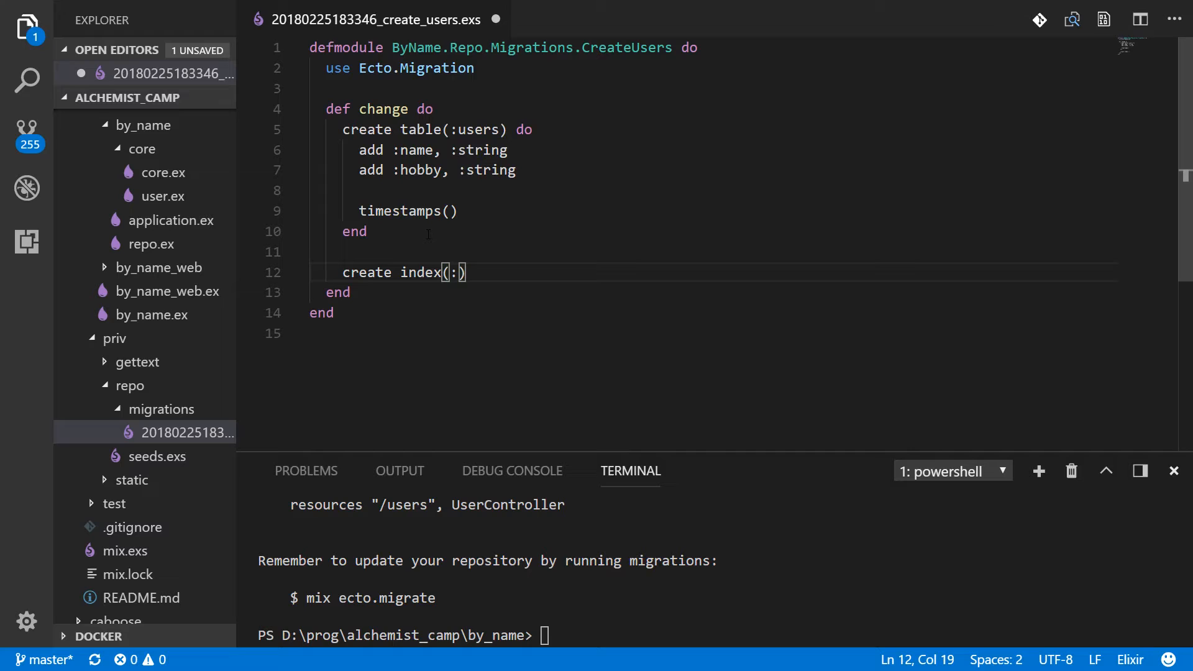
pyautogui.write('users,')
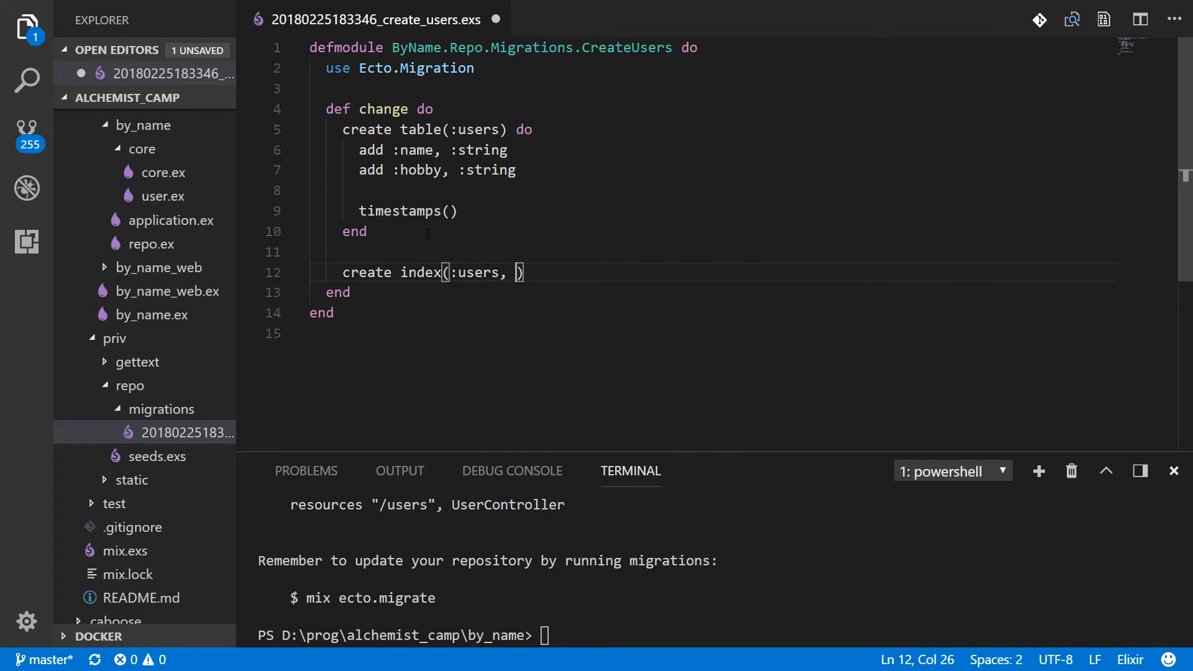
pyautogui.write('[:name')
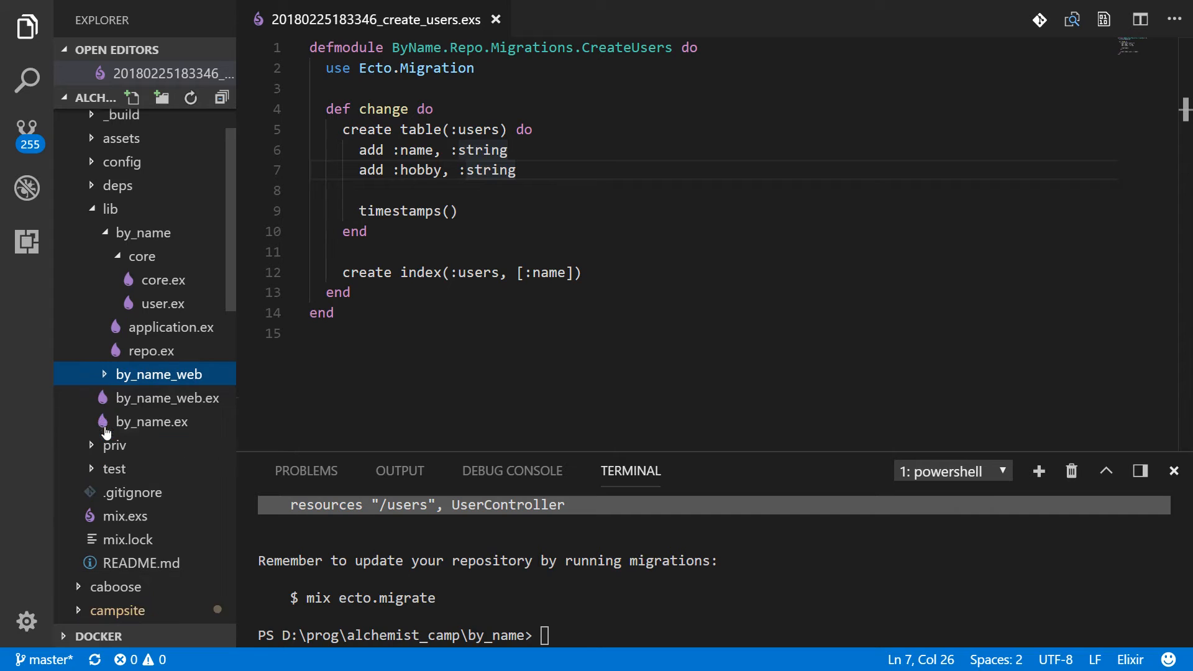
# Add resources "/users", UserController to the "/" scope in router.ex.
pyautogui.click(158, 374)
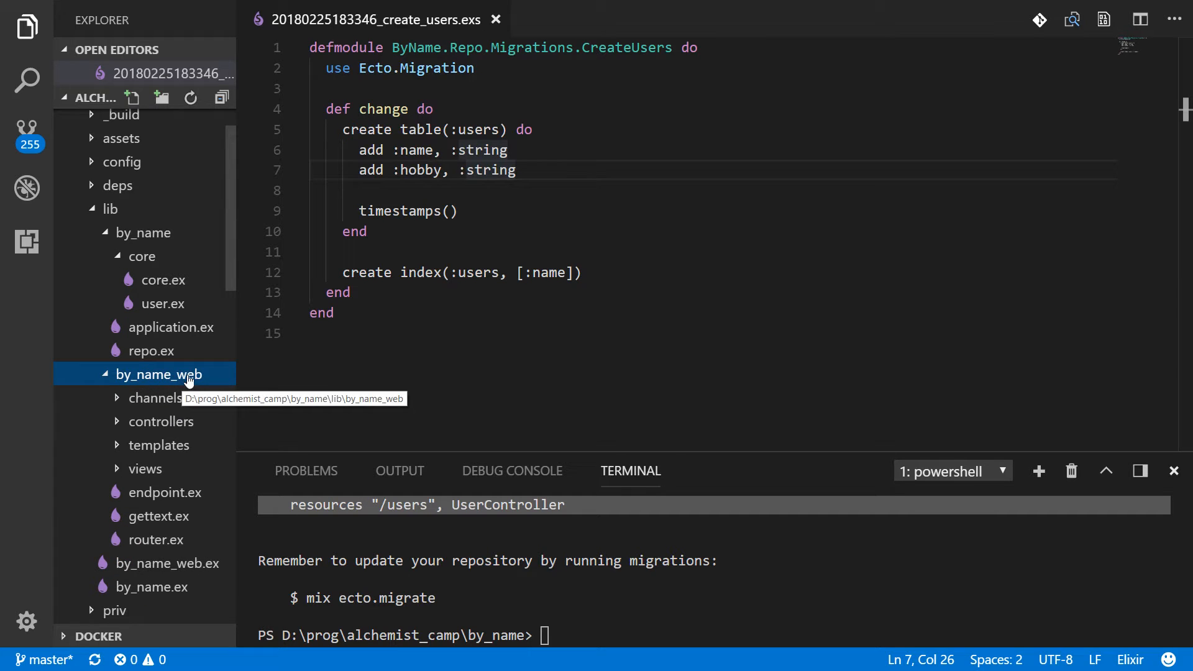
pyautogui.click(156, 540)
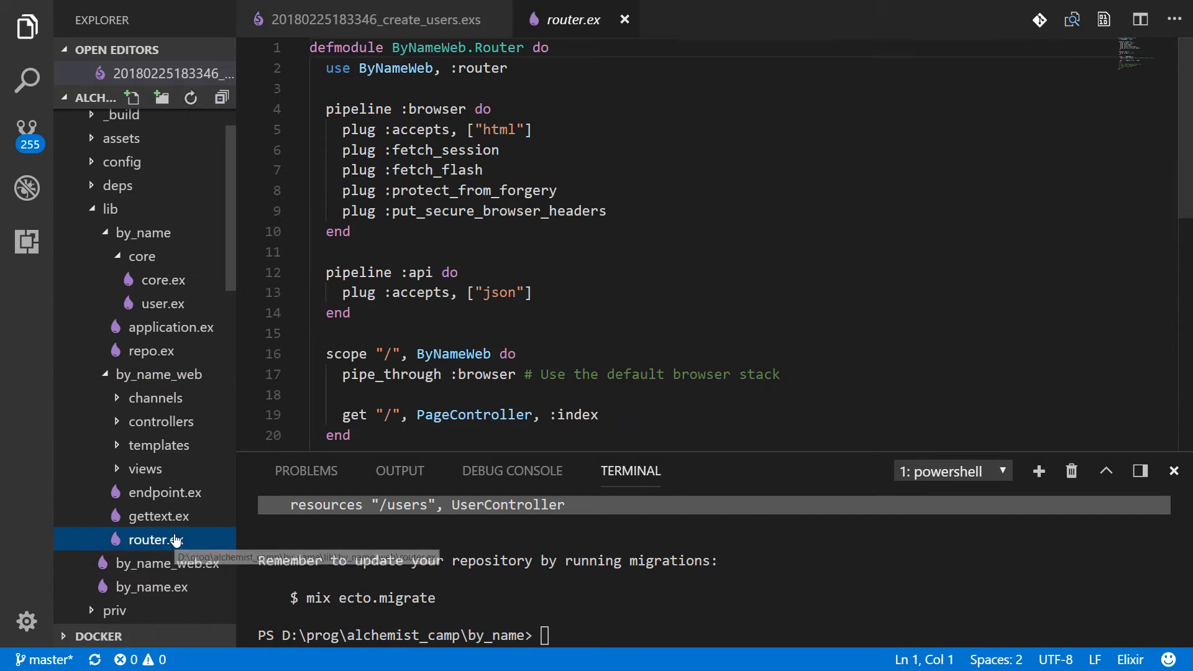
pyautogui.scroll(-3)
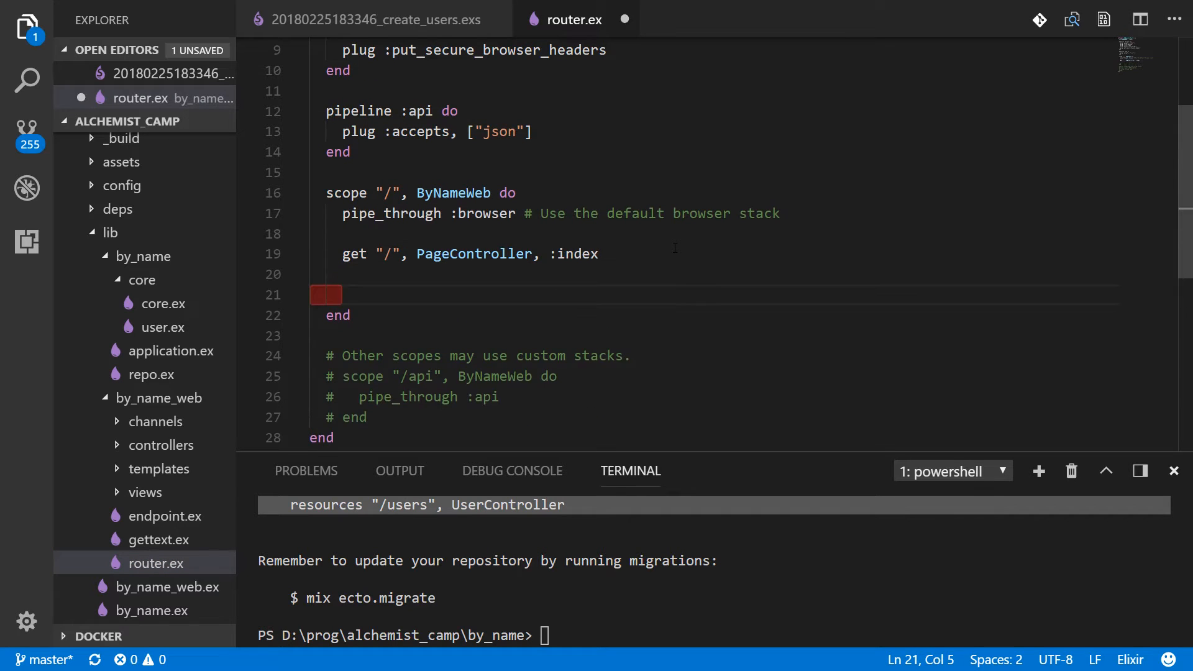
pyautogui.write('resources "/users", UserController')
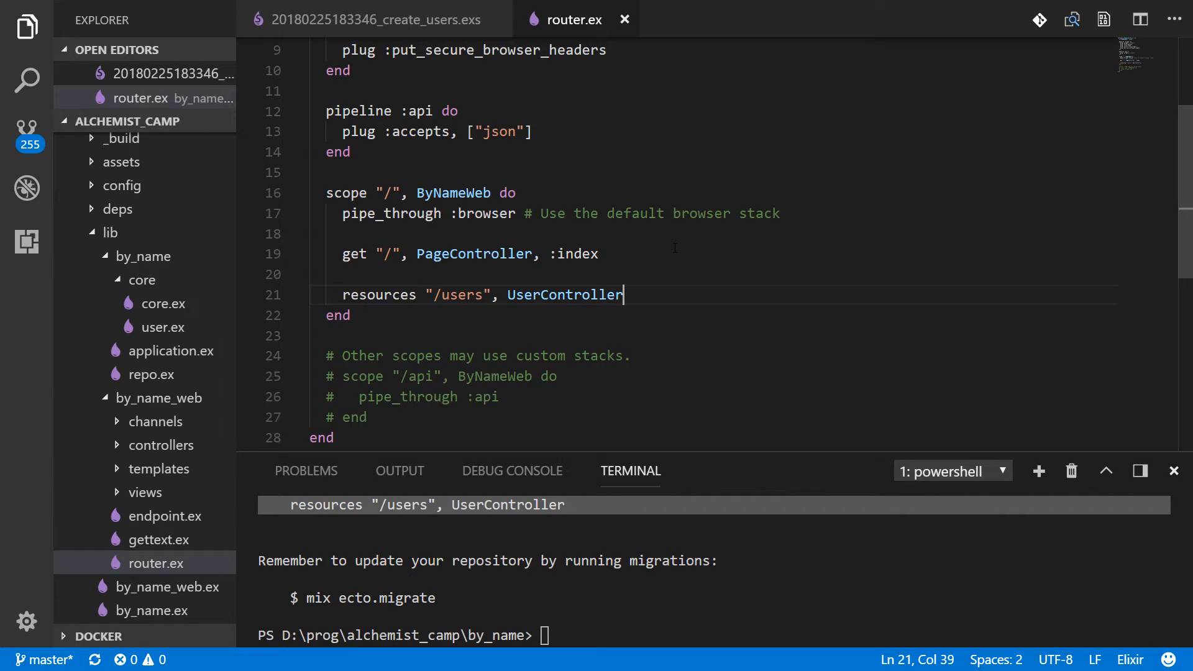
# Run mix ecto.create and mix ecto.migrate, then start typing mix phx.server.
pyautogui.write('mix')
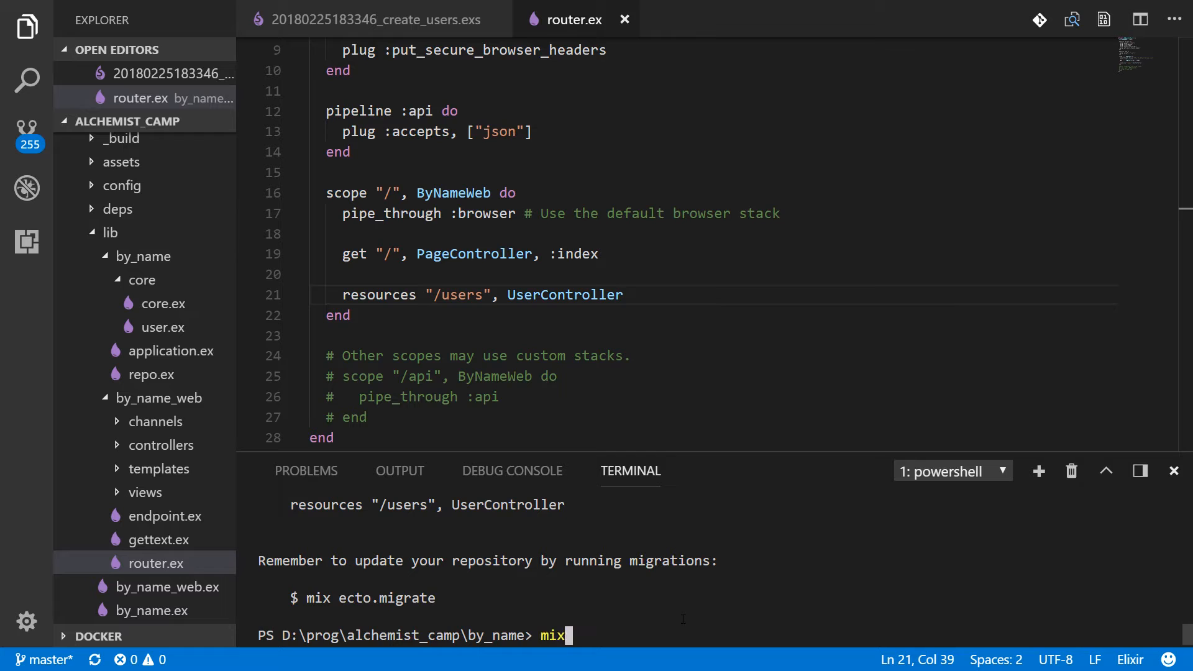
pyautogui.write('ecto.migrat')
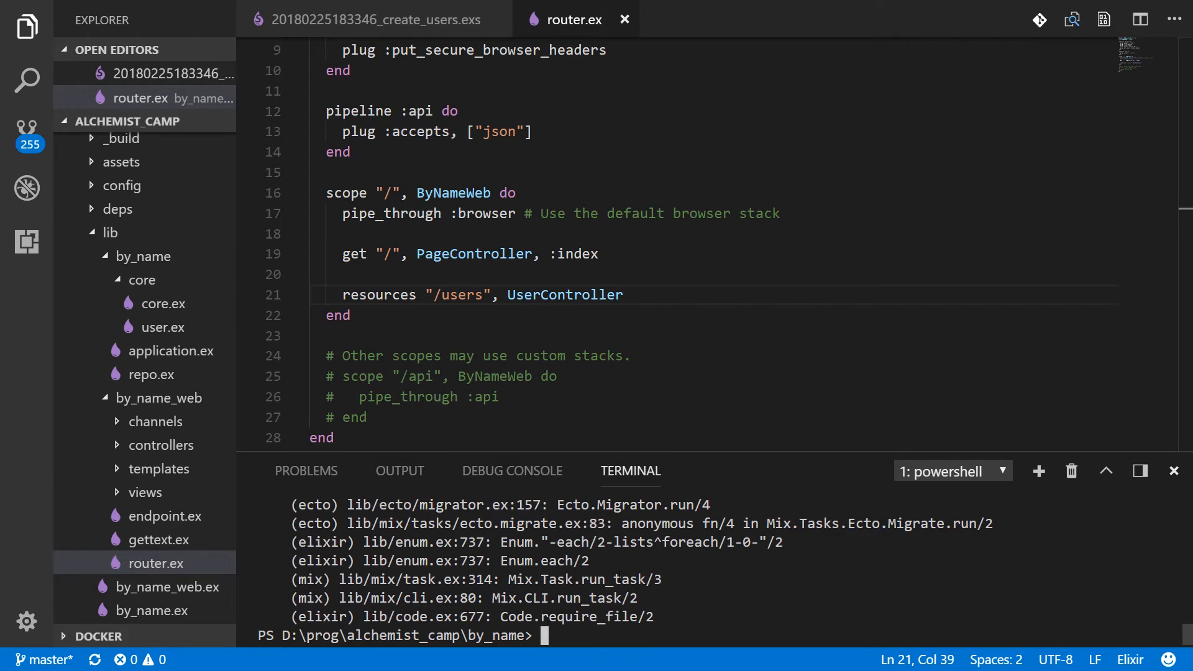
pyautogui.write('mix ecto')
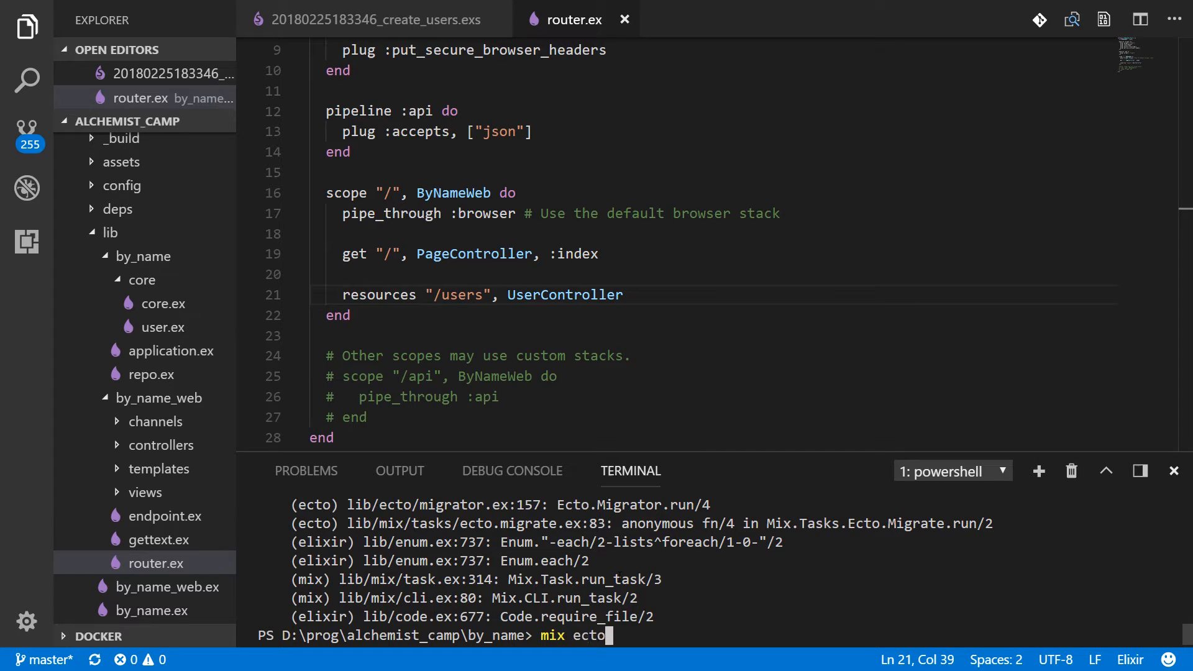
pyautogui.write('.create')
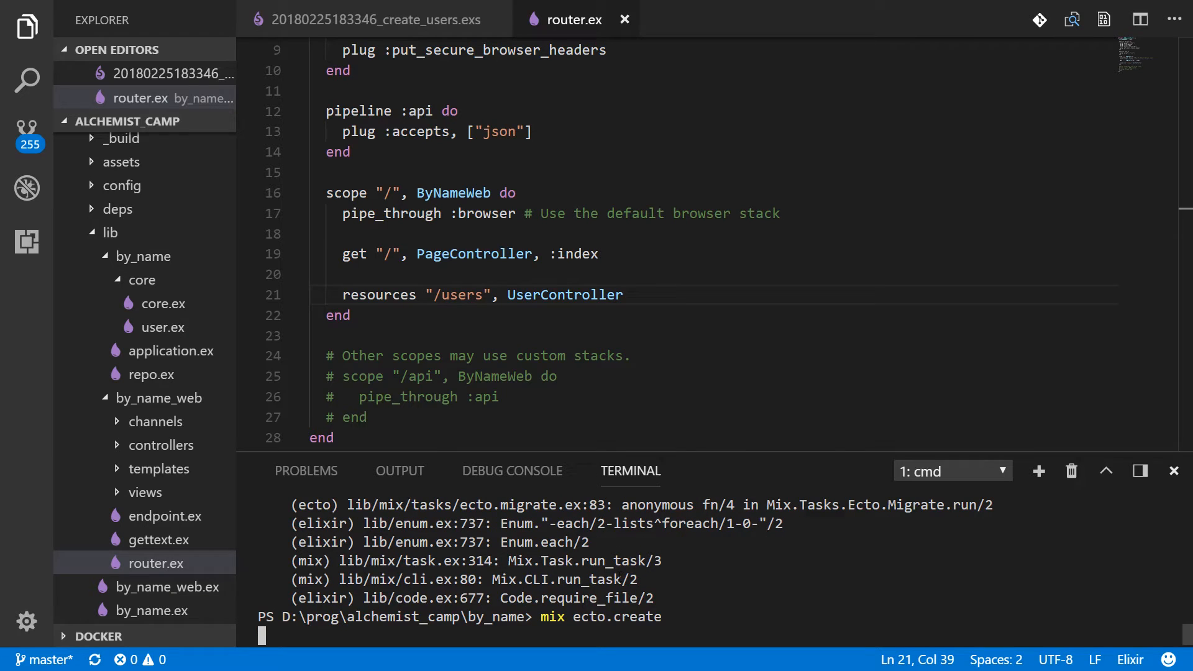
pyautogui.write('mix ecto.migrate')
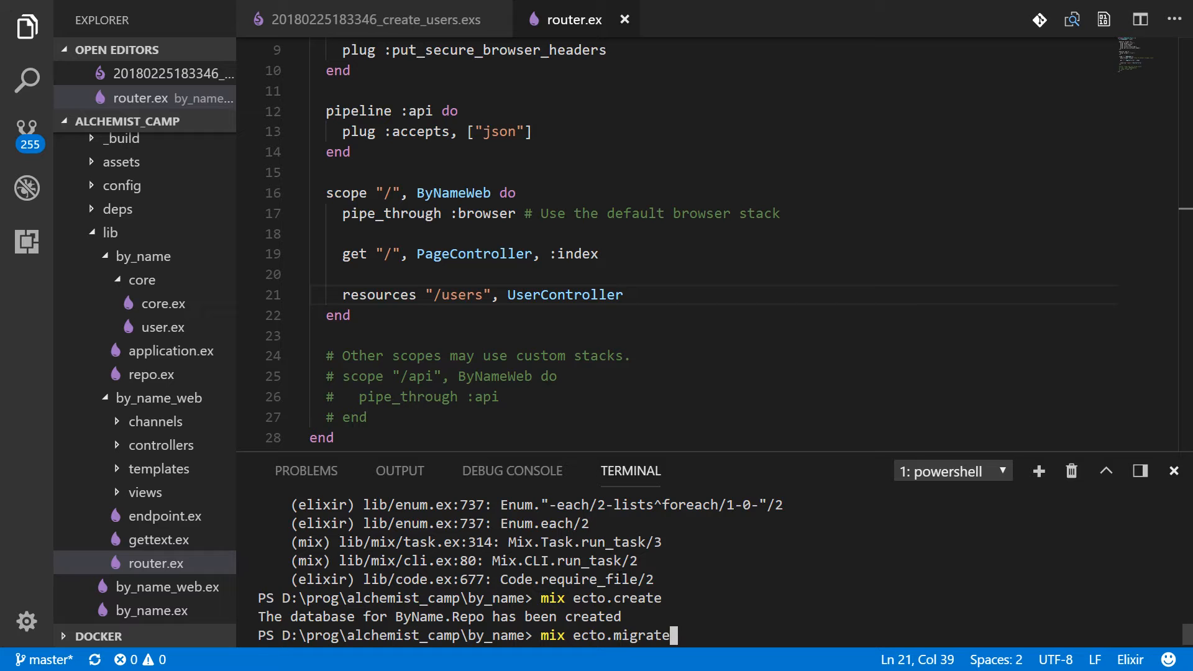
pyautogui.press('Enter')
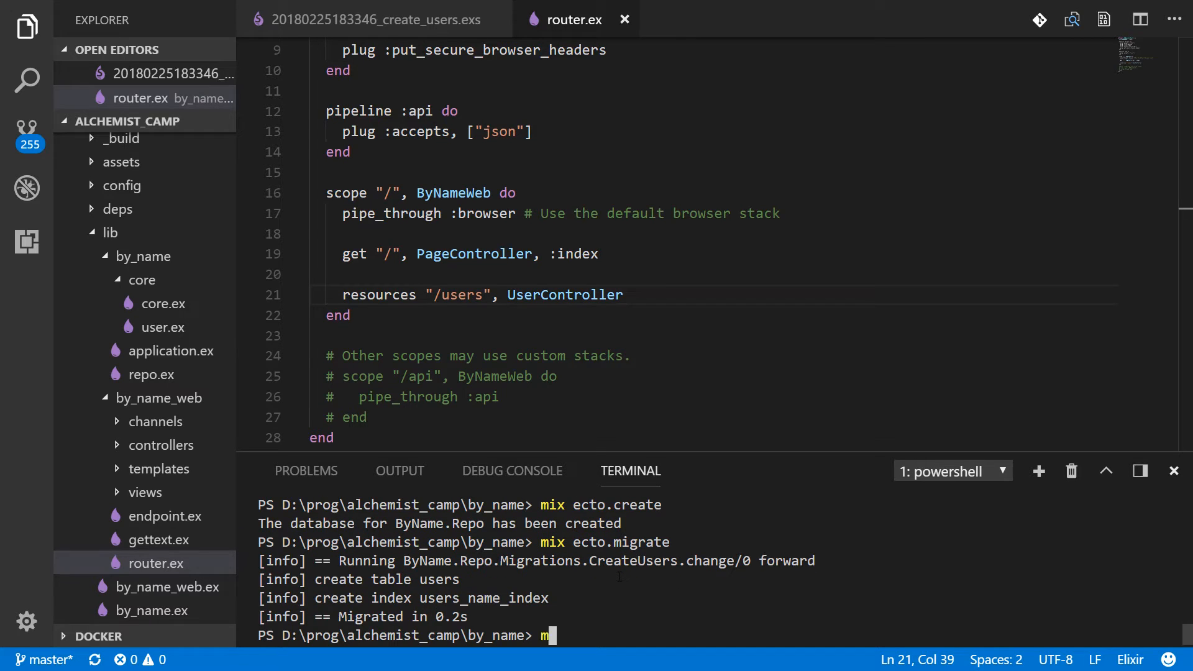
pyautogui.write('ix phx.serv')
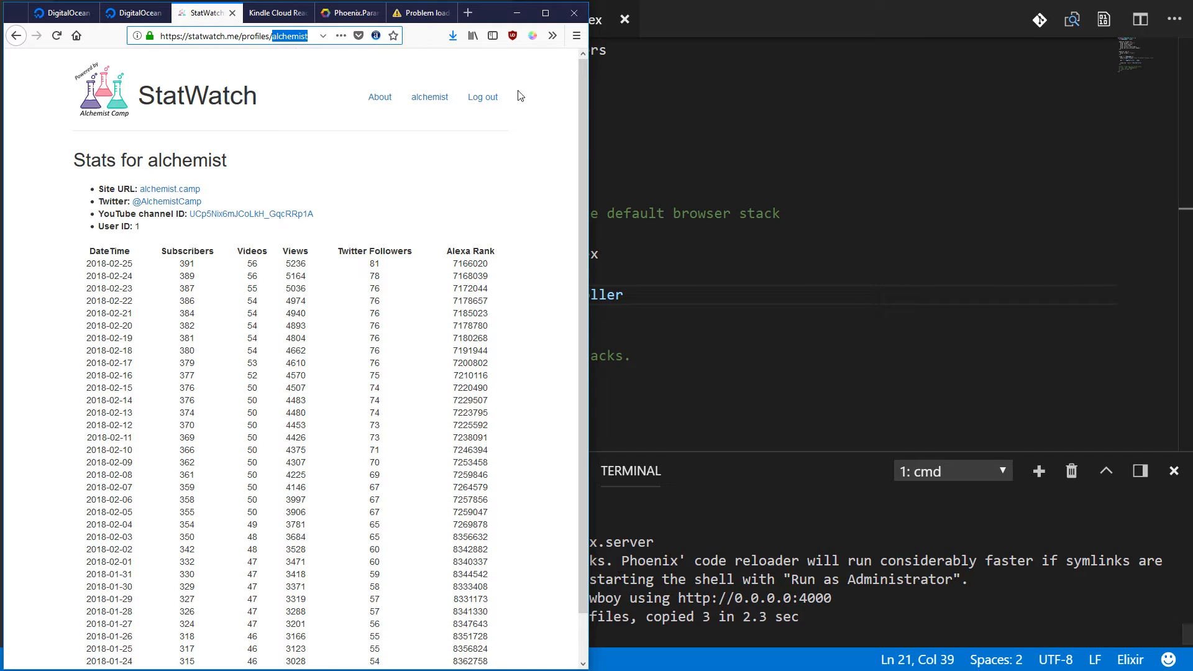
# Open the local app's users listing and add user Sam with hobby poetry reading.
pyautogui.click(425, 12)
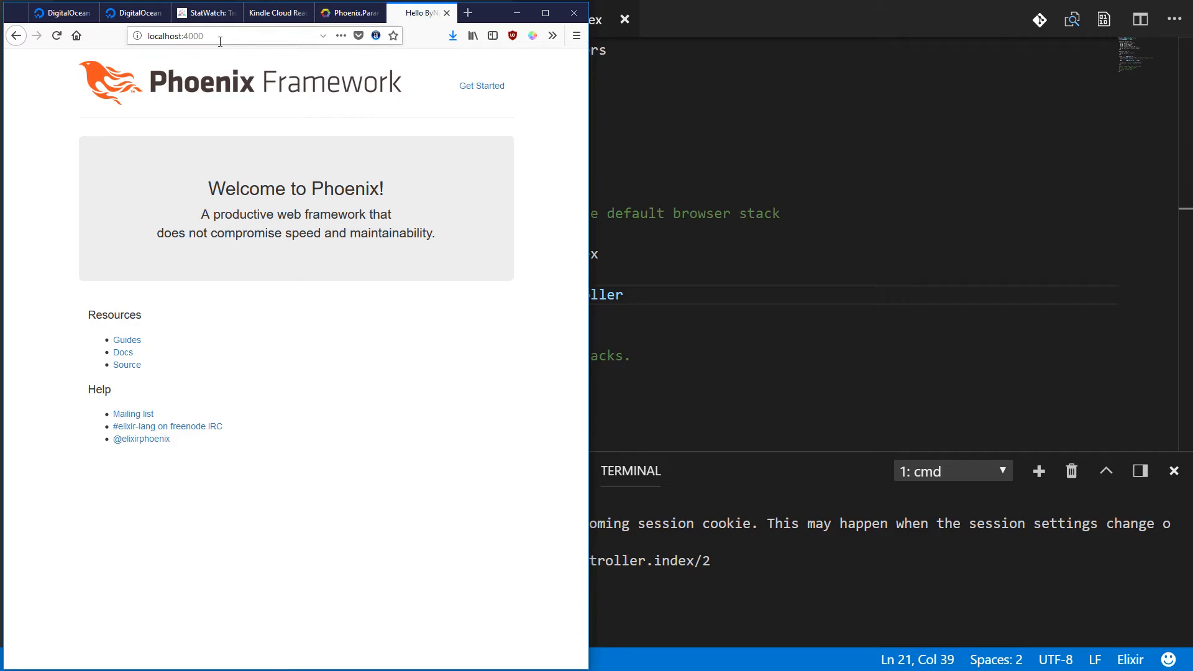
pyautogui.click(220, 35)
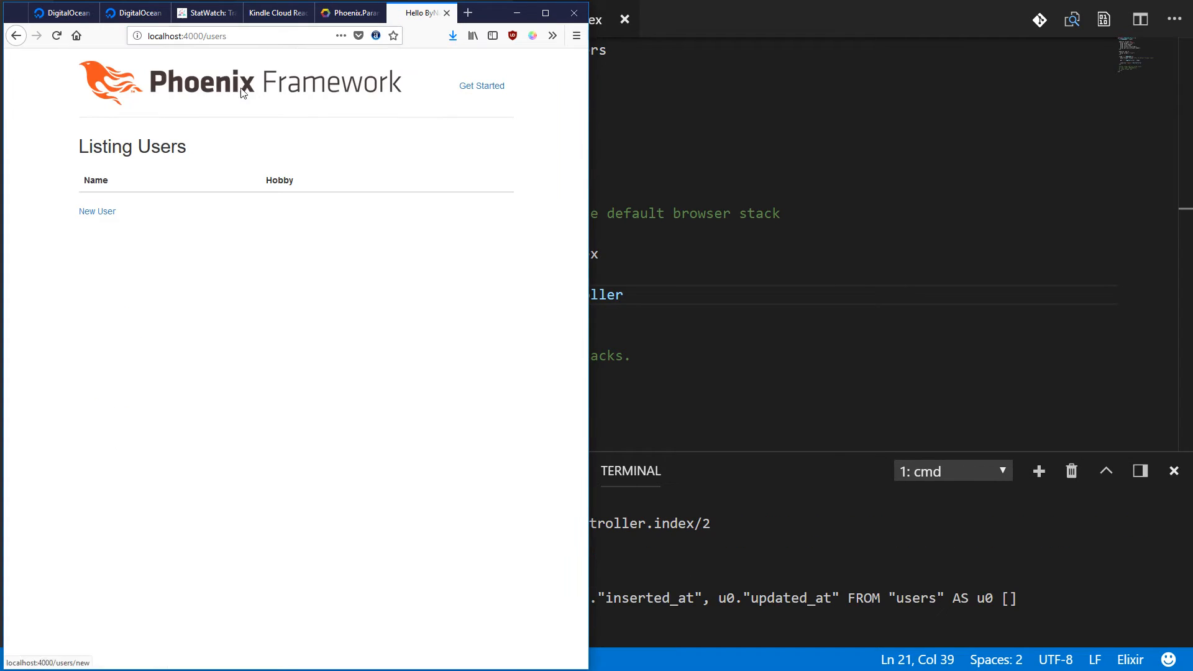
pyautogui.moveTo(88, 244)
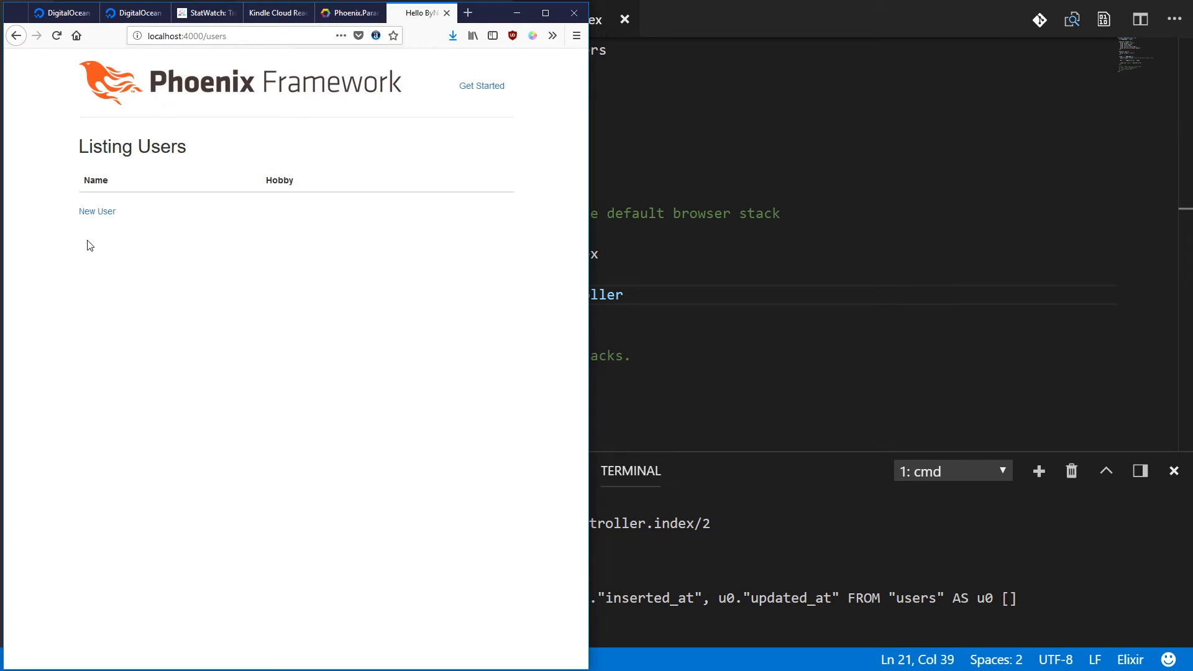
pyautogui.click(97, 211)
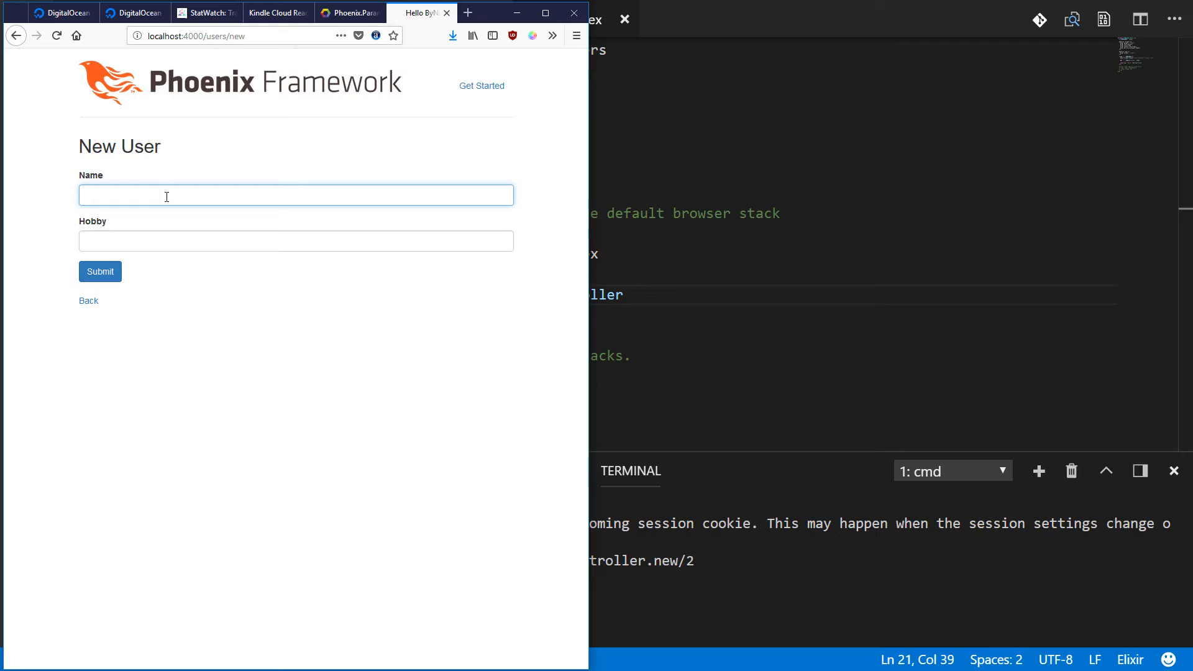
pyautogui.write('Sam')
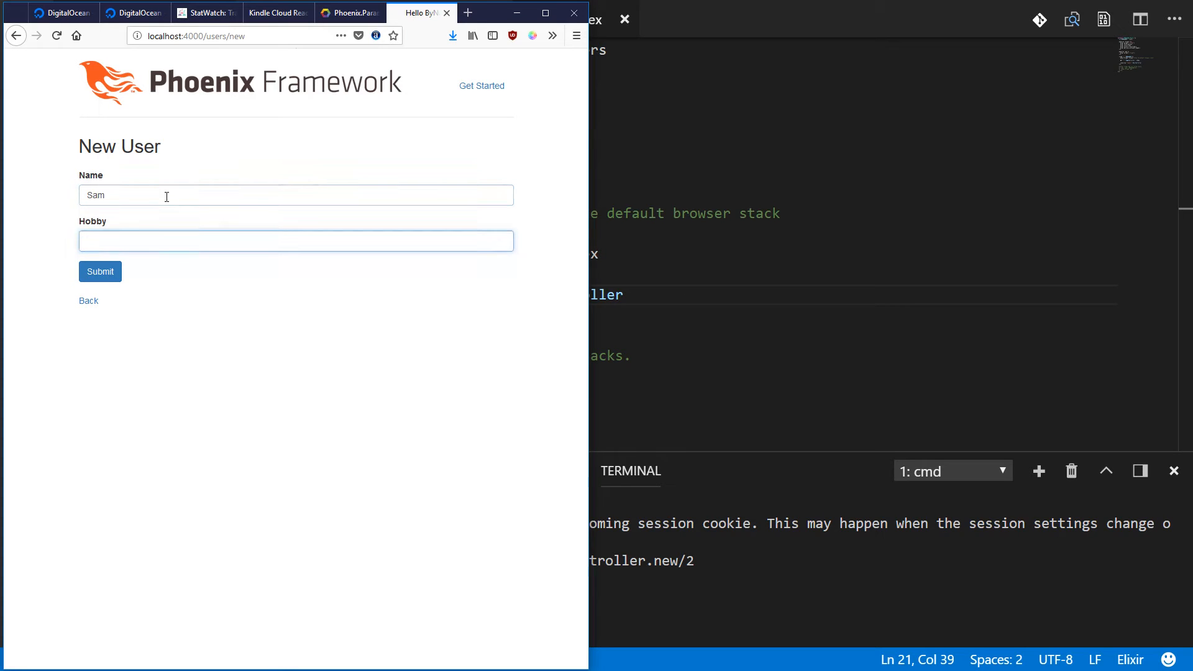
pyautogui.write('po')
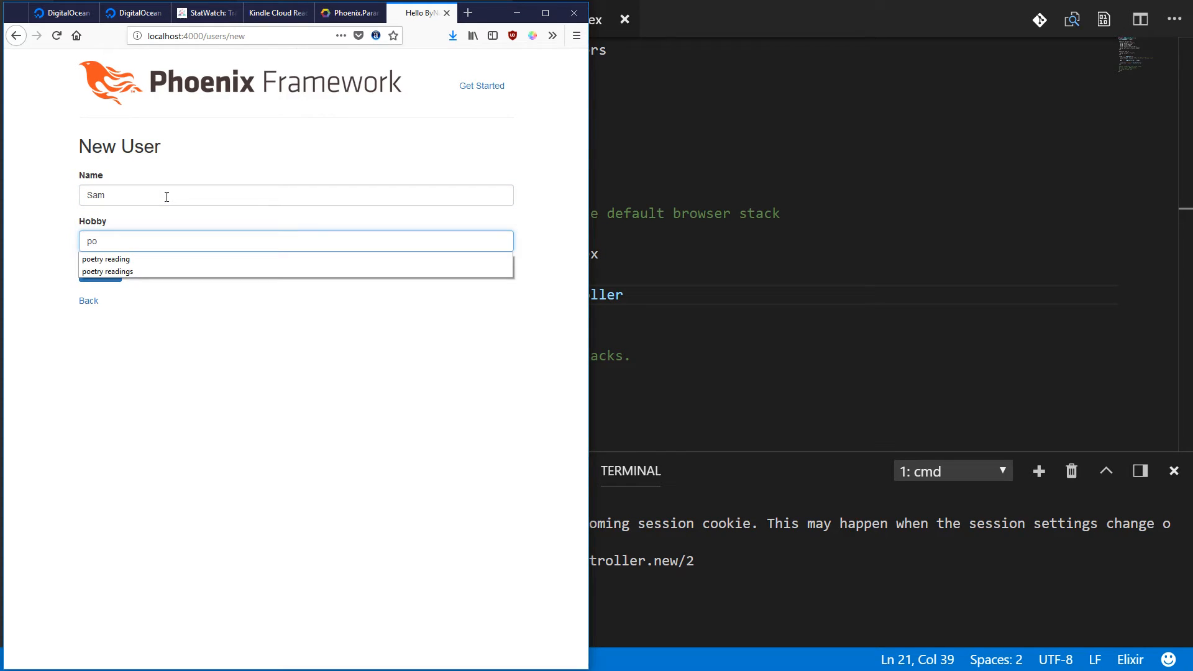
pyautogui.click(105, 259)
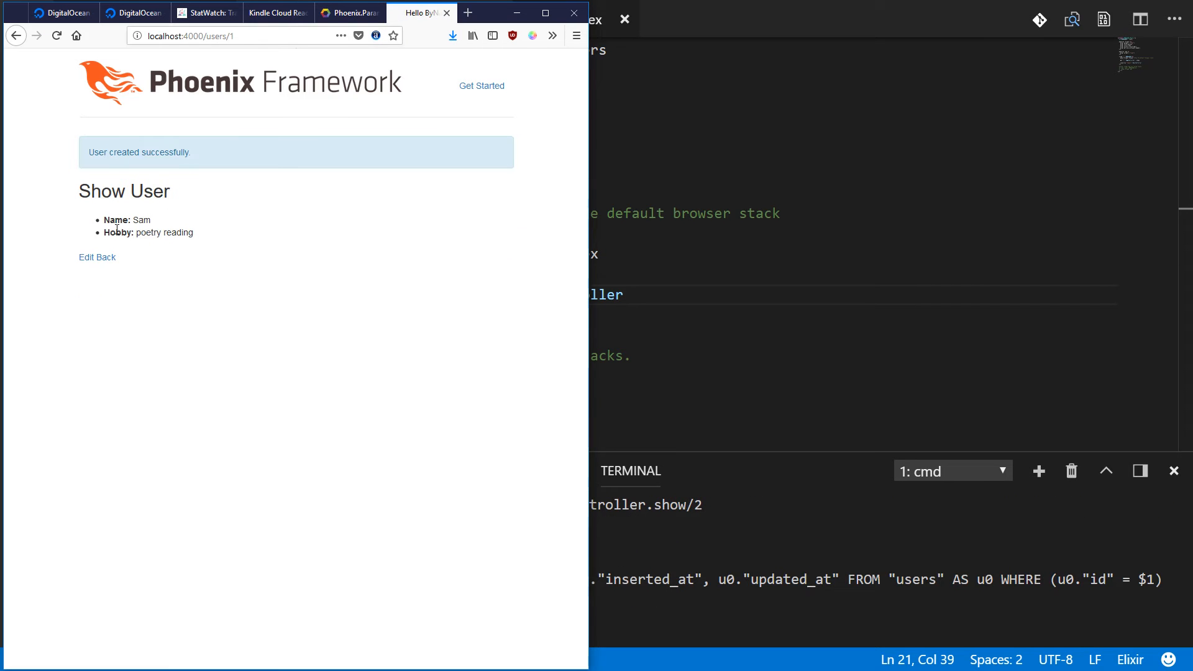
pyautogui.click(106, 257)
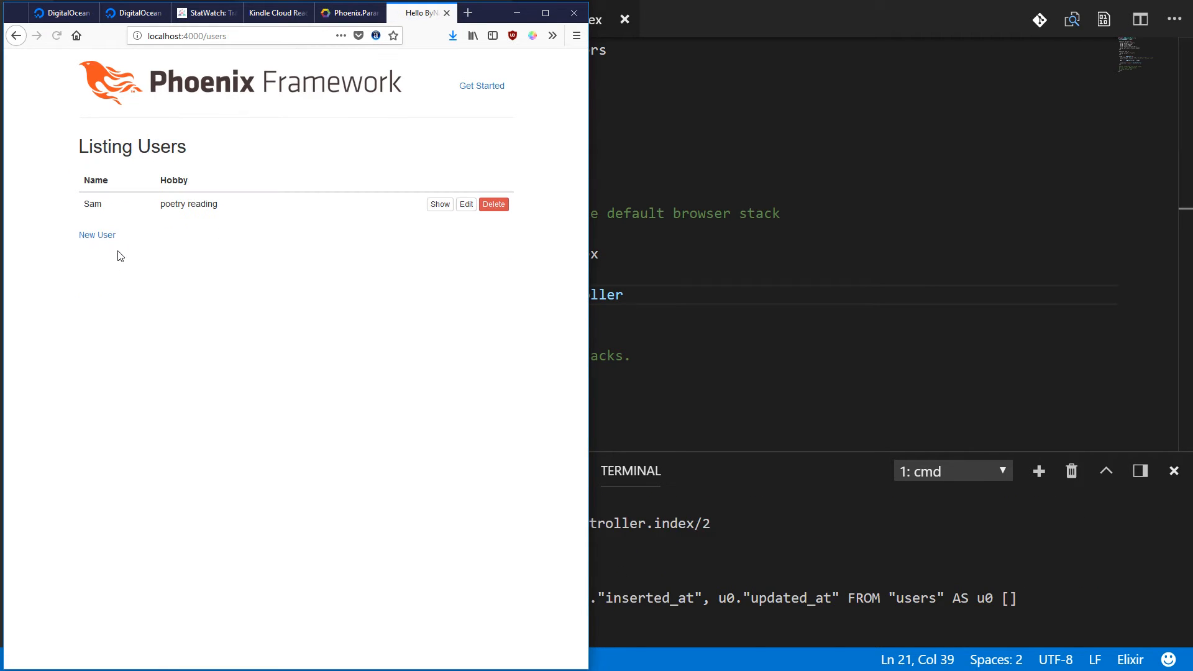
# Add user Jesse with hobby 'foraging for mushrooms', then open Sam's user page.
pyautogui.click(97, 235)
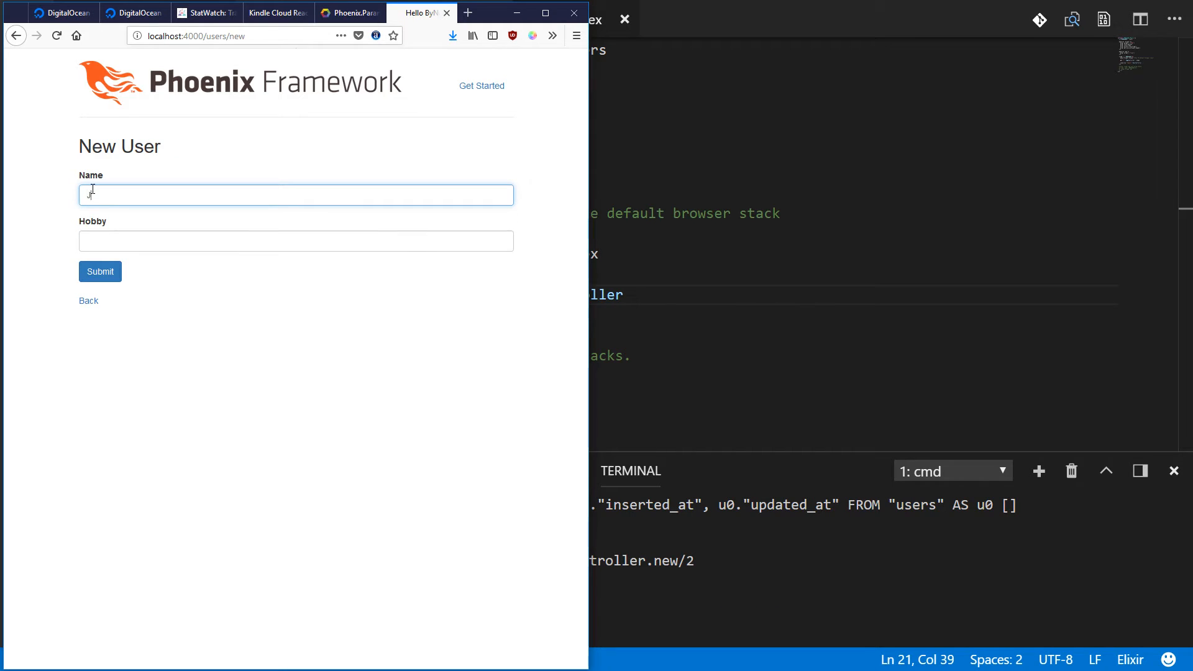
pyautogui.write('Jesse')
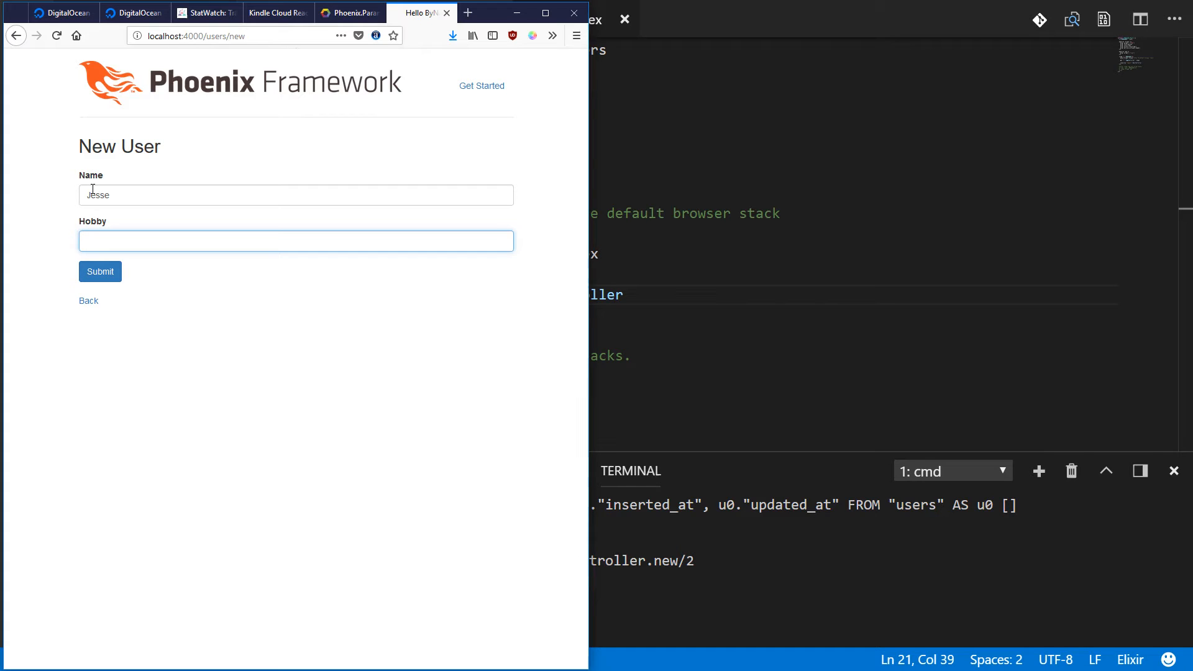
pyautogui.write('foraging for')
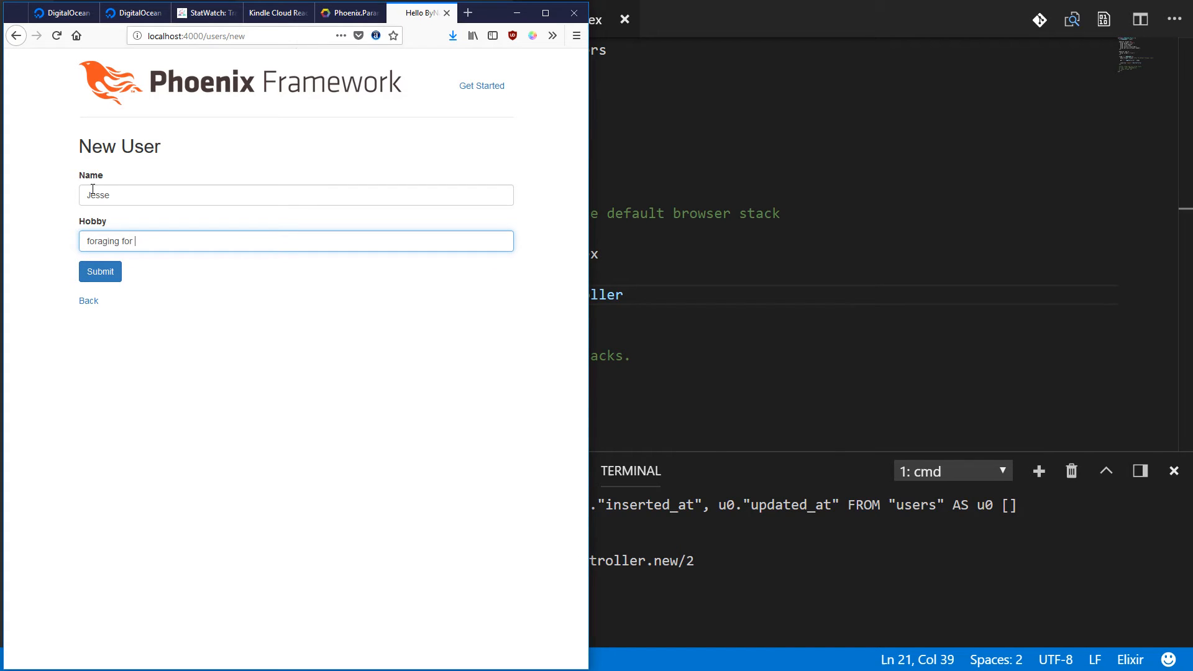
pyautogui.write('mushrooms')
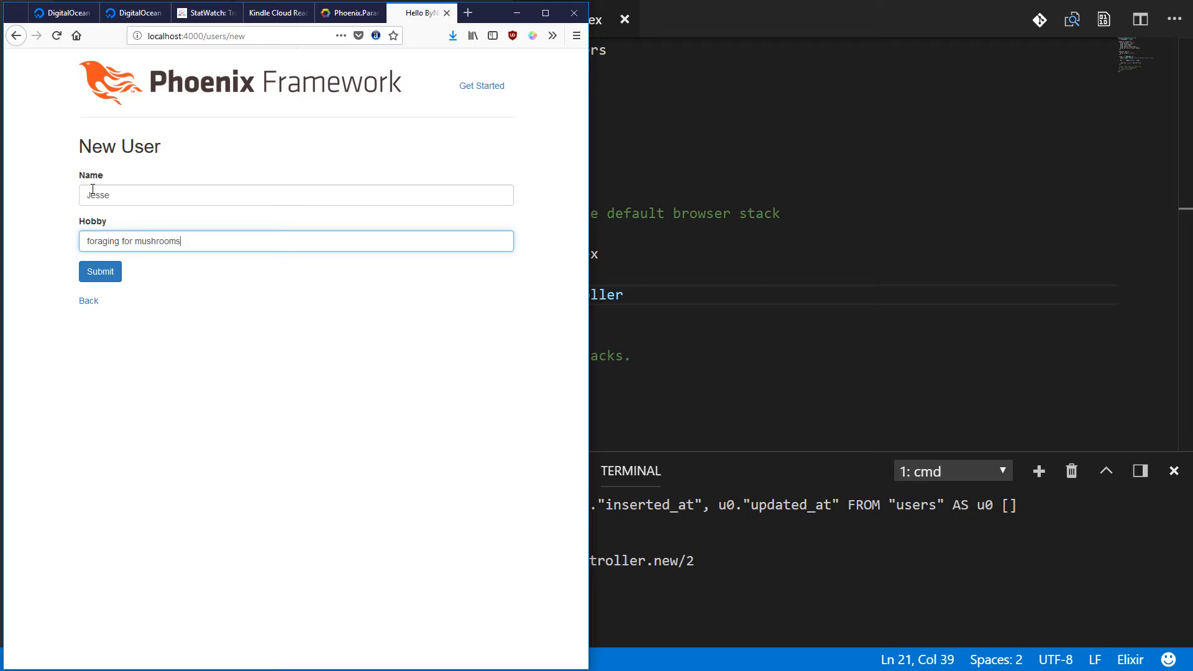
pyautogui.click(100, 272)
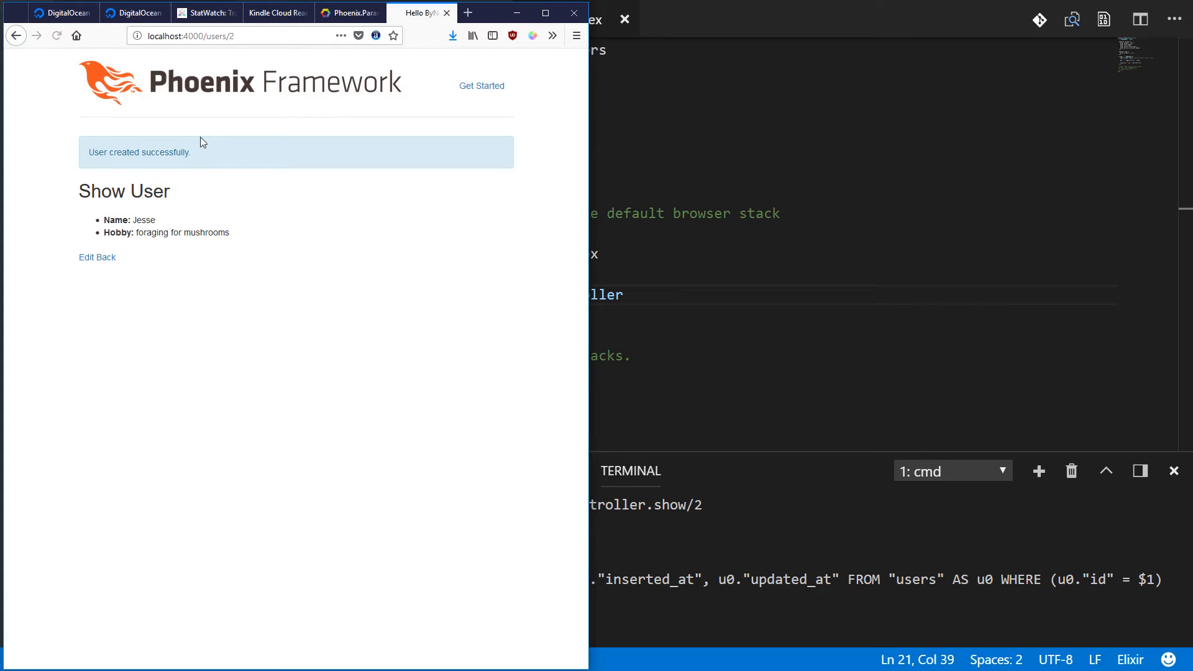
pyautogui.click(107, 257)
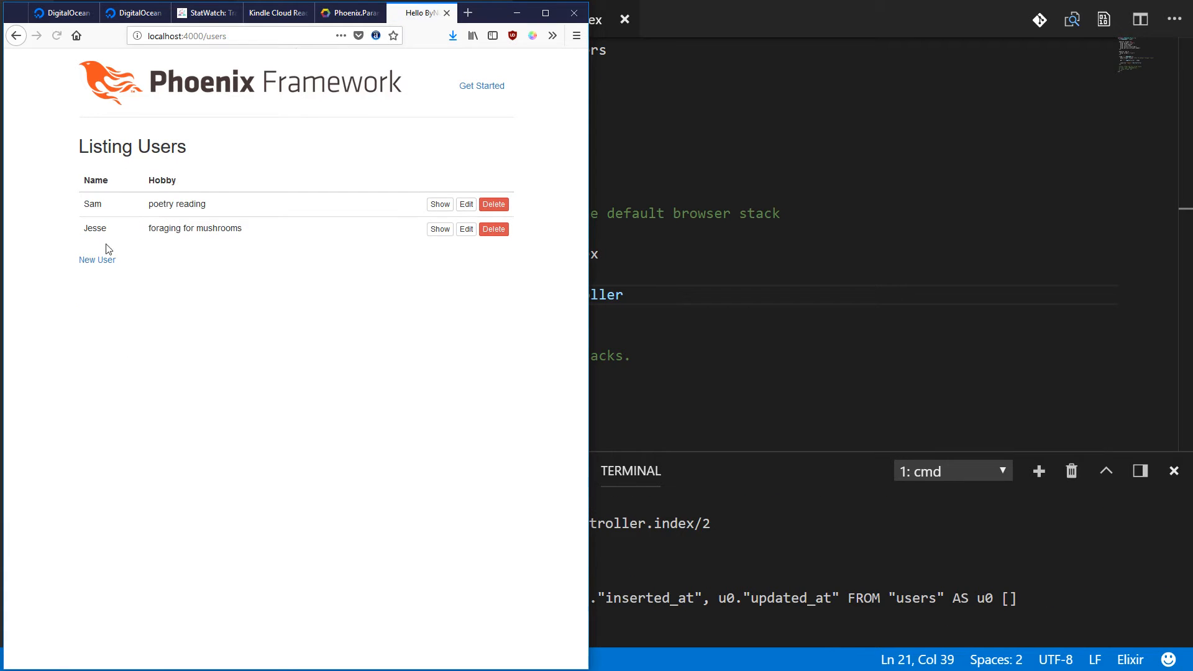
pyautogui.click(439, 204)
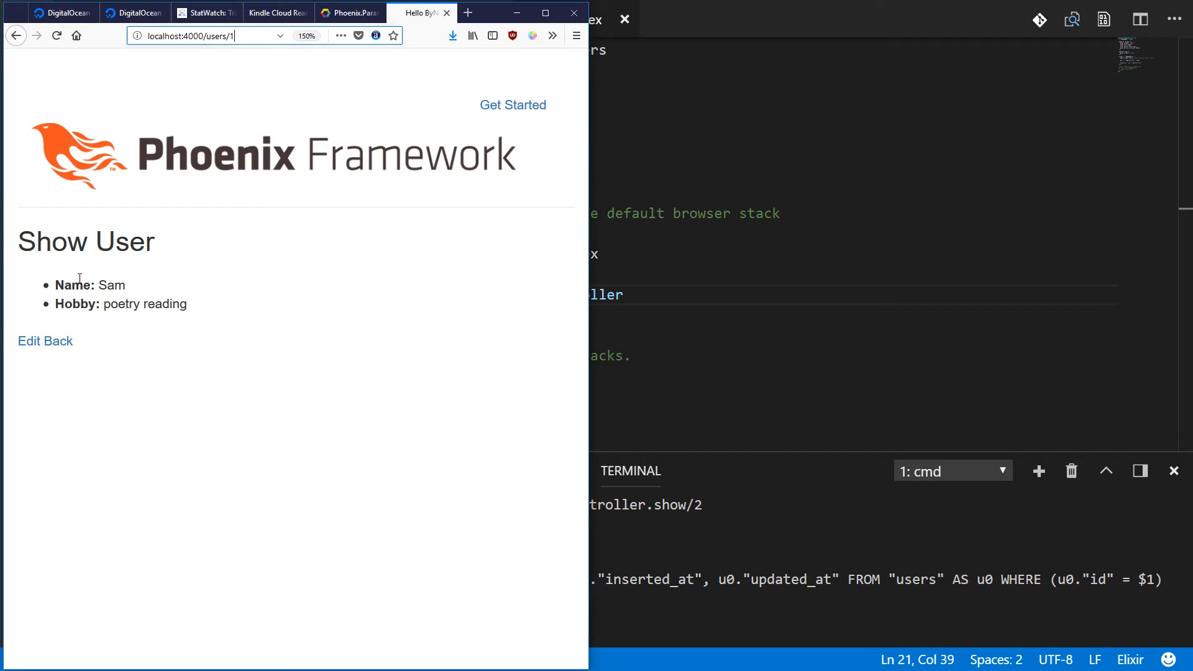
# Copy Sam's name and put it in the address in place of id 1.
pyautogui.doubleClick(111, 285)
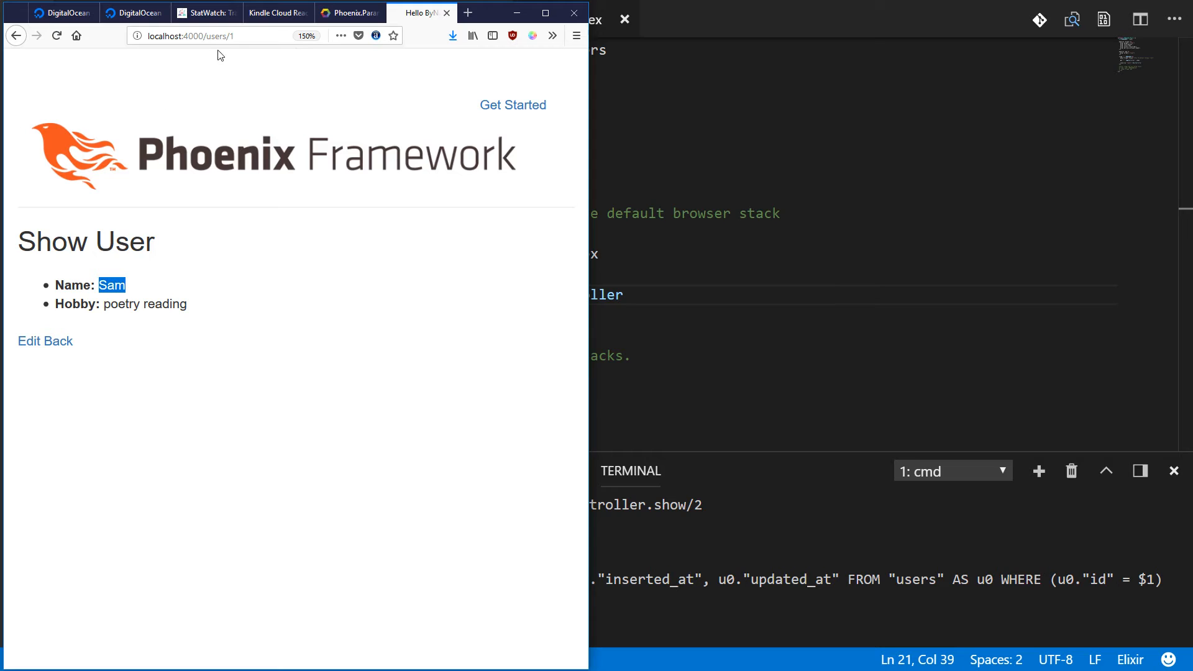
pyautogui.click(235, 36)
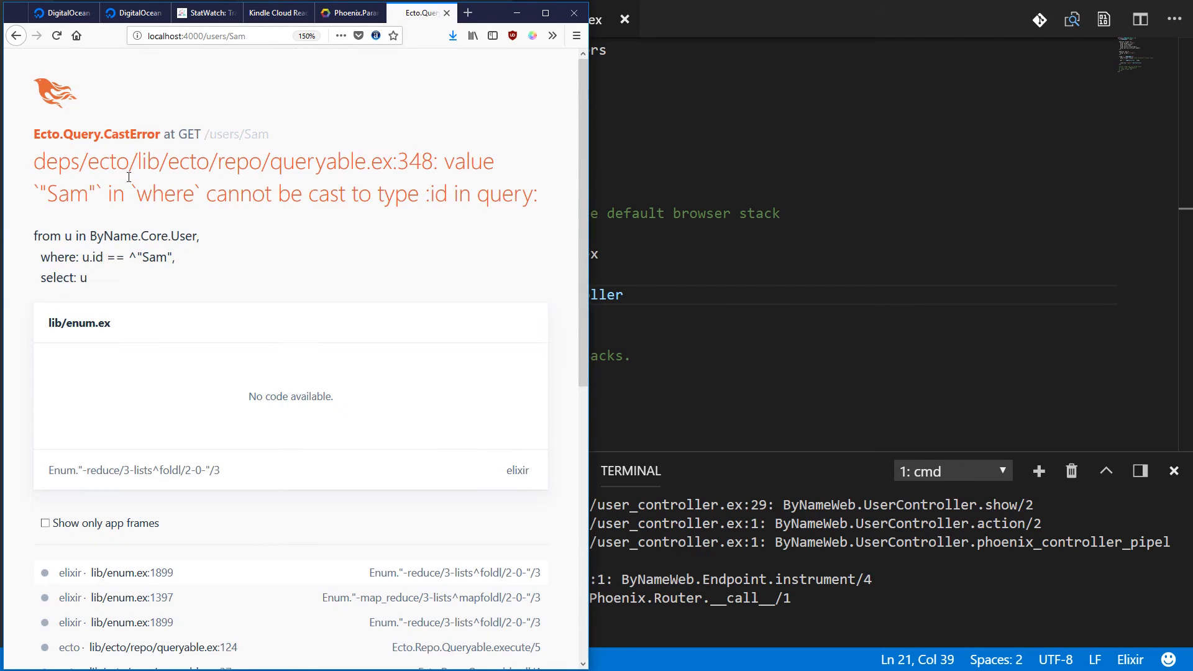
pyautogui.moveTo(329, 284)
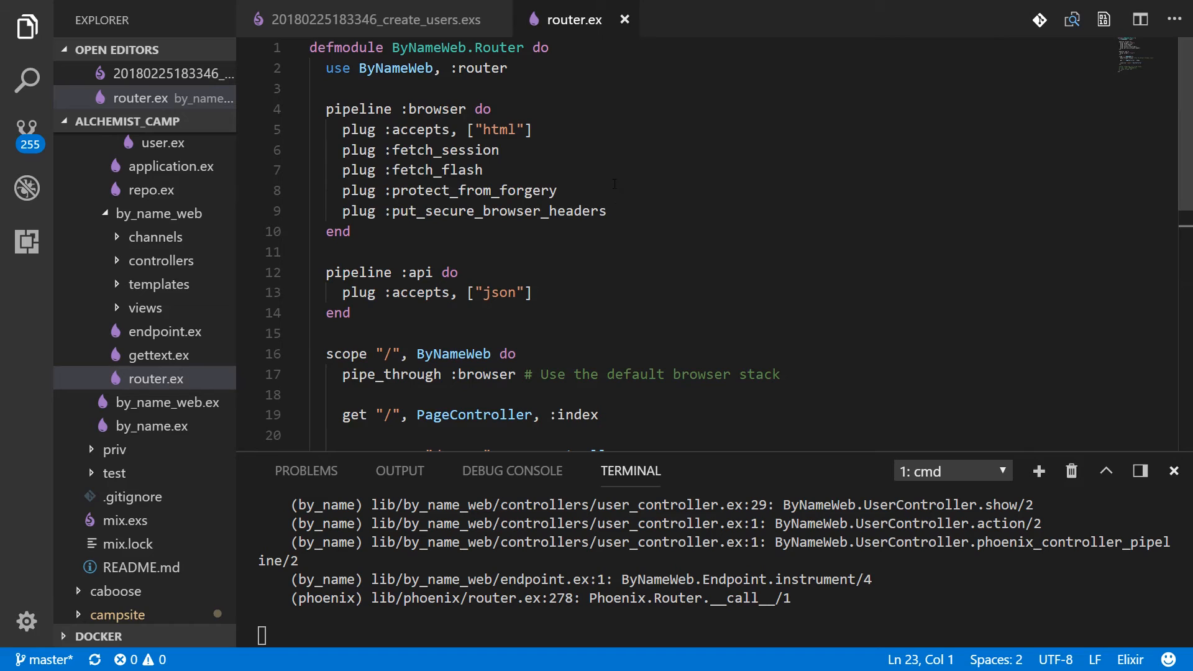
pyautogui.moveTo(185, 139)
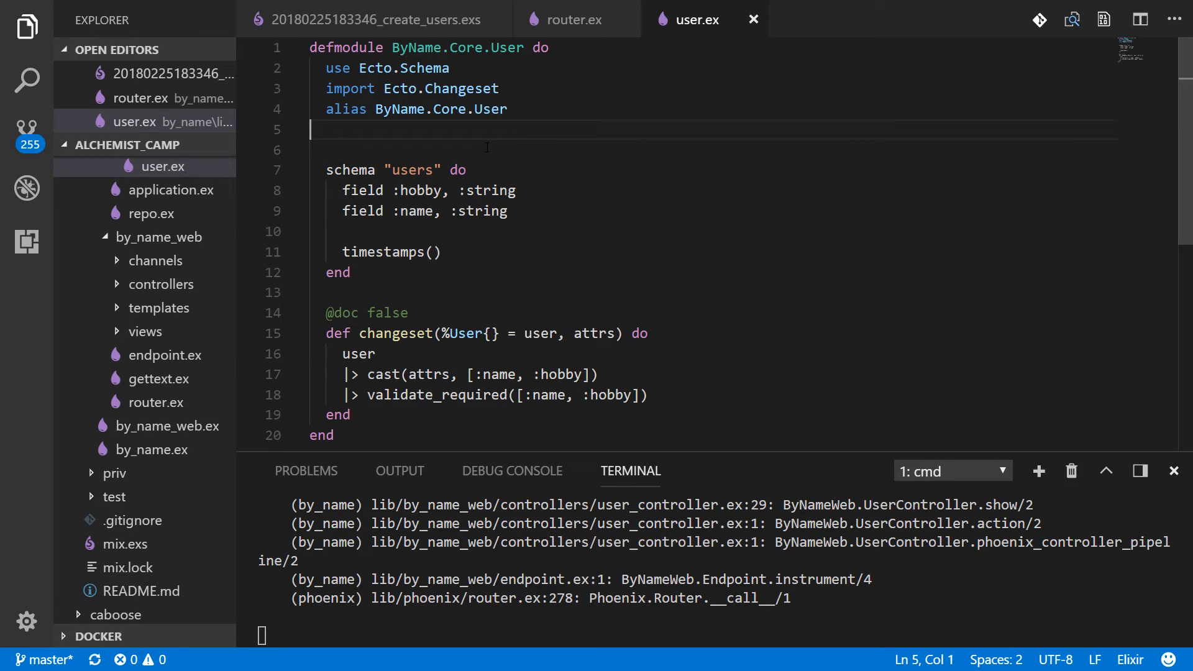
pyautogui.write('@')
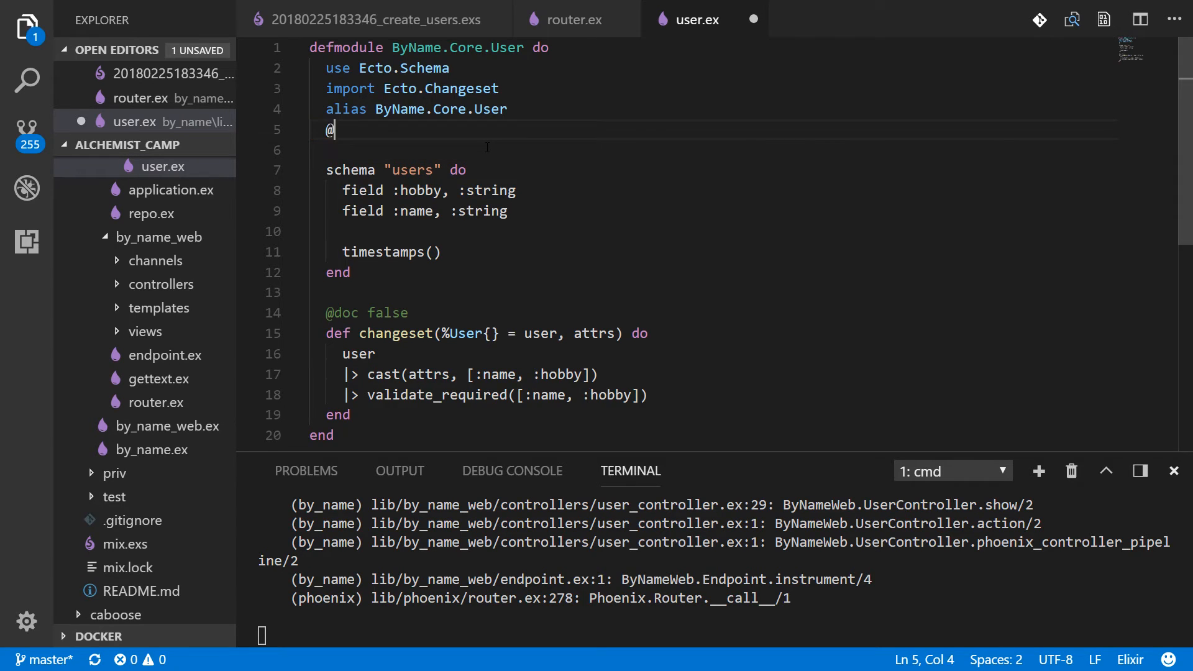
pyautogui.write('derive')
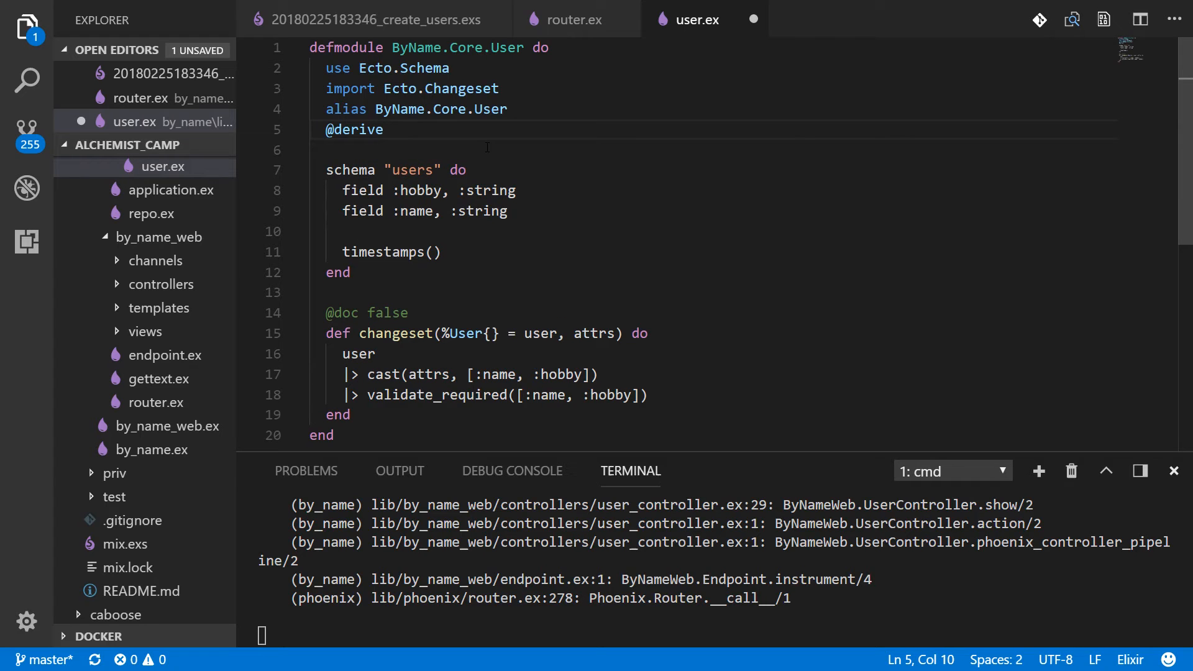
pyautogui.write('{}')
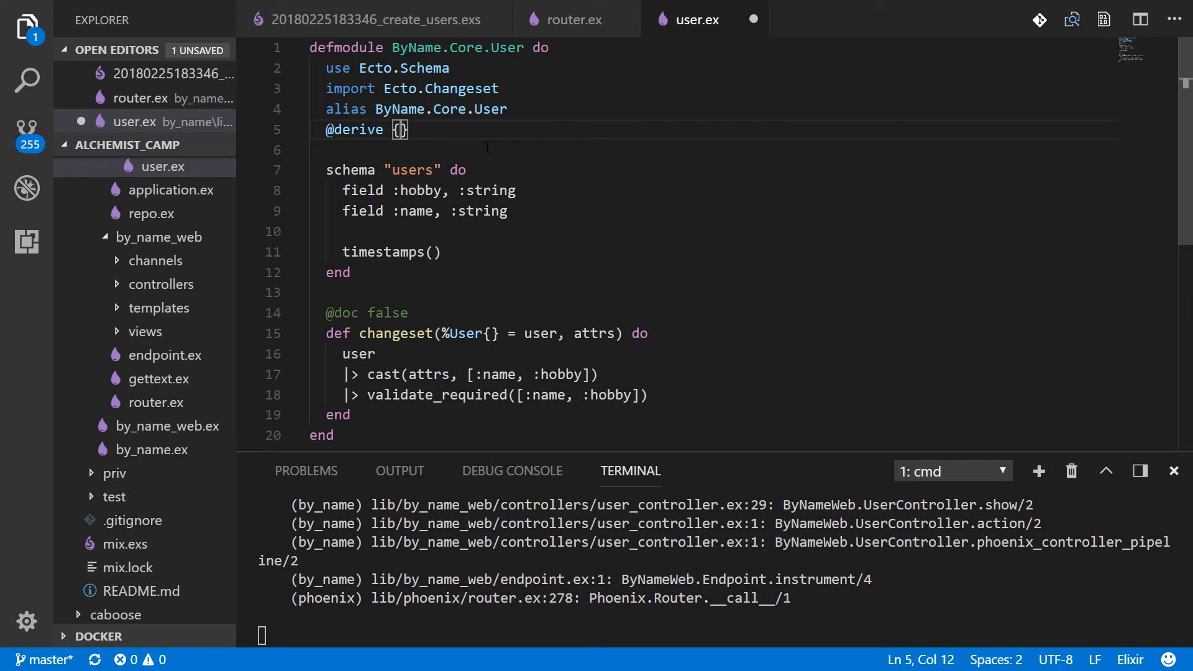
pyautogui.write('P')
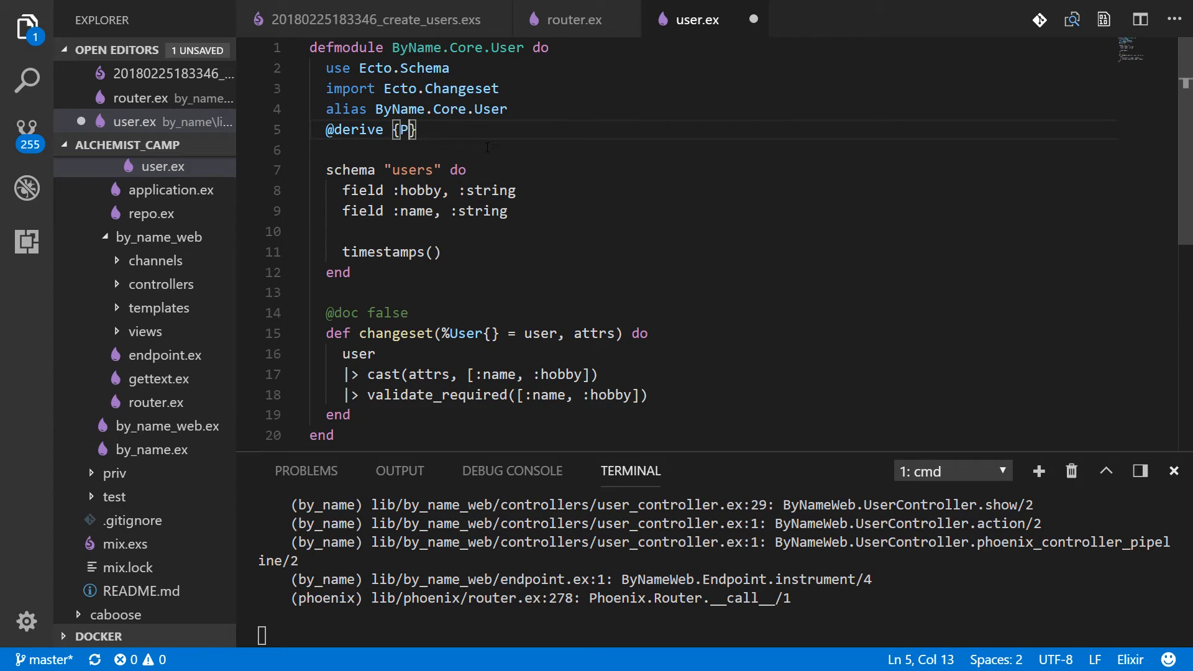
pyautogui.write('Phoenix.')
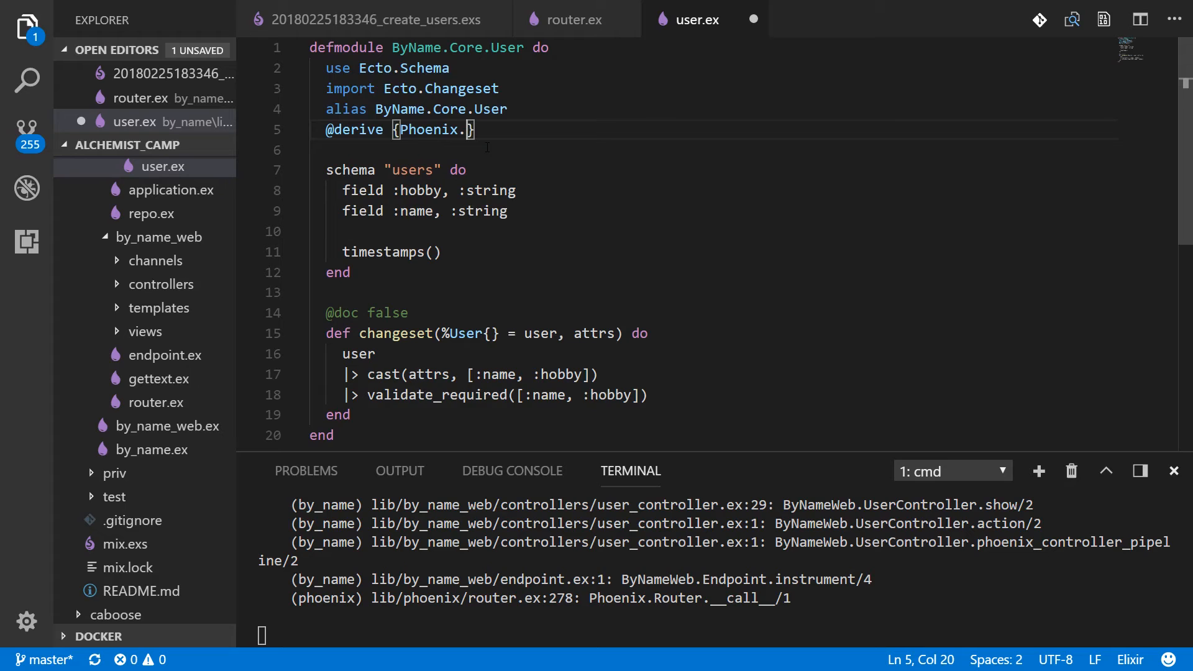
pyautogui.write('Param')
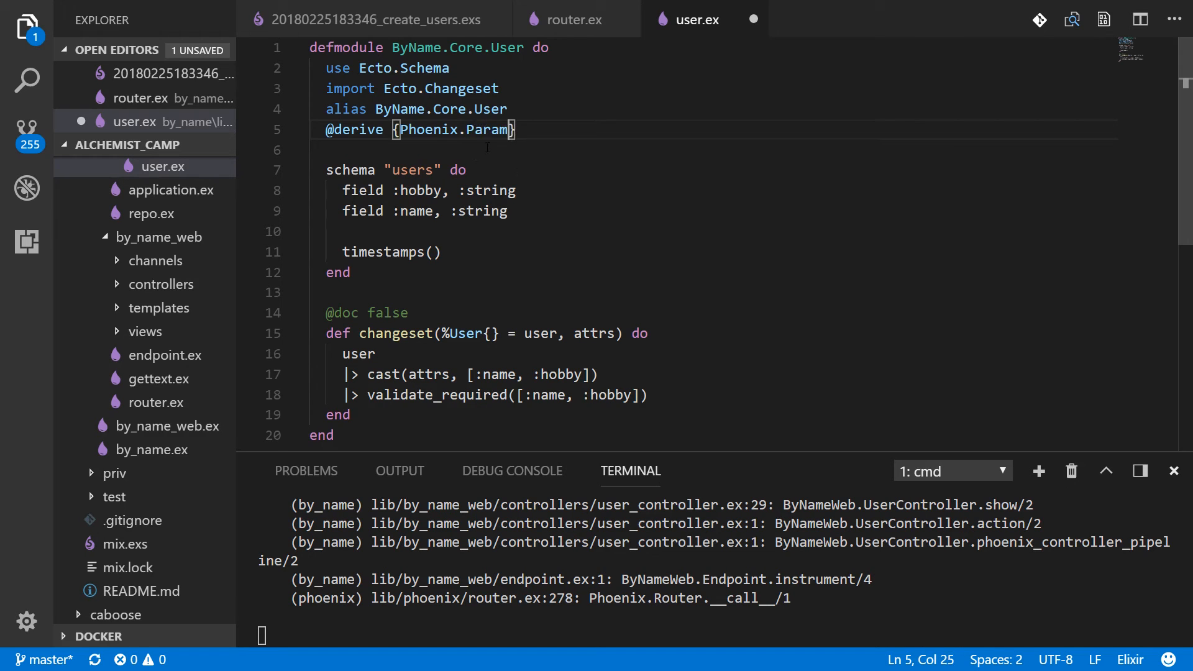
pyautogui.write(', k')
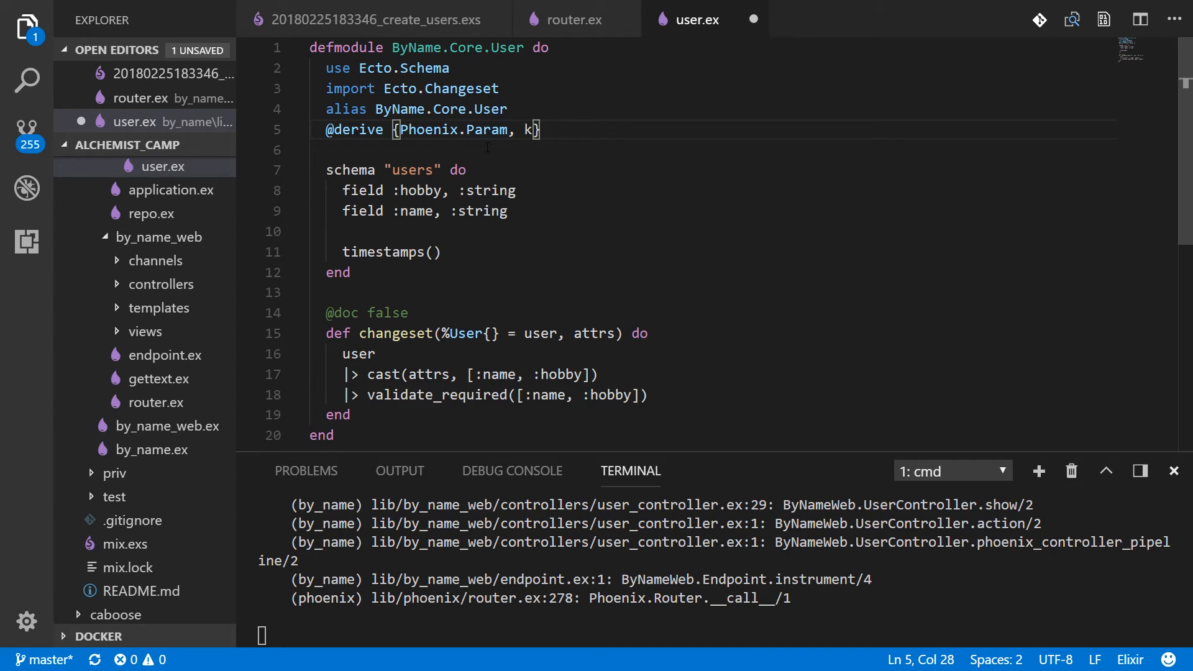
pyautogui.write('ey:')
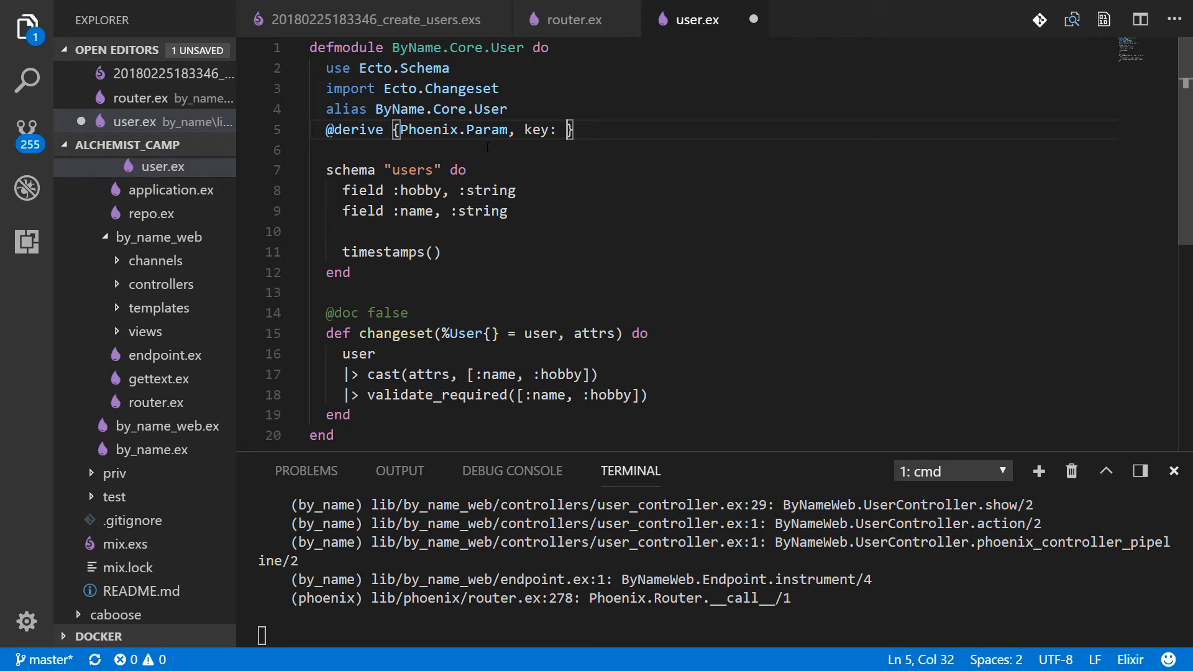
pyautogui.write(':name')
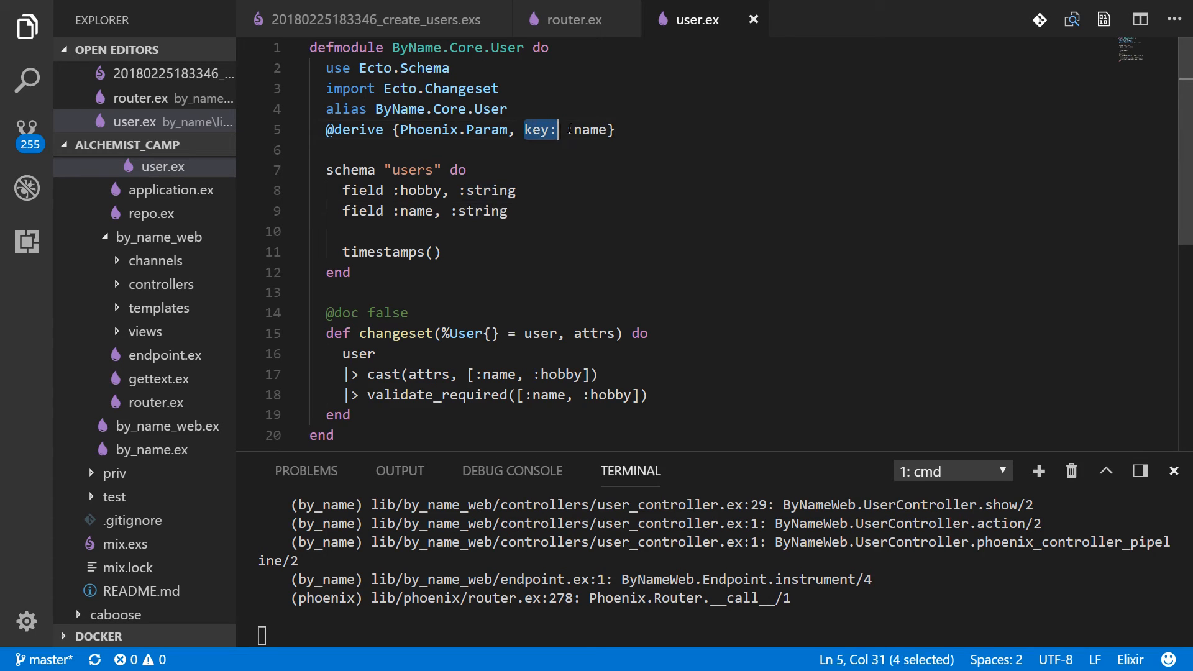
# Highlight key: :name in the derive line, then restart with mix phx.server.
pyautogui.moveTo(557, 129); pyautogui.dragTo(606, 129)
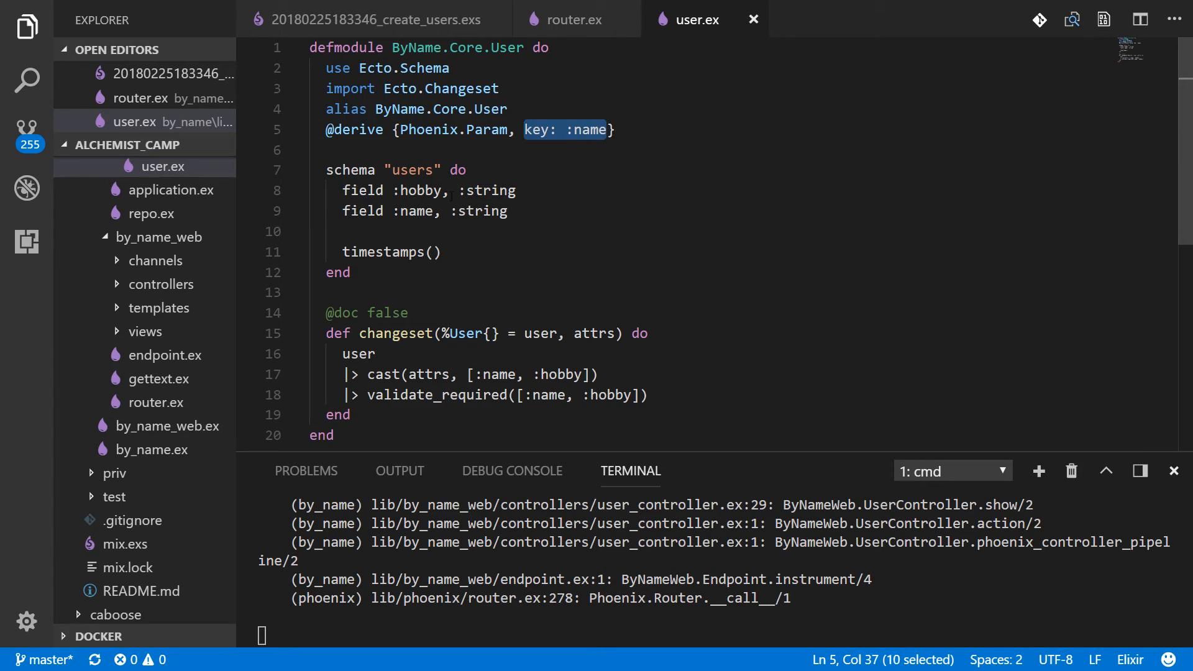
pyautogui.doubleClick(416, 210)
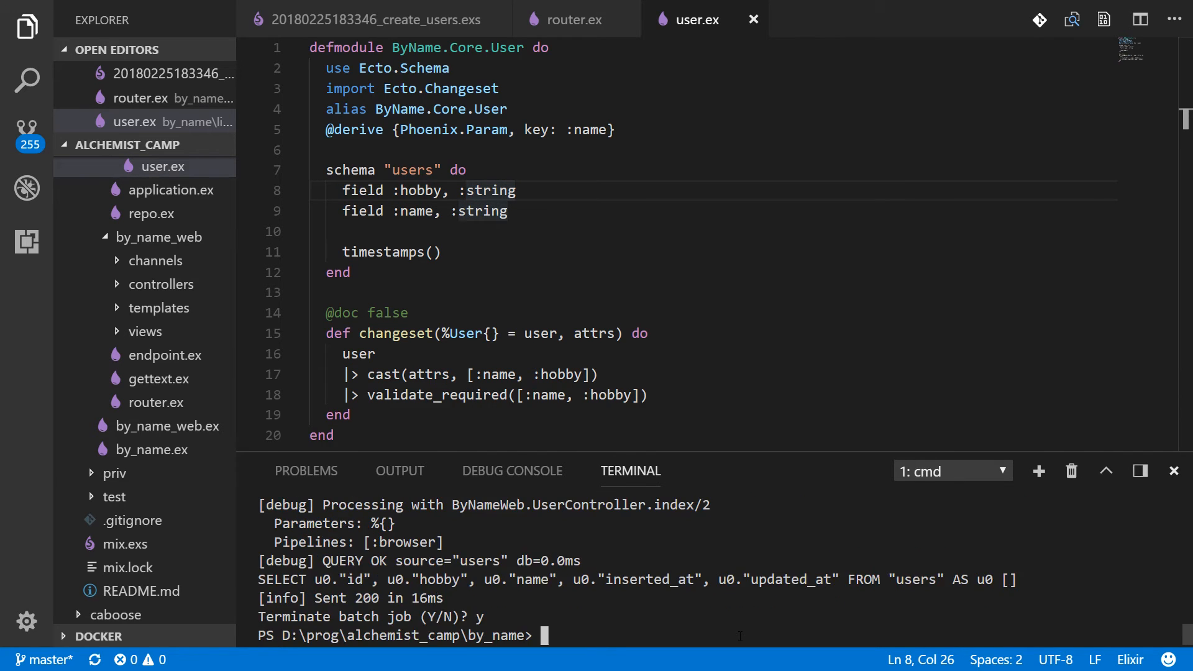
pyautogui.write('mix phx.server')
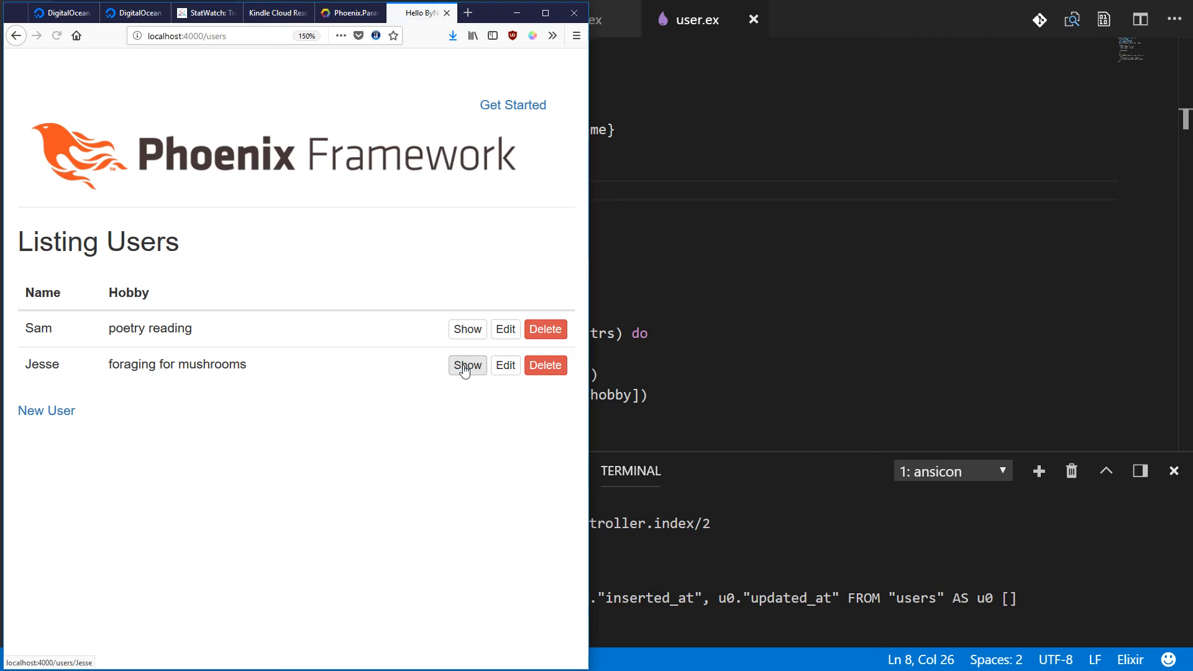
pyautogui.moveTo(469, 340)
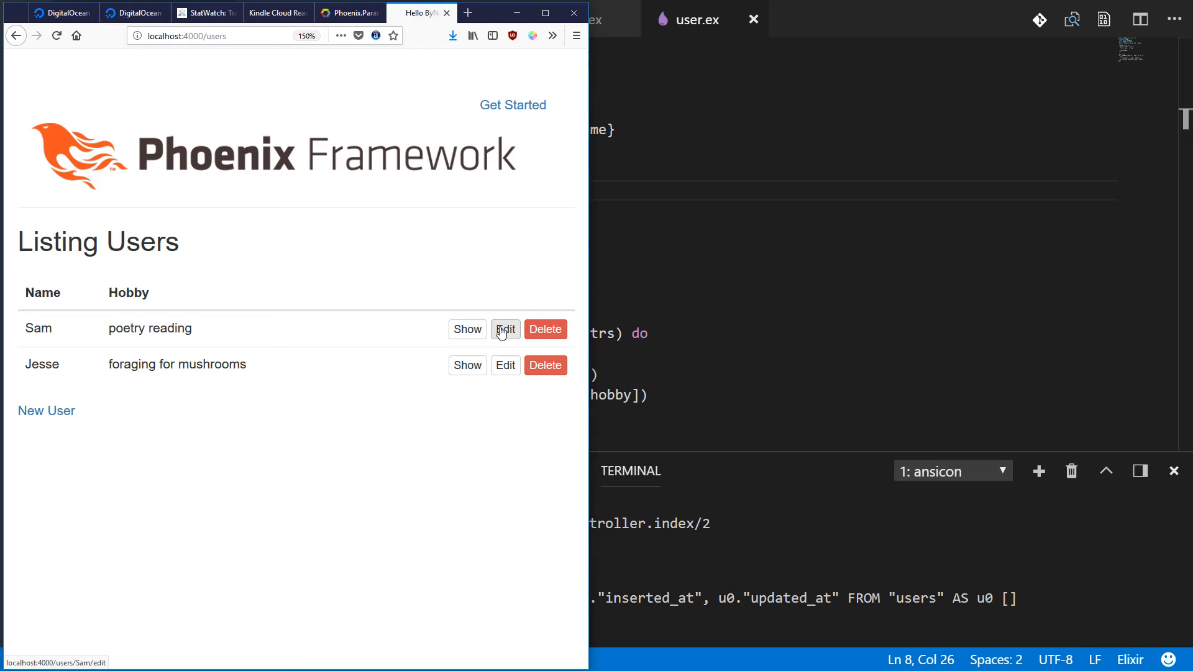
pyautogui.moveTo(545, 333)
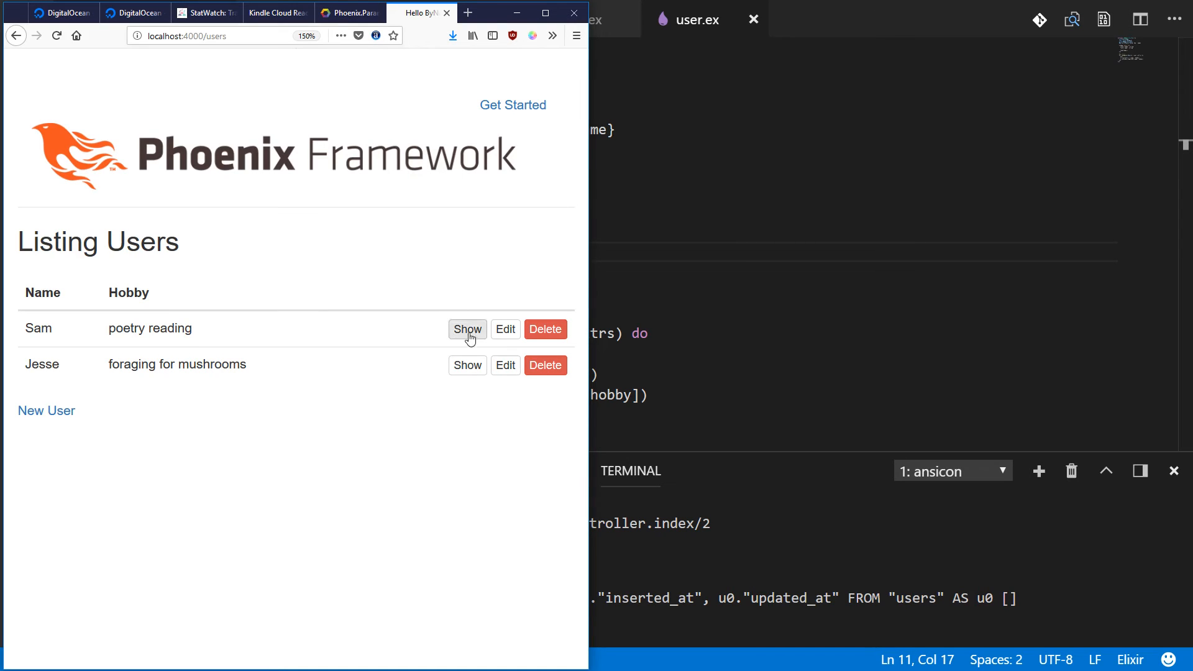
pyautogui.moveTo(460, 334)
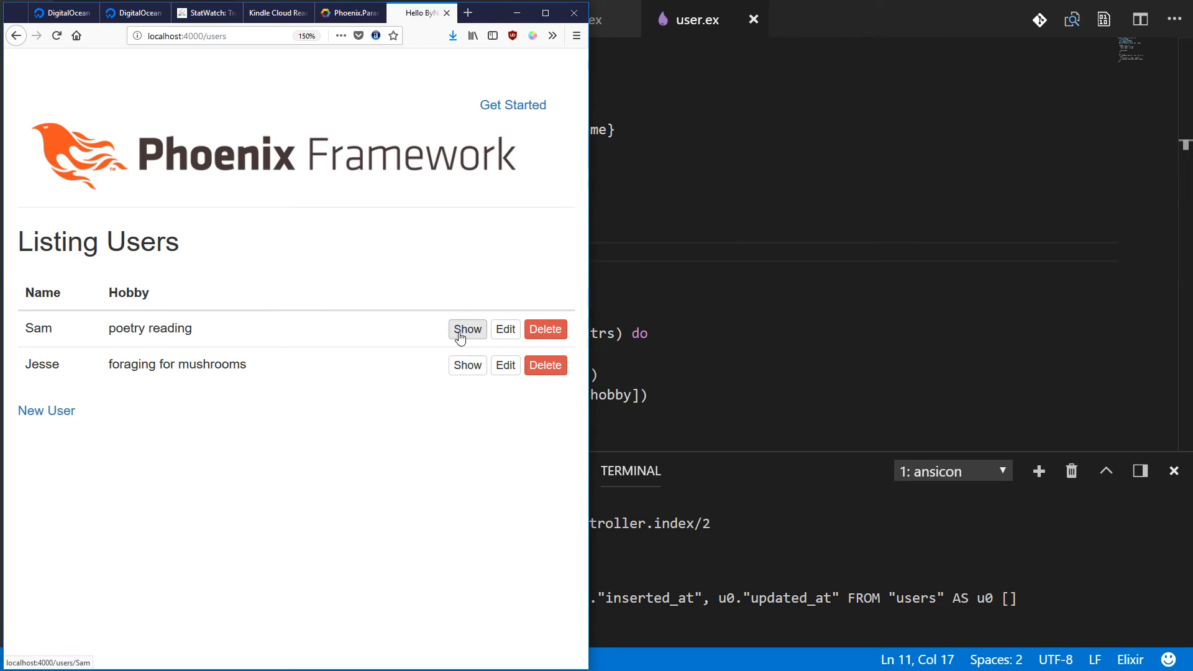
# Follow Sam's Show link from the reloaded user listing to his name-based page.
pyautogui.click(467, 329)
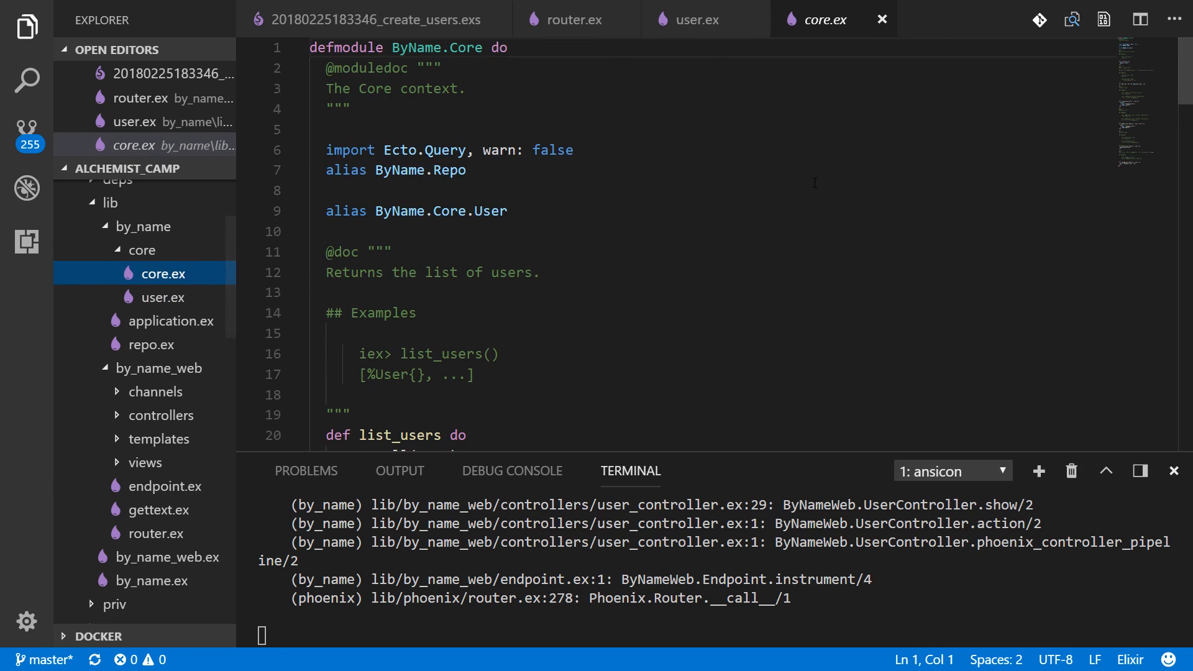
# Rename get_user!'s parameter to name and fetch via Repo.get_by!(User, %{name: name}).
pyautogui.scroll(-3)
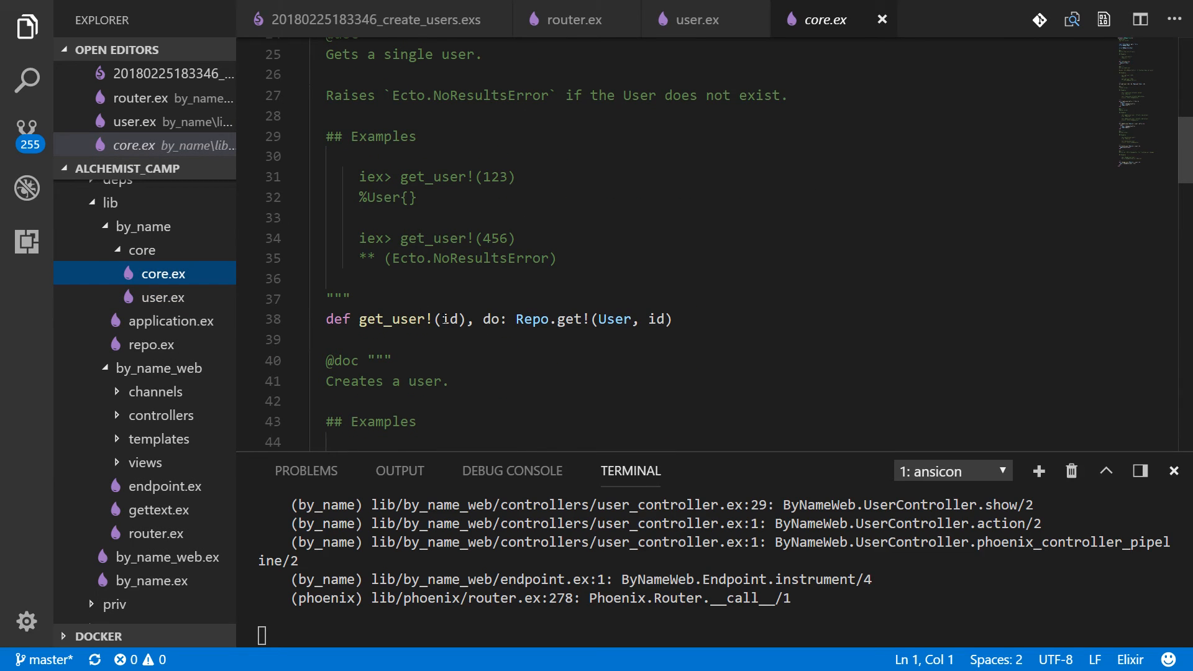
pyautogui.doubleClick(450, 320)
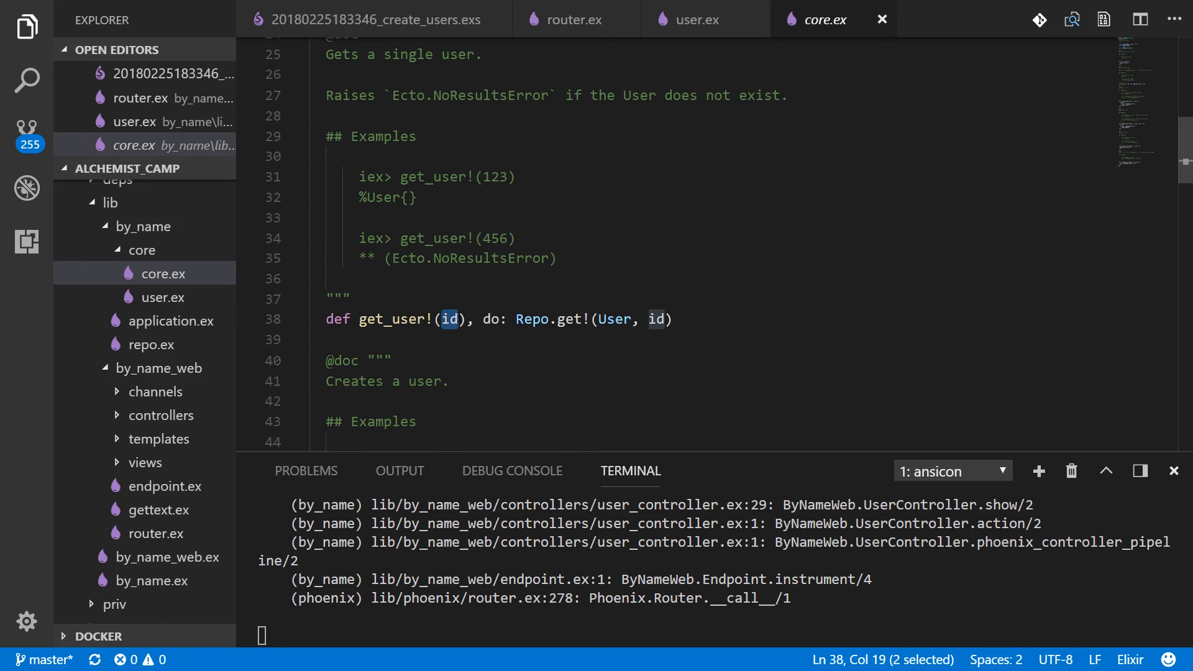
pyautogui.write('name')
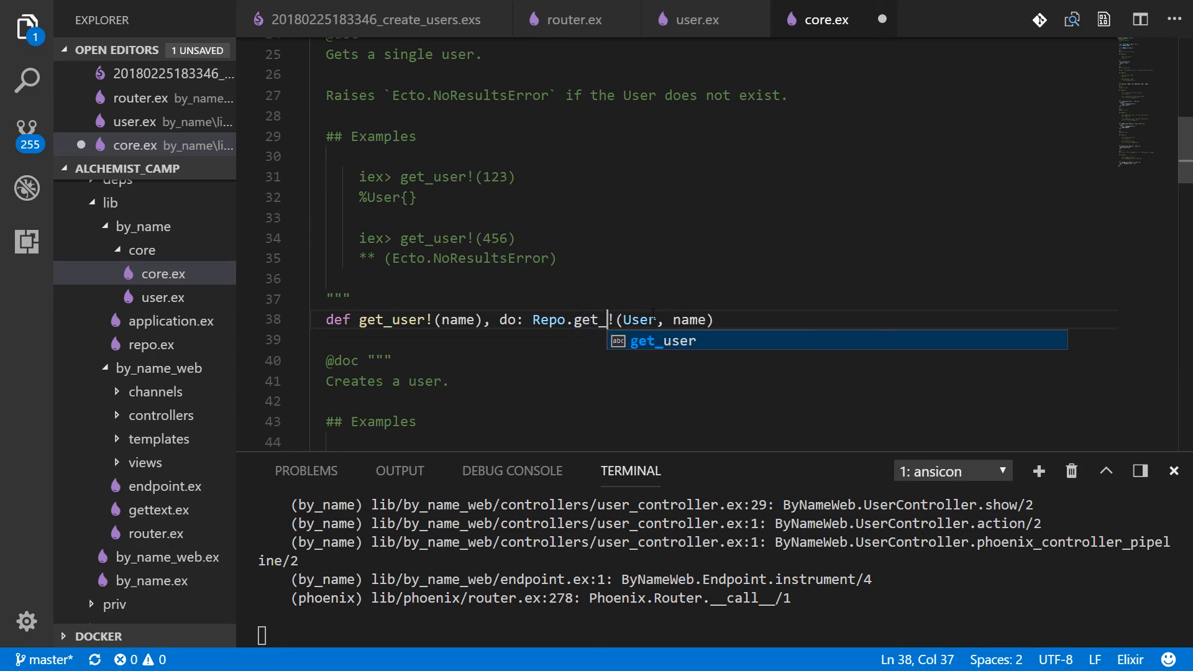
pyautogui.write('by')
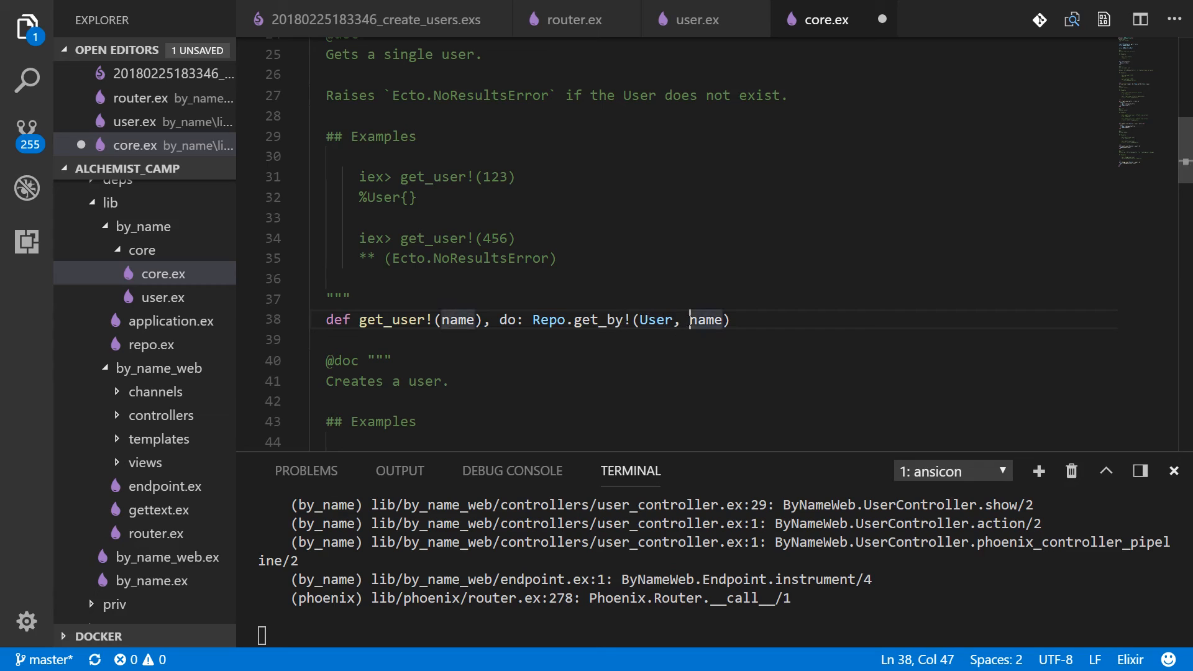
pyautogui.write('%{')
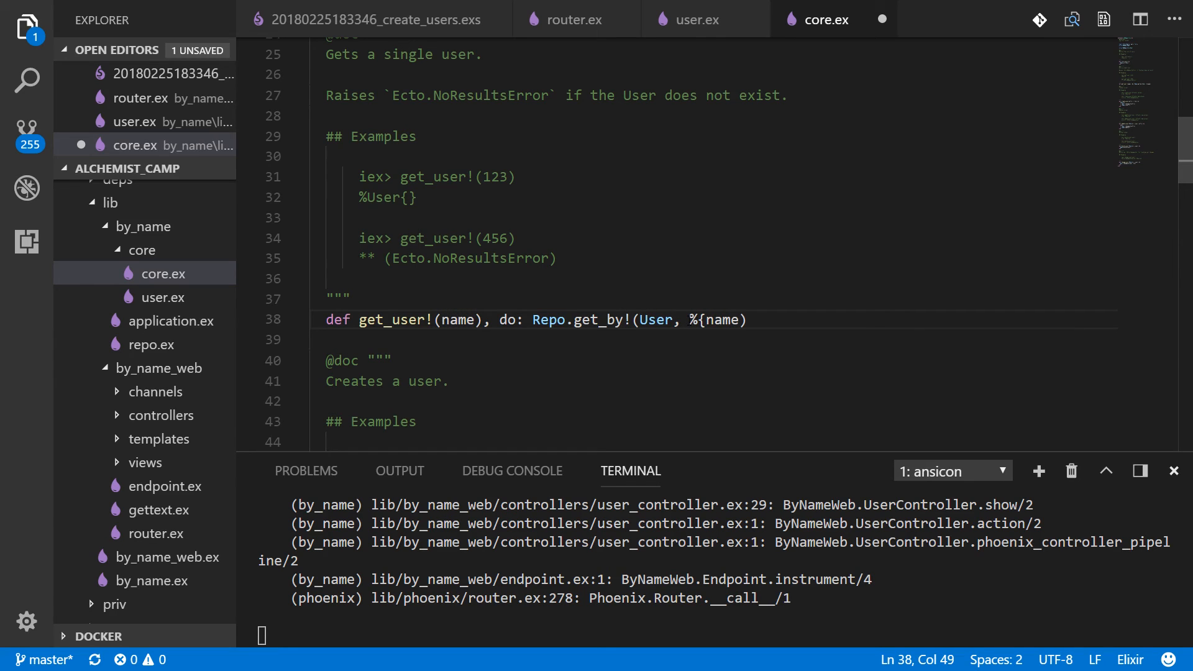
pyautogui.write(':')
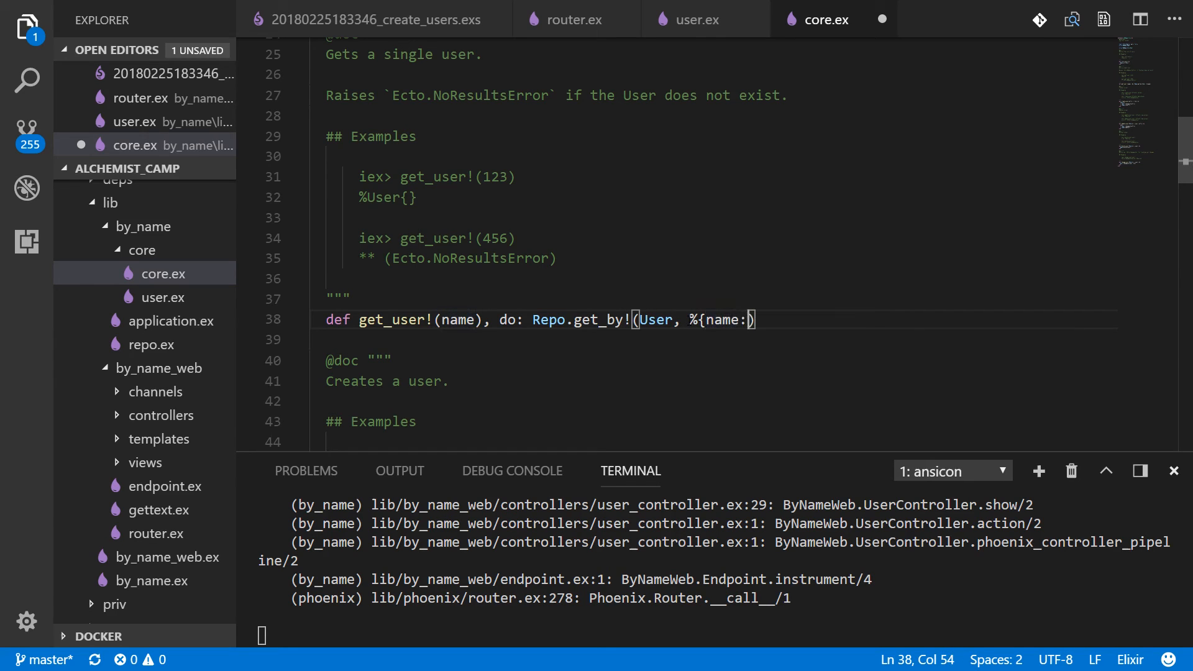
pyautogui.write('name')
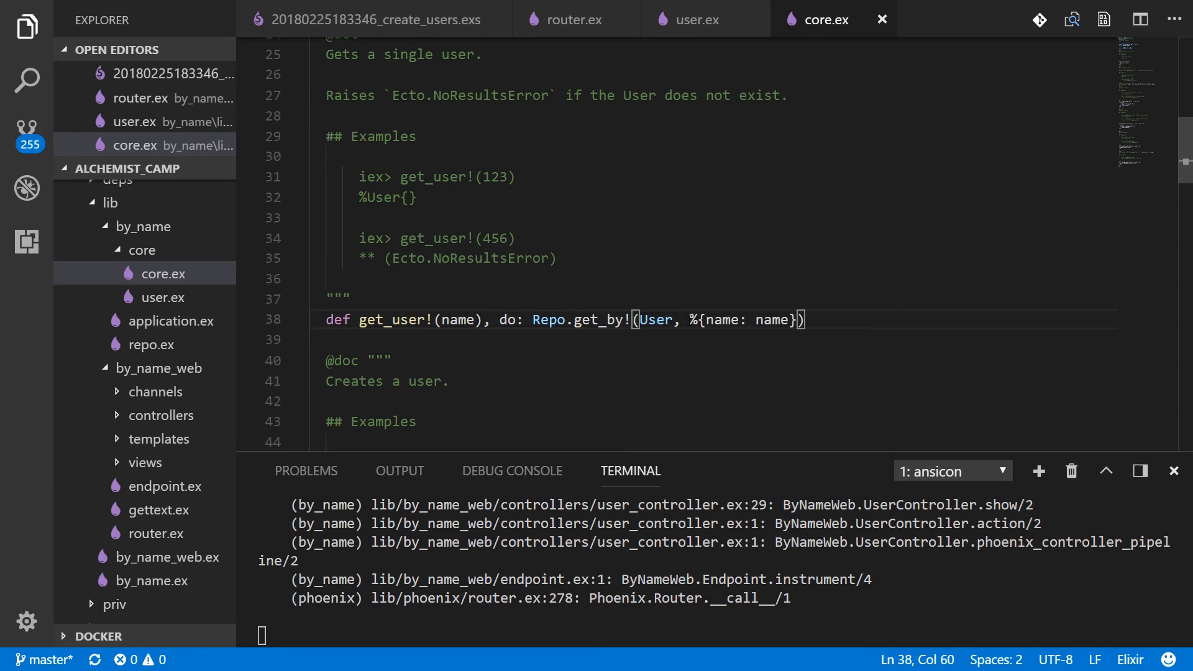
pyautogui.scroll(-3)
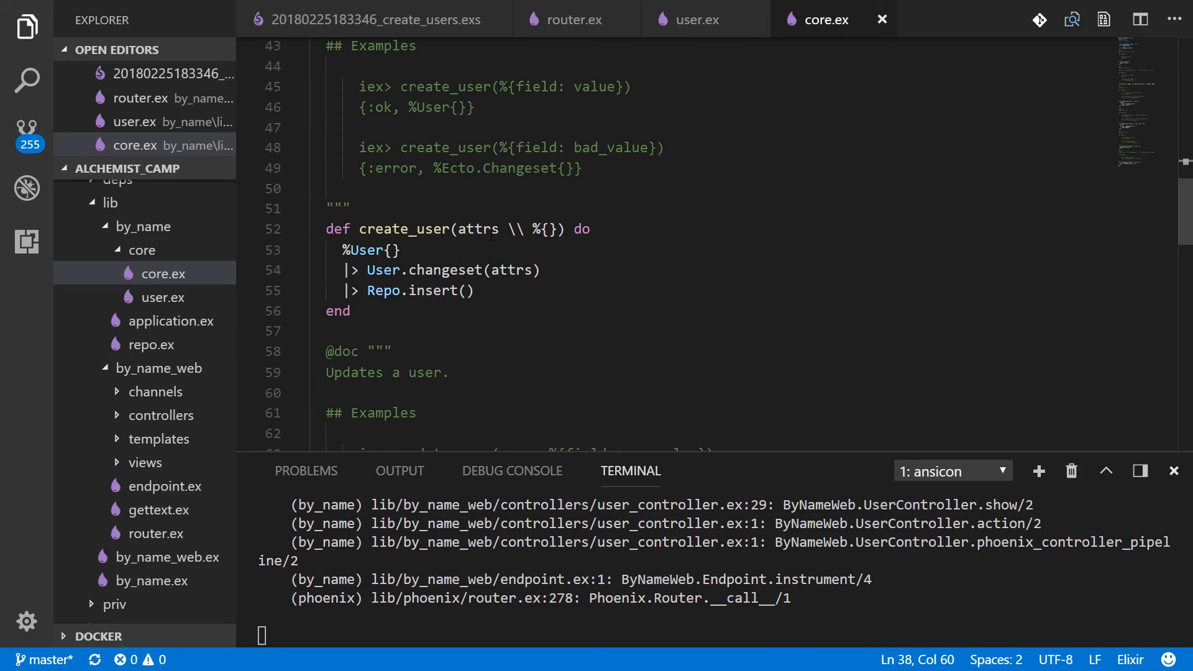
pyautogui.scroll(-3)
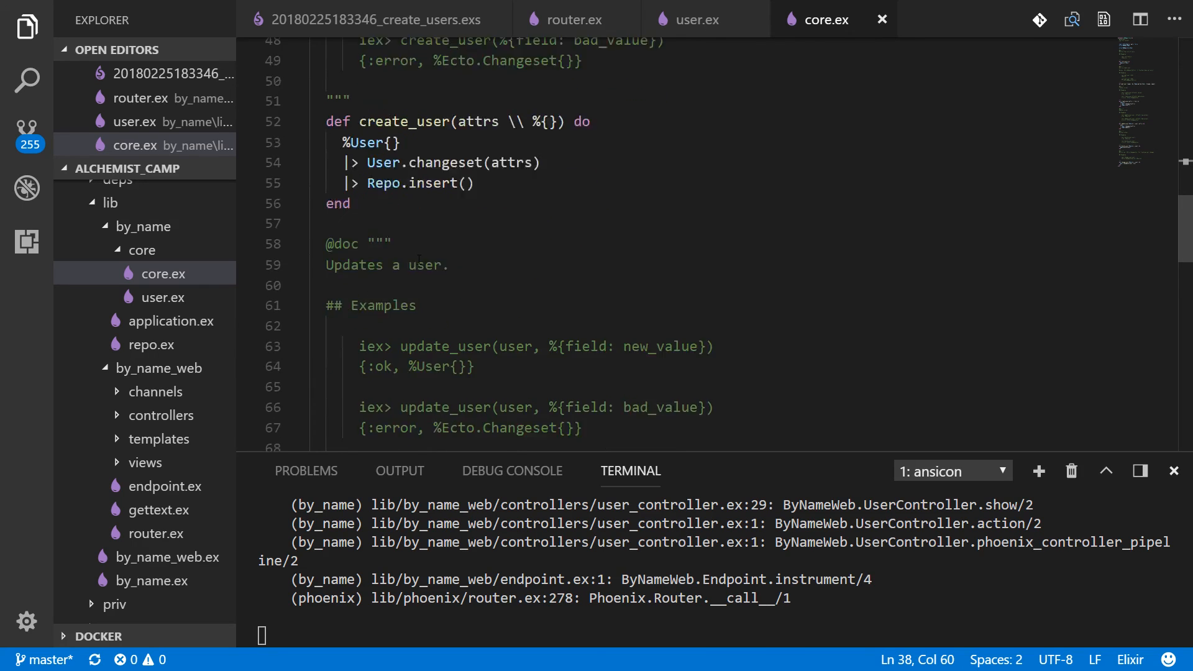
pyautogui.scroll(-3)
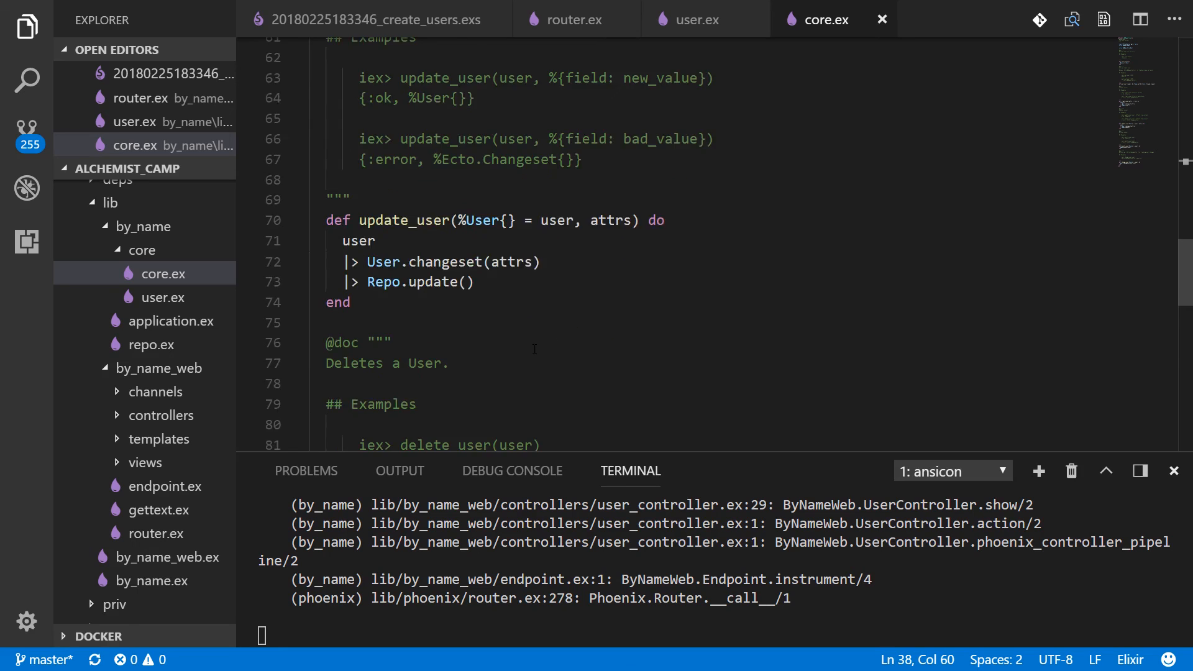
pyautogui.scroll(-3)
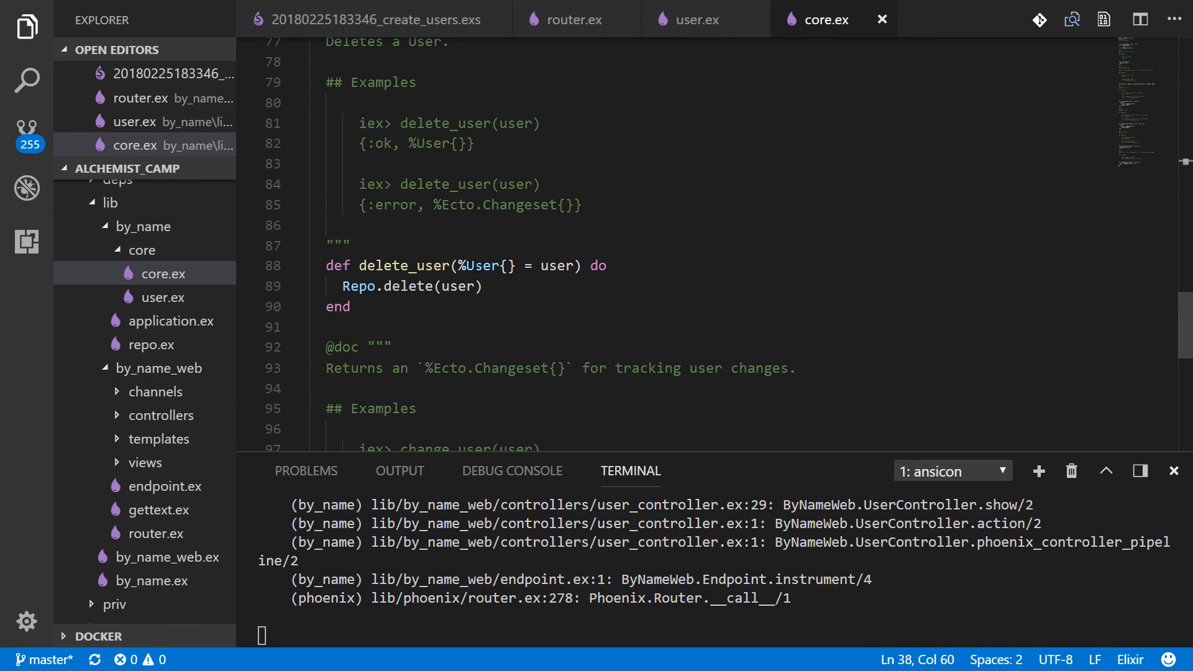
pyautogui.scroll(-3)
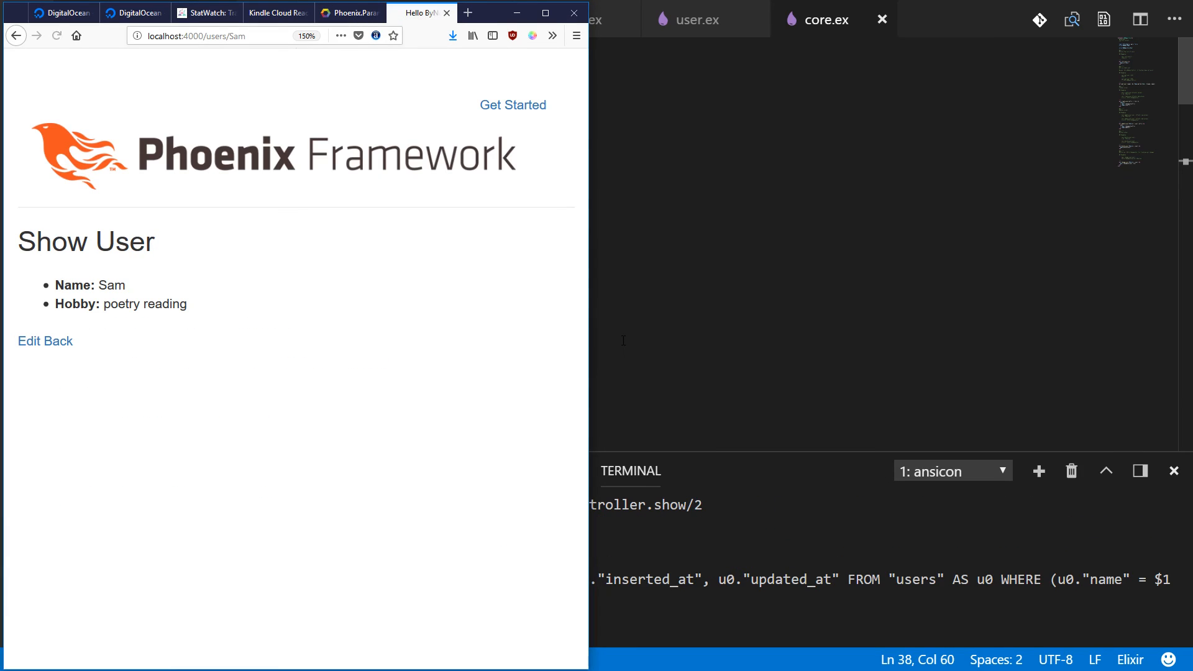
# Delete user Sam from the listing and open Jesse's details.
pyautogui.click(58, 341)
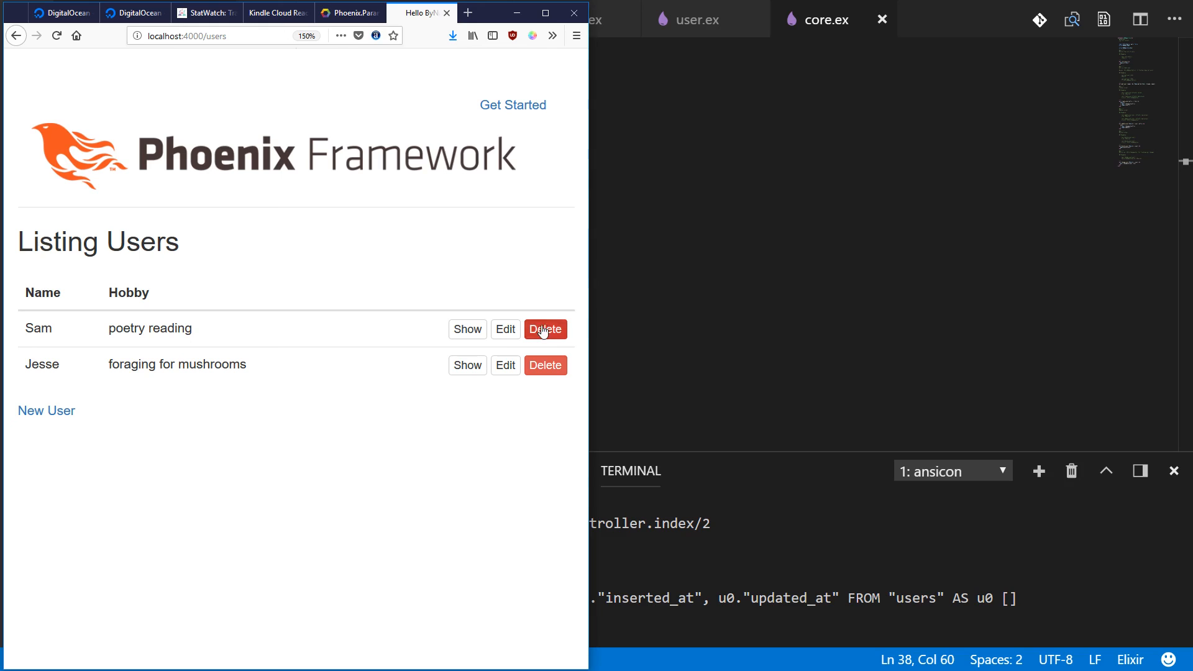
pyautogui.click(545, 330)
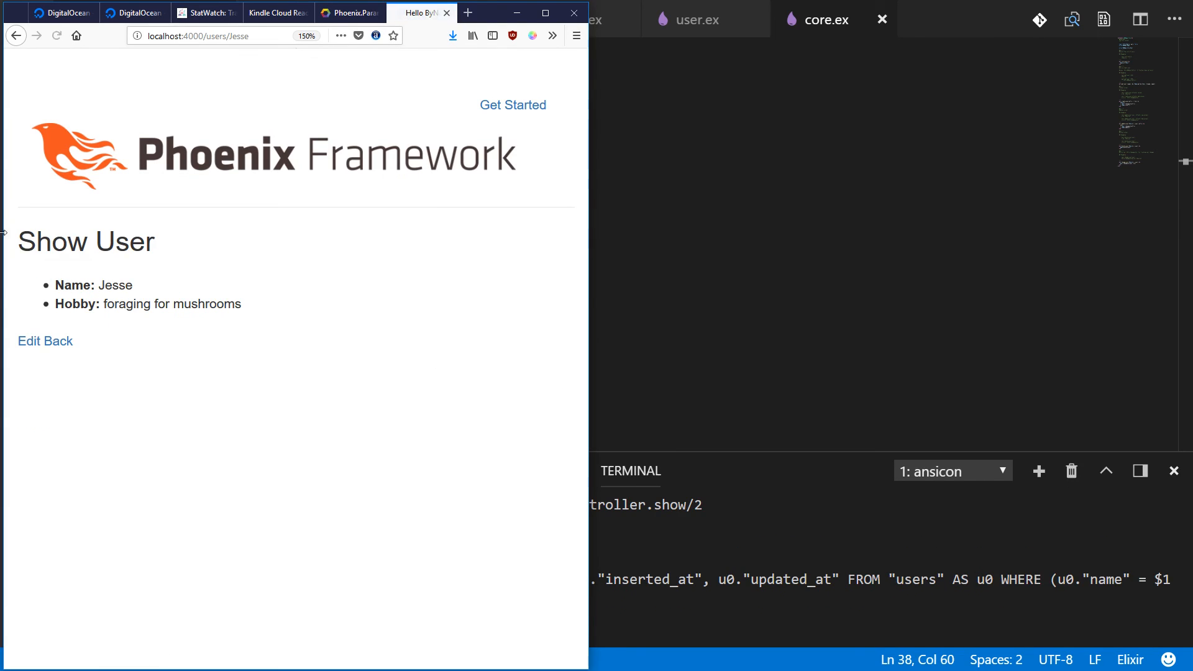
pyautogui.click(28, 341)
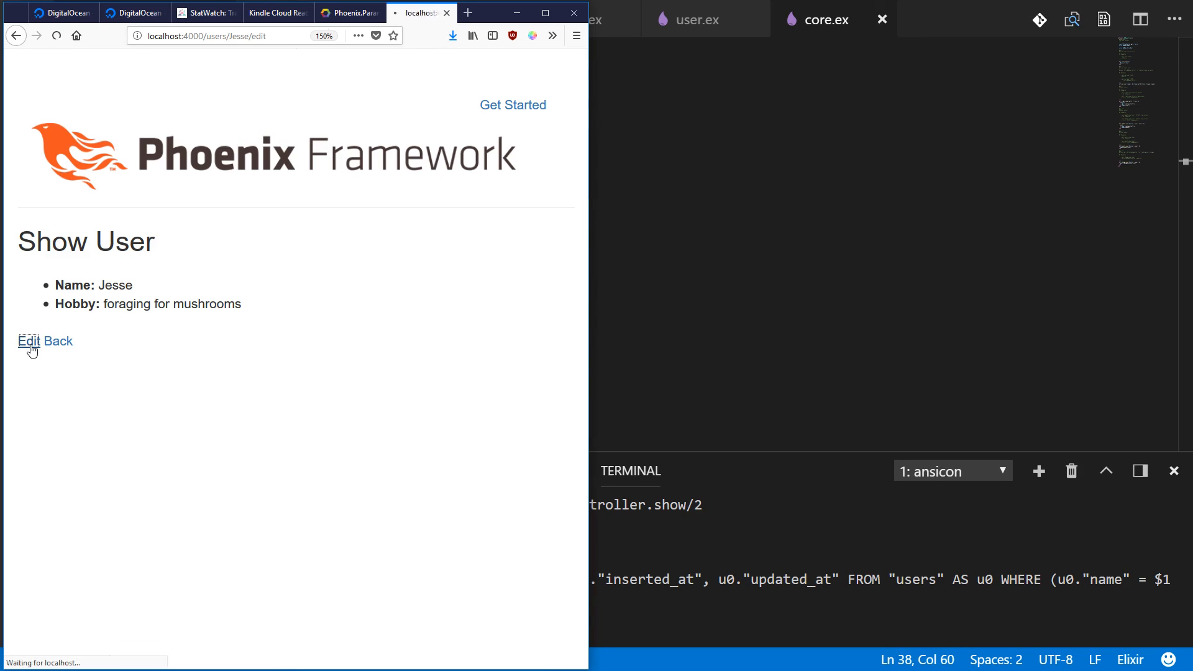
# Change Jesse's hobby from 'mushrooms' to 'fruit', save, and start a new user.
pyautogui.click(29, 341)
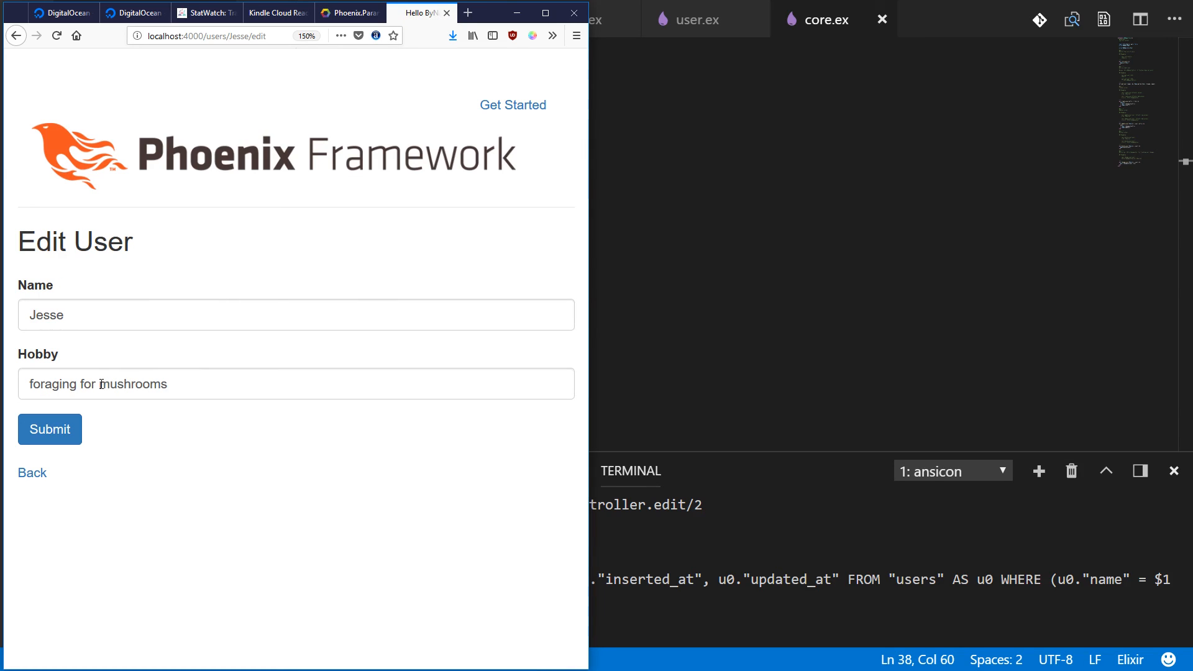
pyautogui.doubleClick(132, 384)
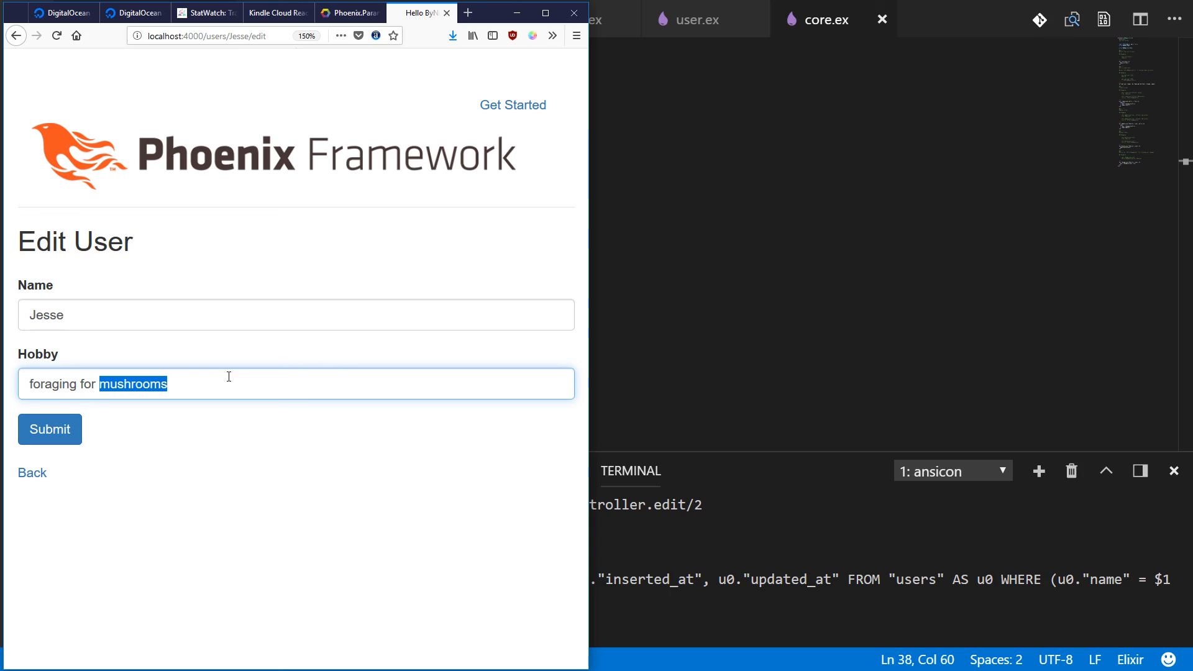
pyautogui.write('fruit')
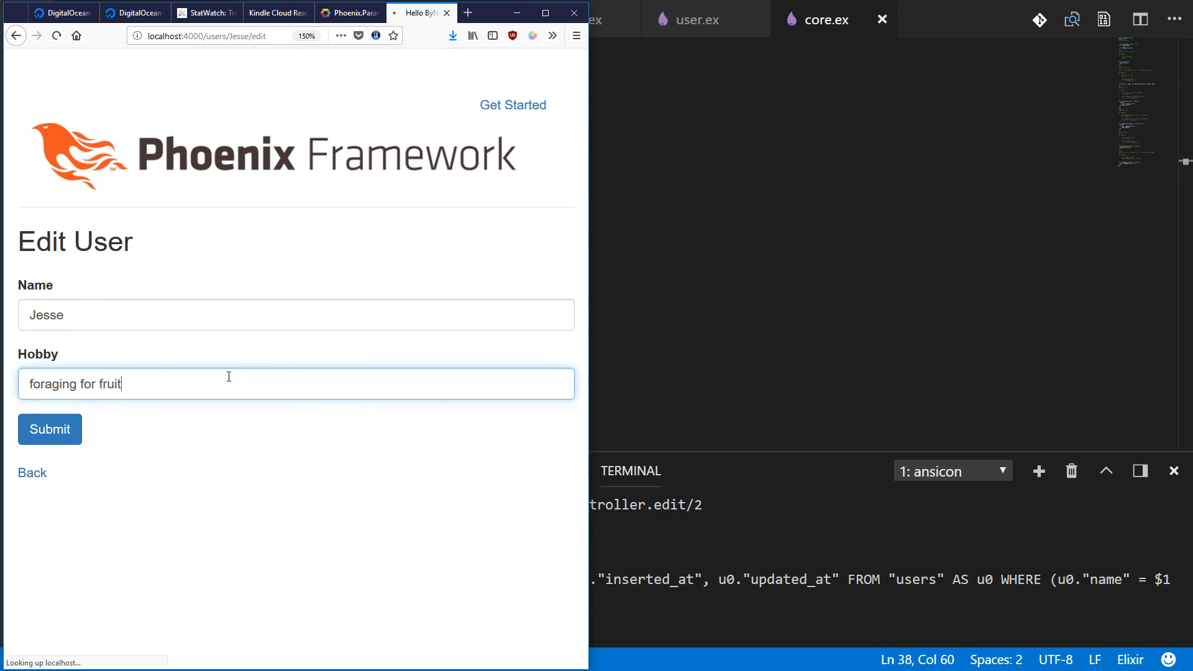
pyautogui.click(49, 429)
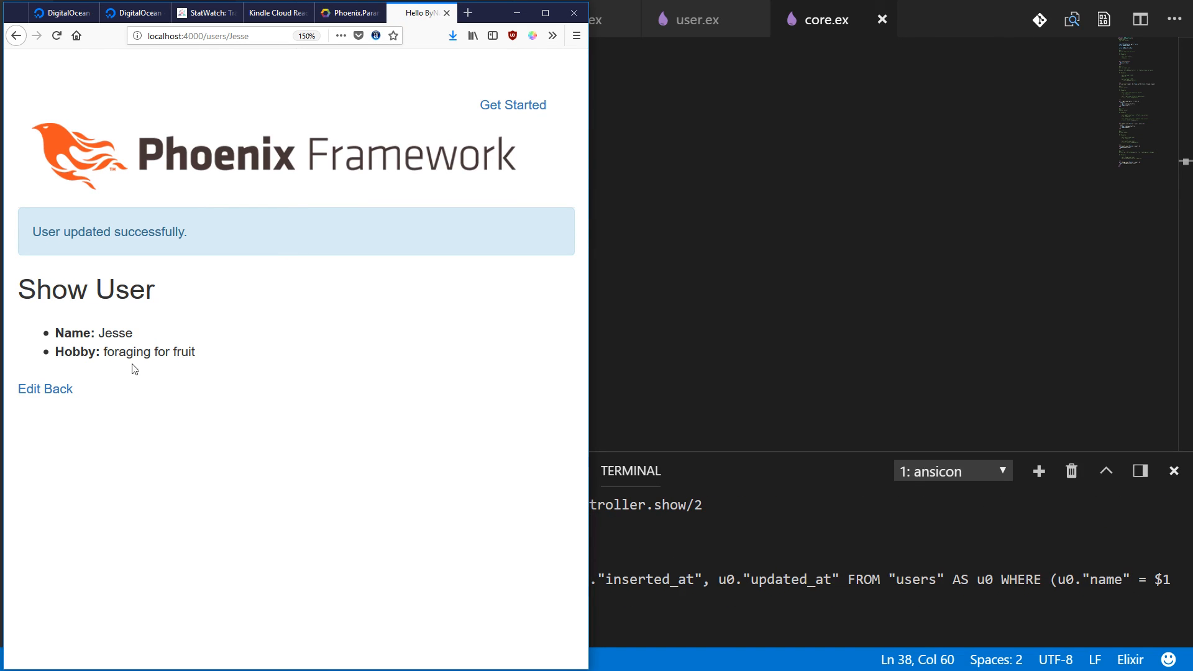
pyautogui.click(58, 389)
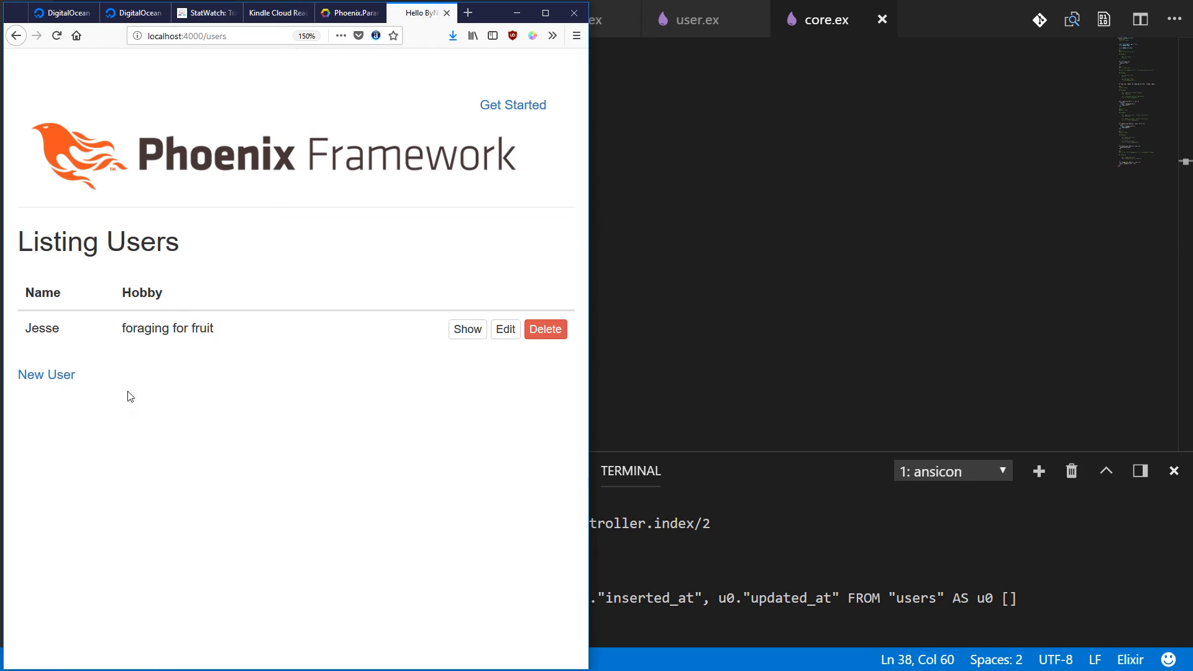
pyautogui.click(46, 375)
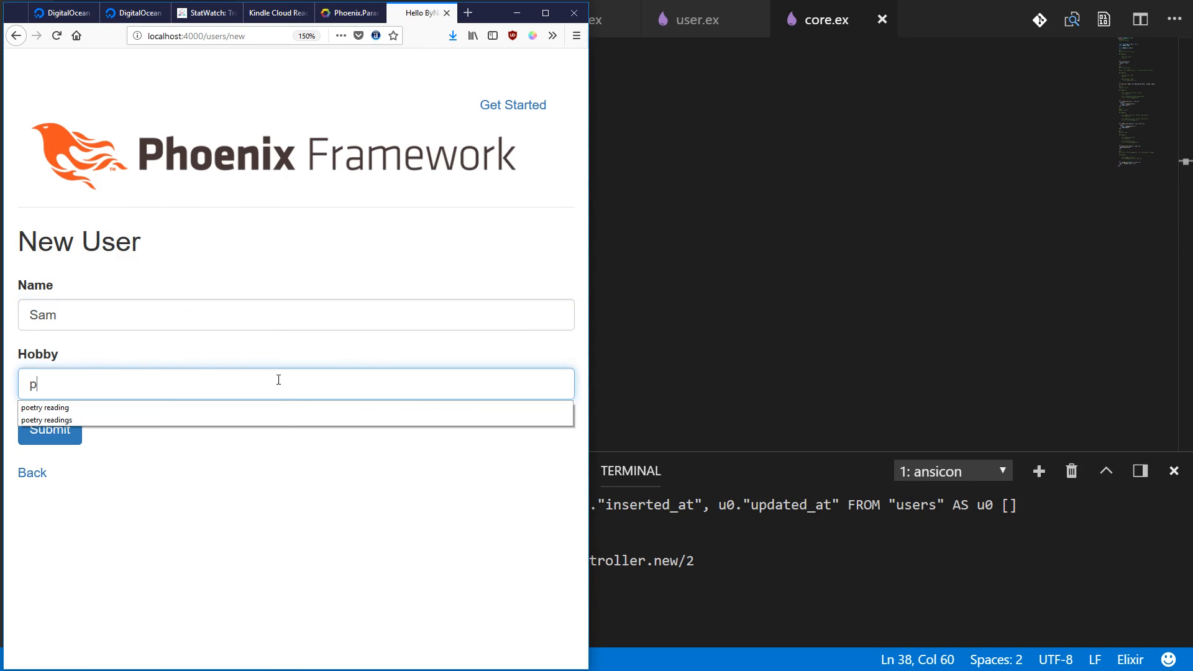
# Create Sam with hobby 'poetry reading', then check Jesse's name-based page and return.
pyautogui.click(45, 407)
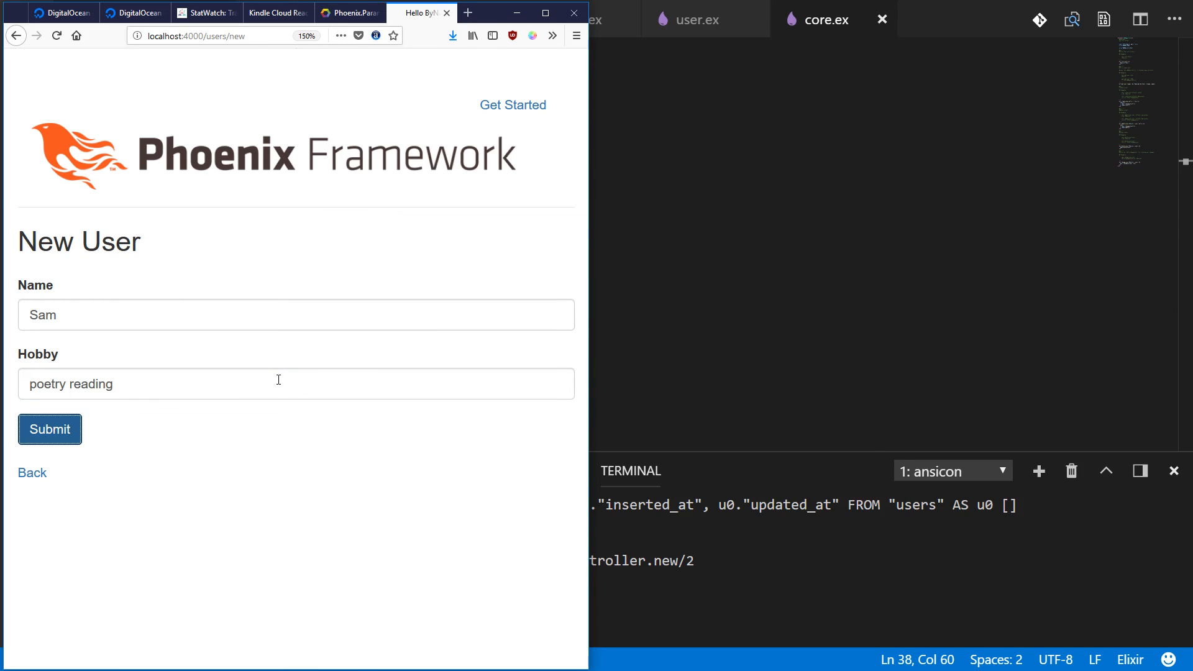
pyautogui.click(49, 429)
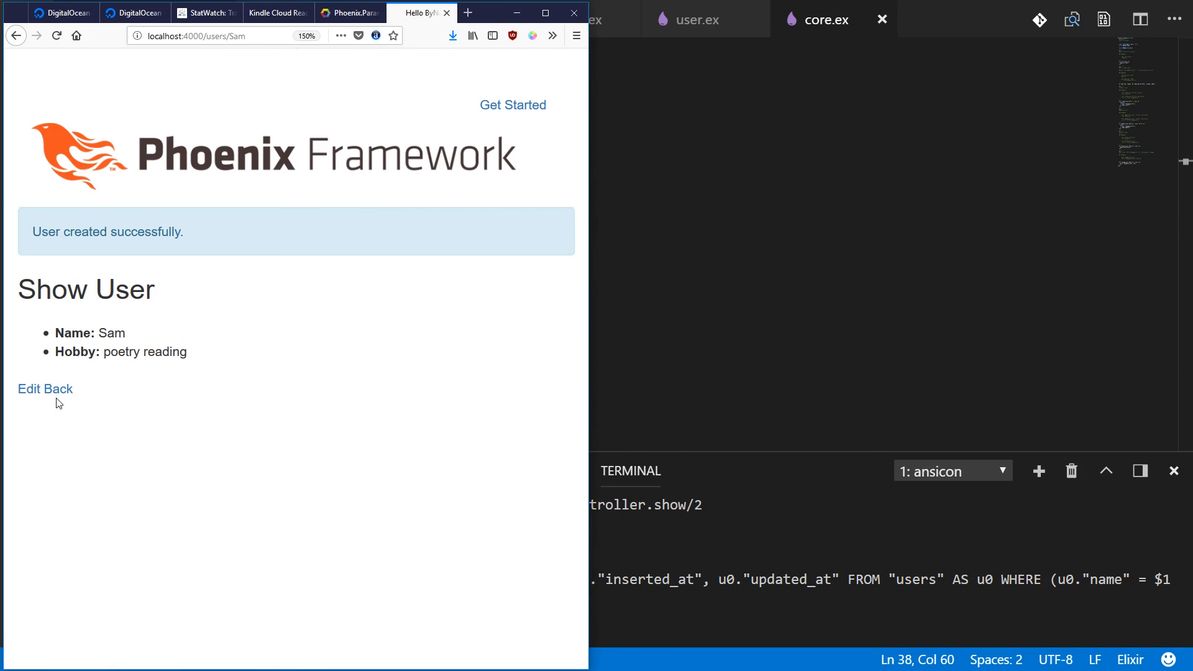
pyautogui.click(58, 389)
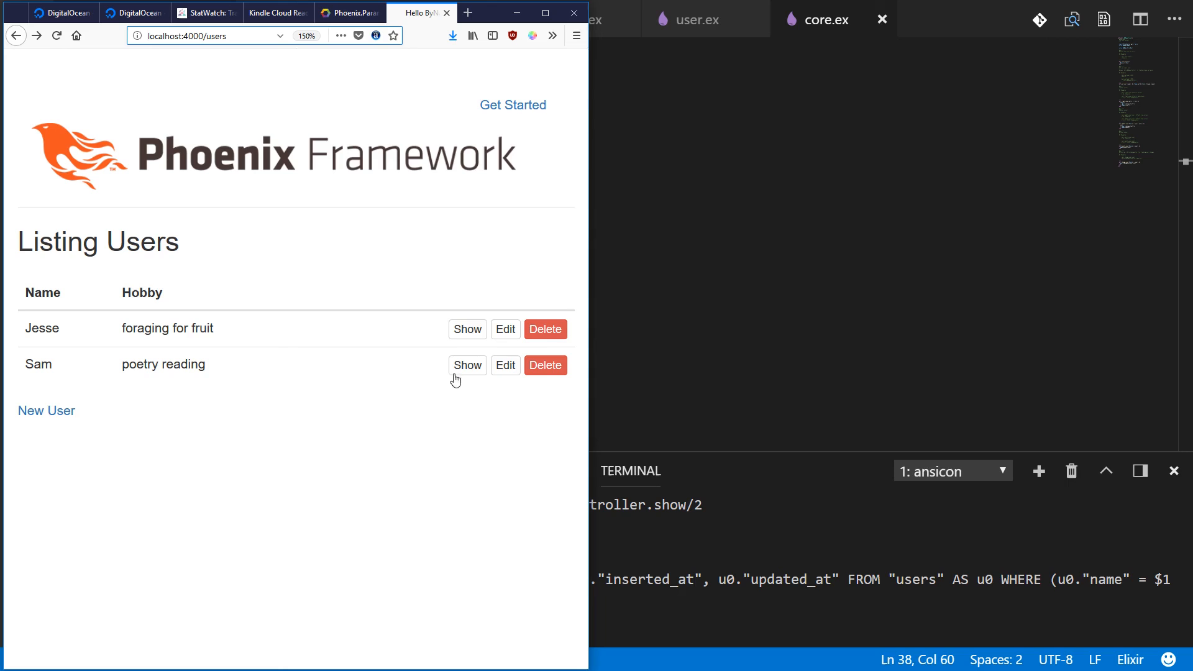
pyautogui.moveTo(467, 329)
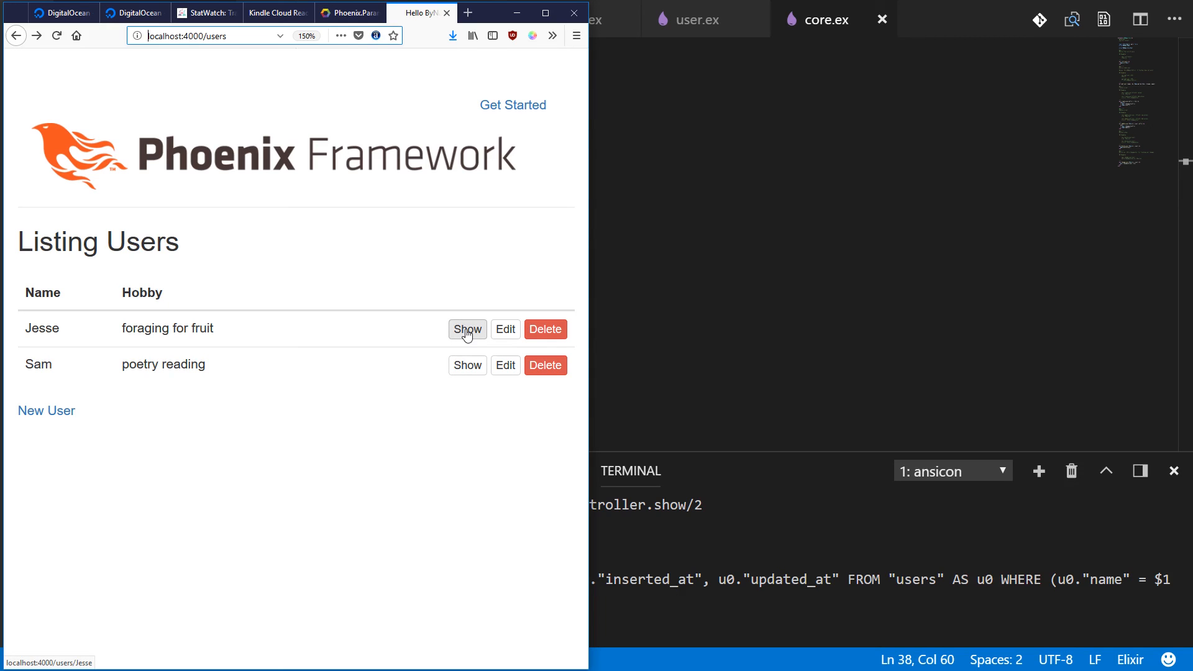
pyautogui.click(467, 329)
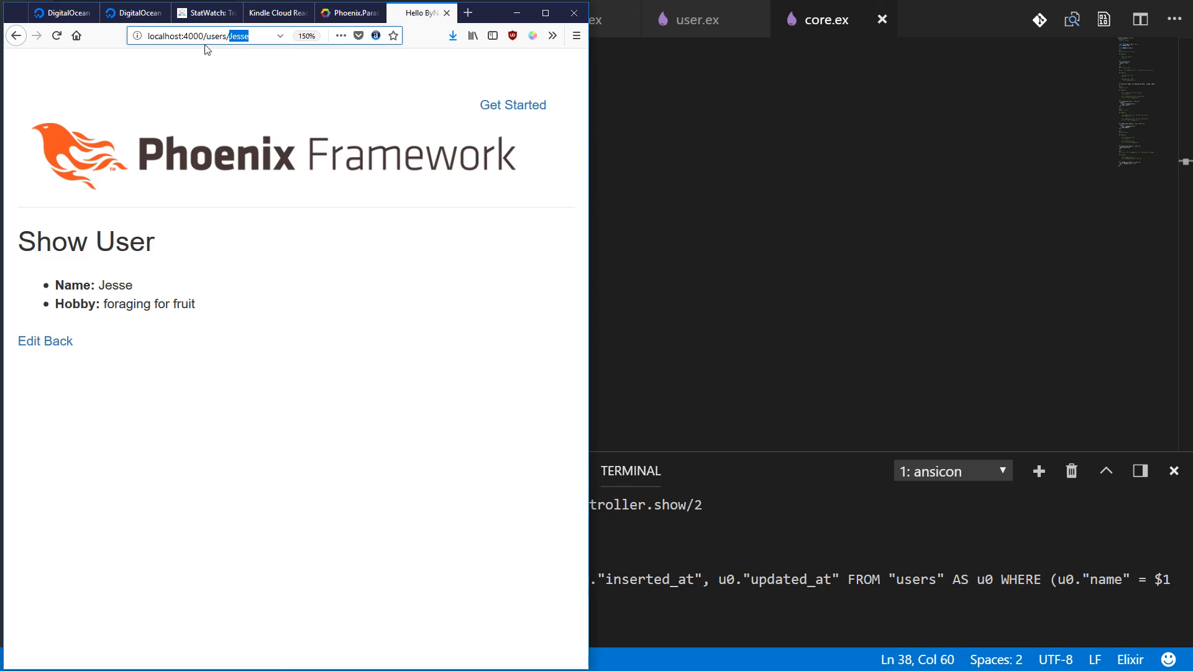
pyautogui.moveTo(71, 58)
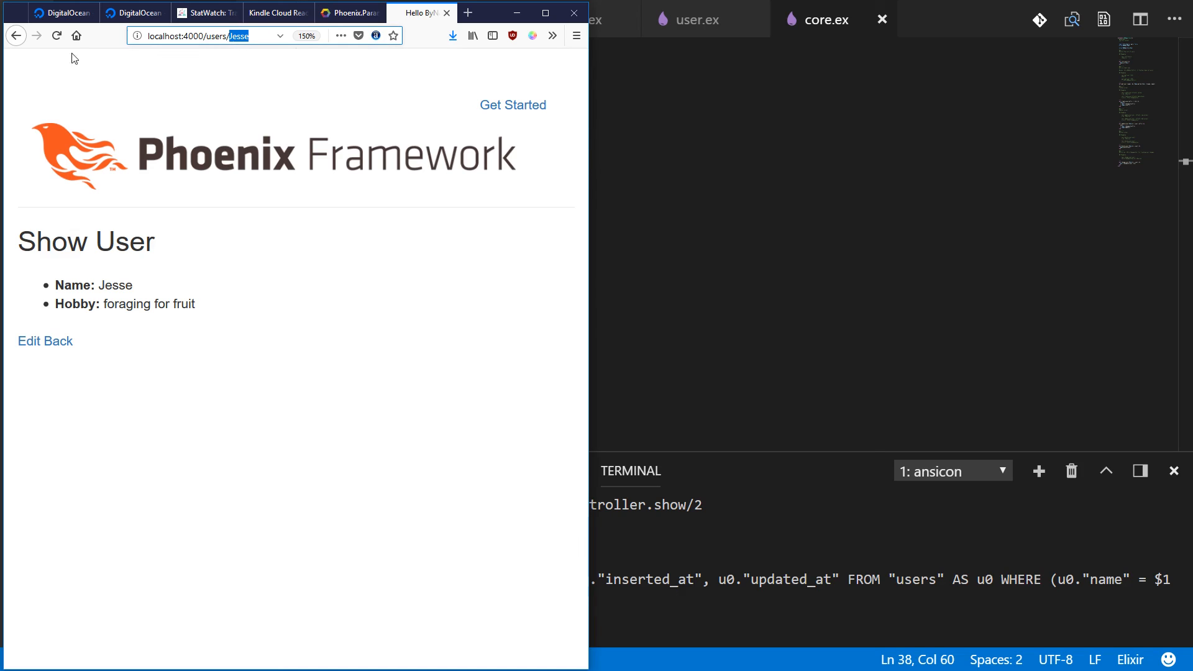
pyautogui.click(57, 341)
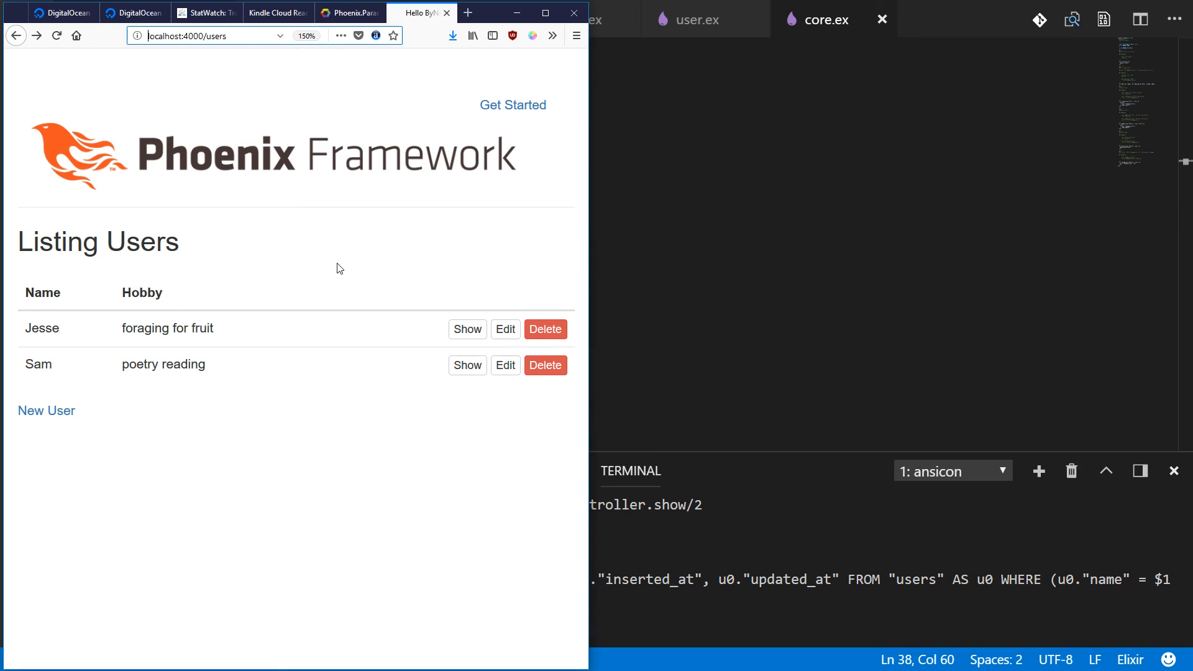
pyautogui.moveTo(336, 266)
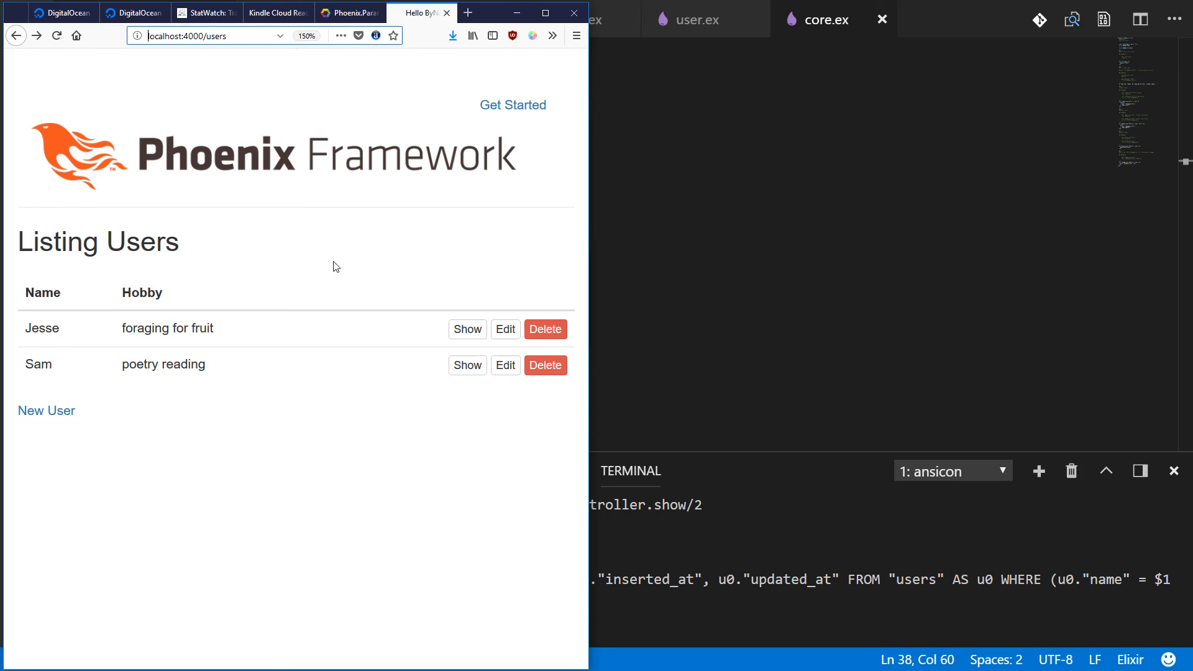